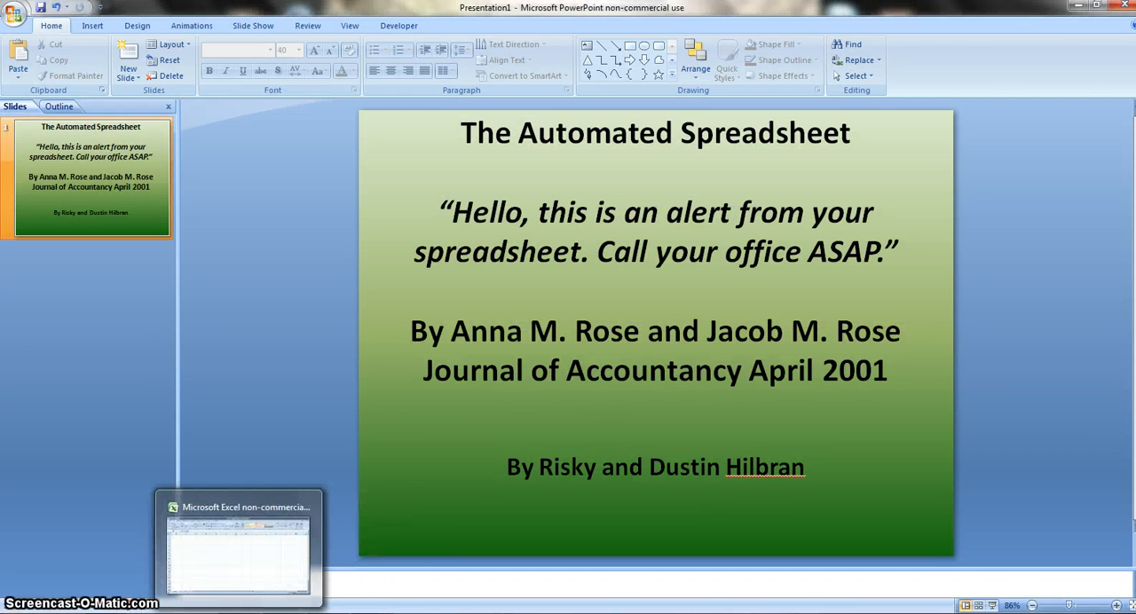
- Switch from the PowerPoint title slide to the blank Excel workbook Book1
click(238, 550)
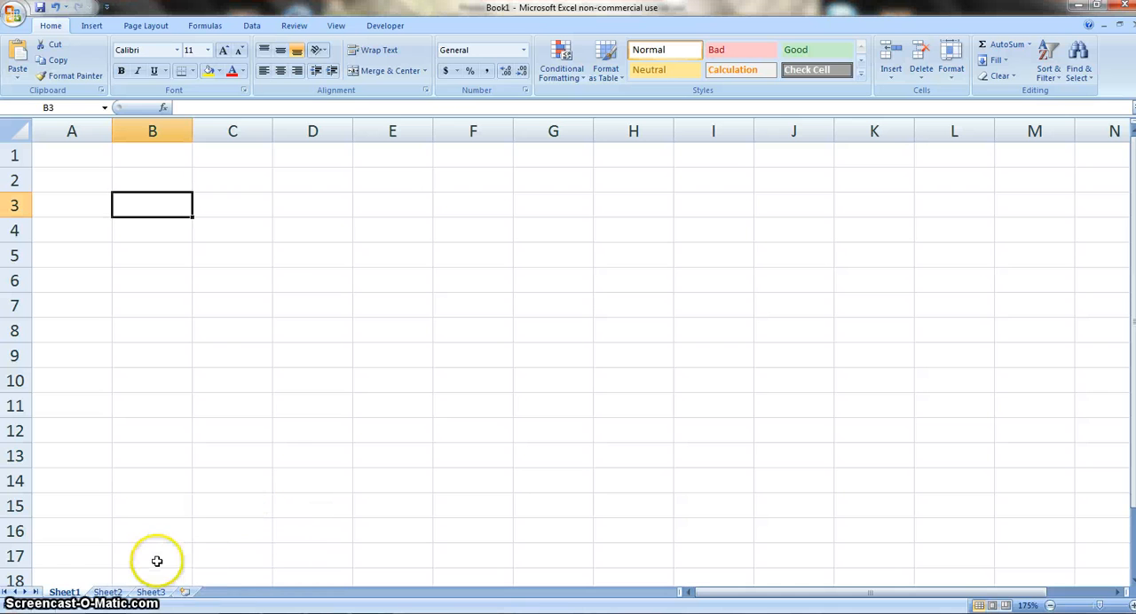
- Rename Sheet1 to 'Trading Stock' and Sheet2 to 'WebQuery'
click(64, 592)
text(Trading Stock)
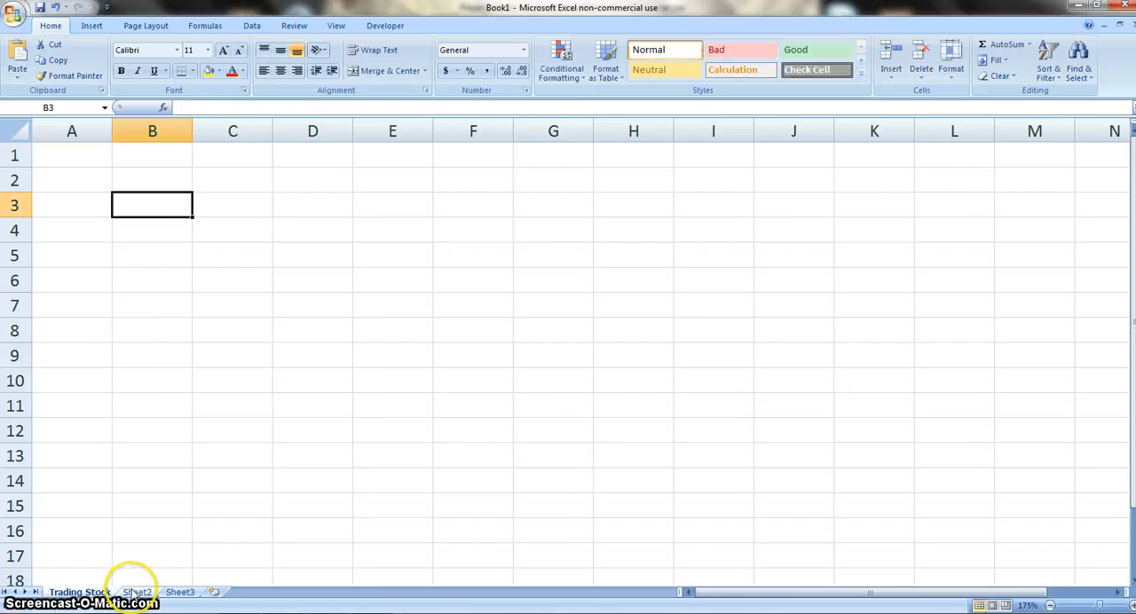
click(136, 592)
text(WebQuery)
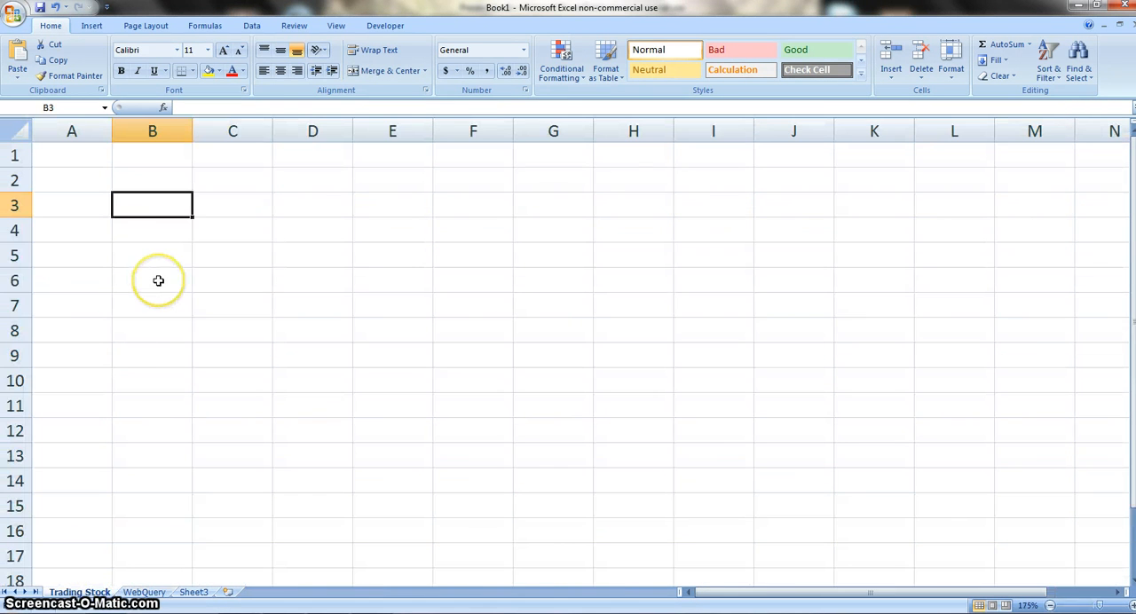
mouse_move(212, 214)
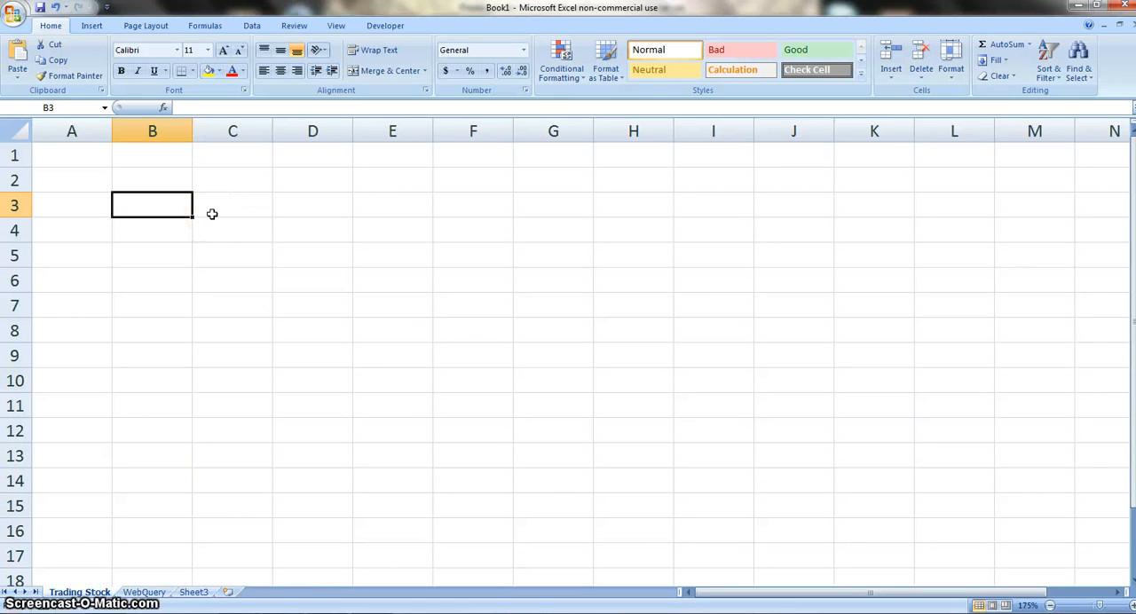
mouse_move(213, 213)
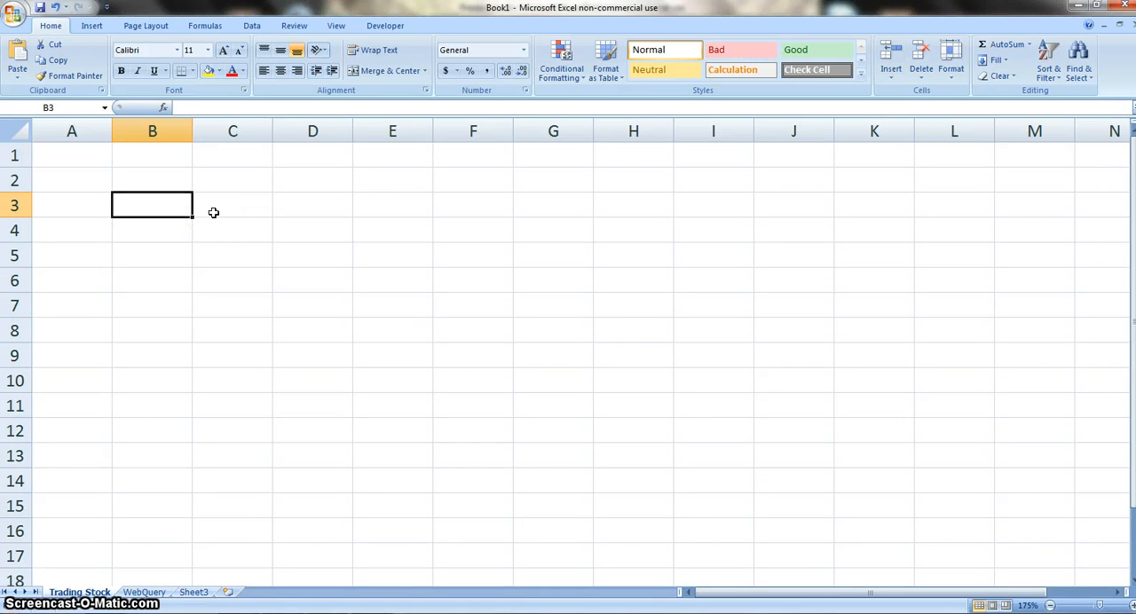
- Enter the 'Stock Symbol' heading in B3 with Wrap Text applied
click(233, 205)
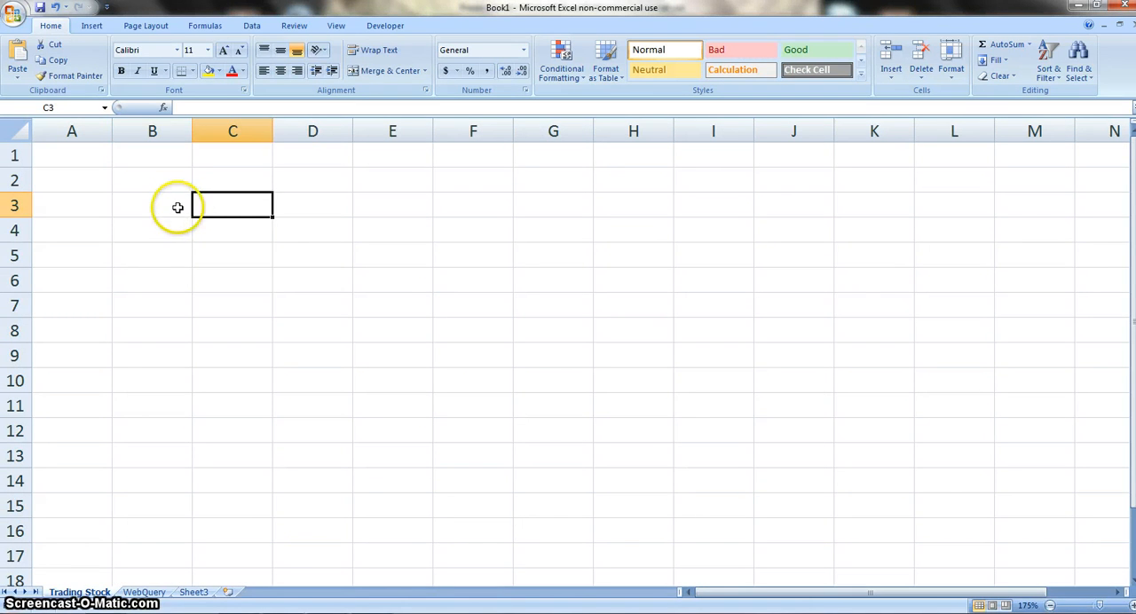
click(152, 205)
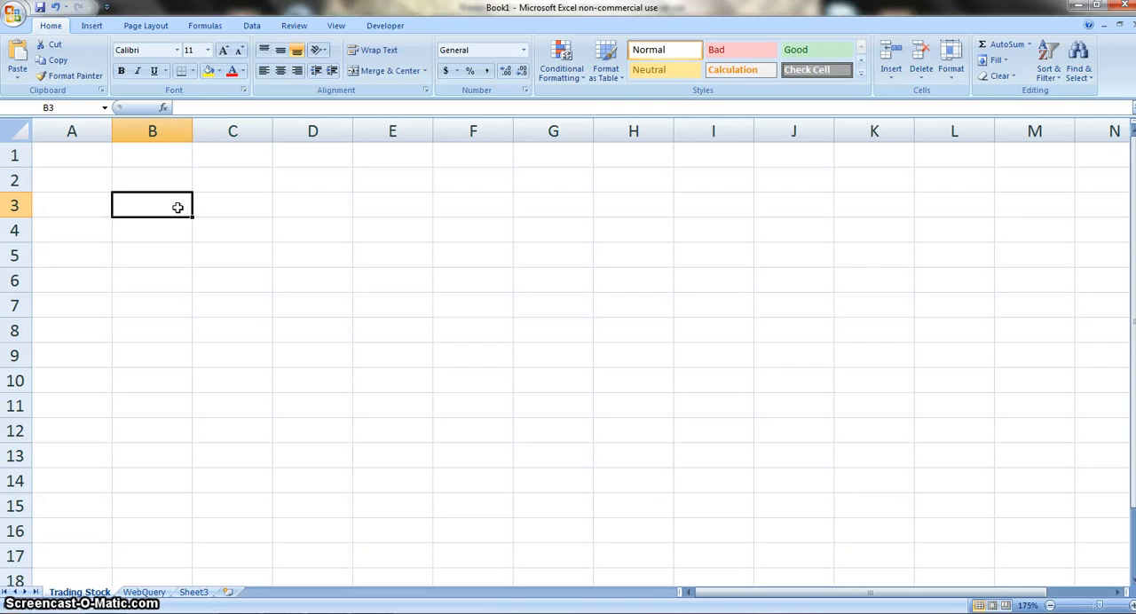
text(Stock)
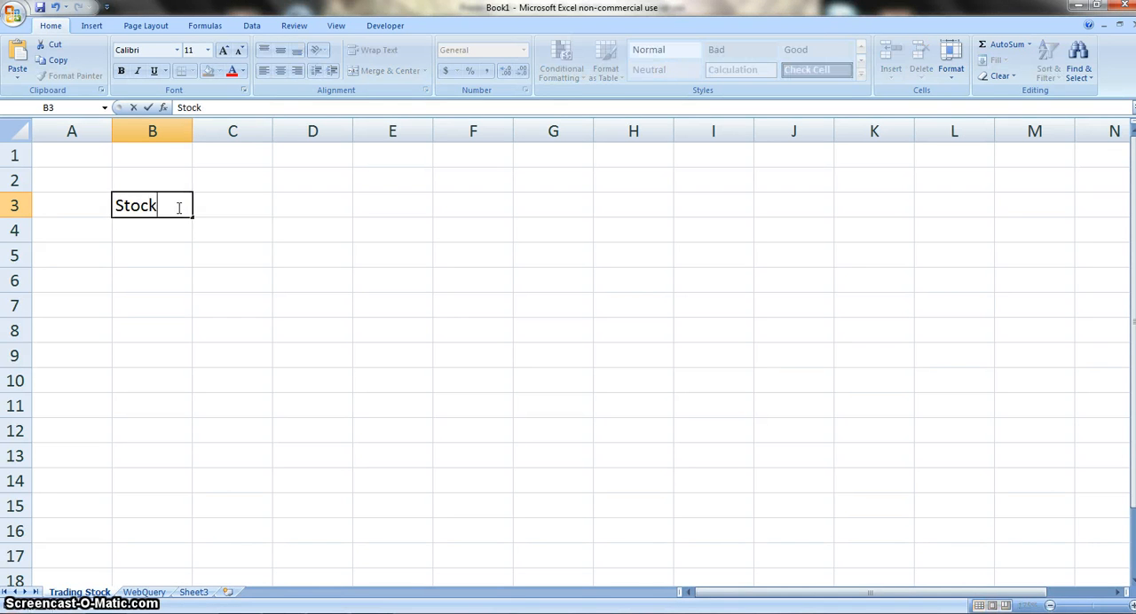
text(Symbol)
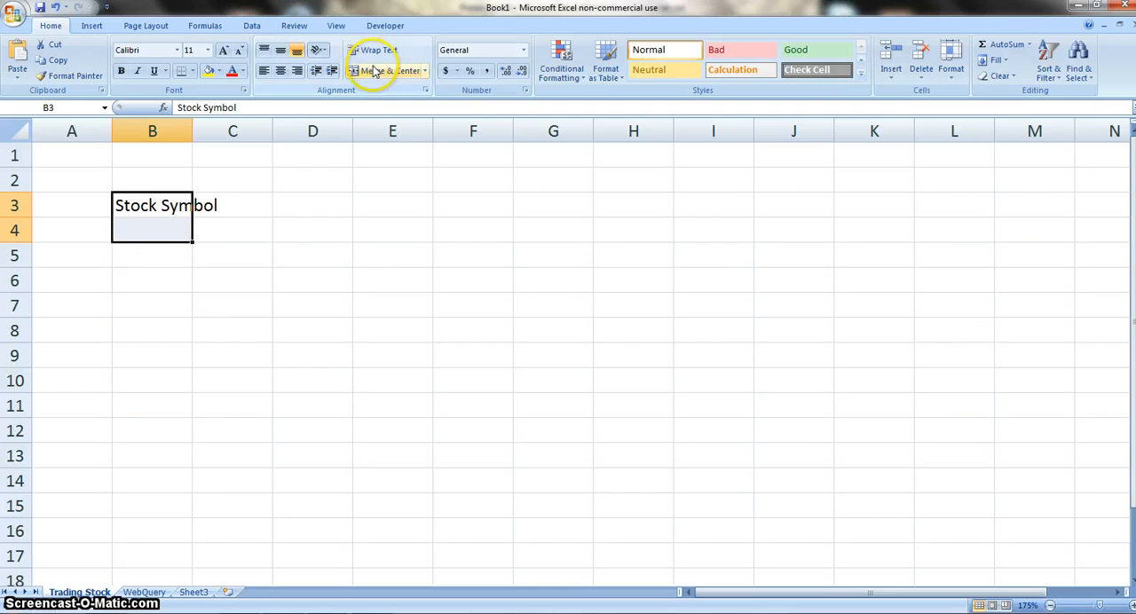
click(374, 50)
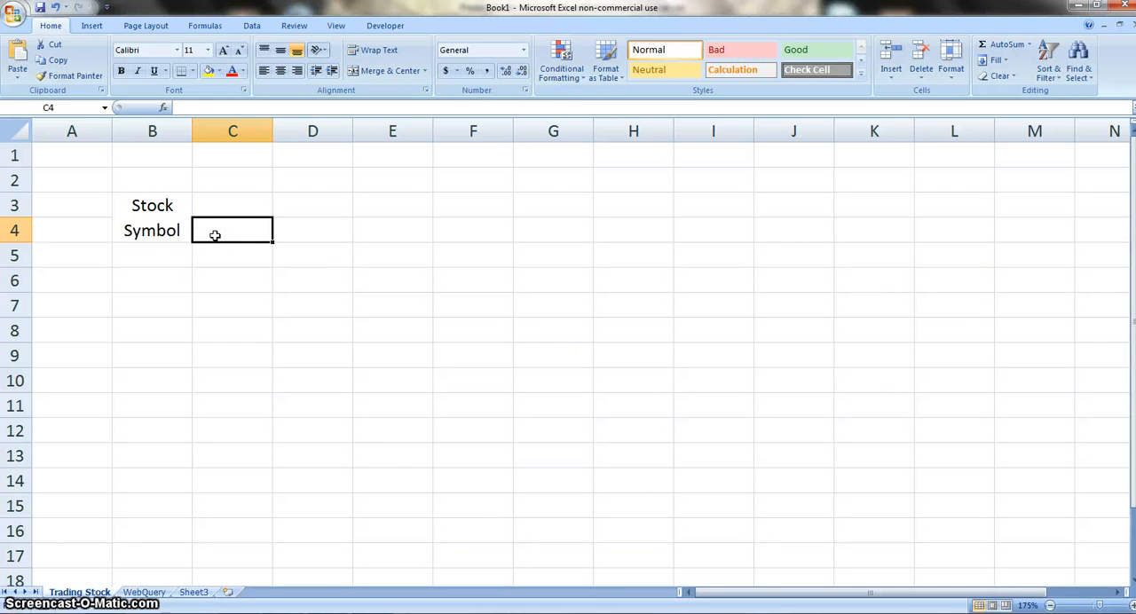
- Add headings Market, Shares, Purchase Price, Total Market and Market Cost across row 4
text(Marke)
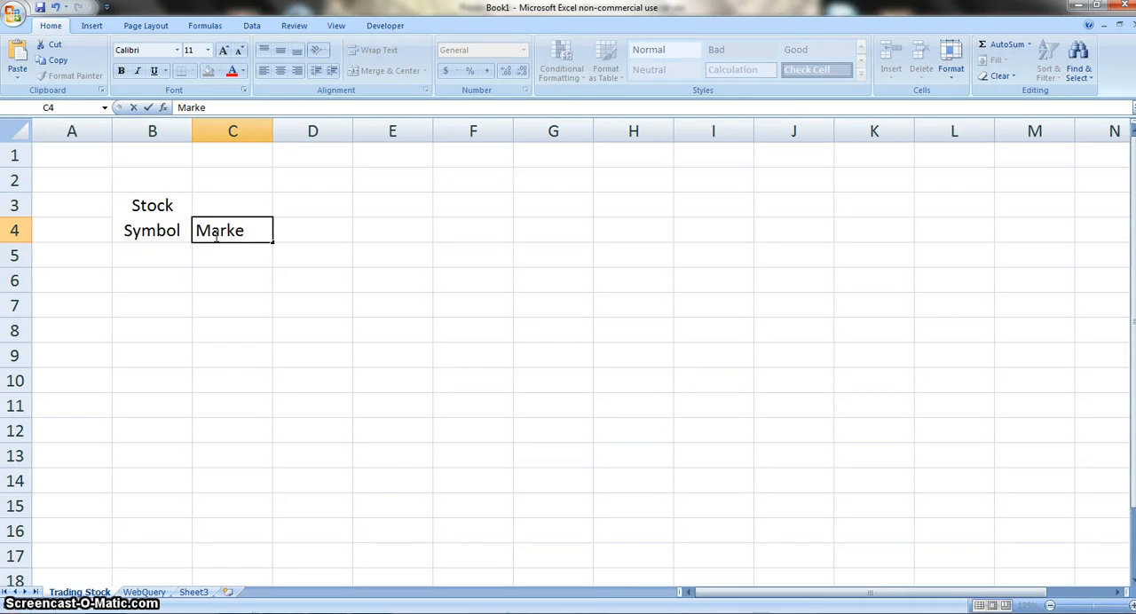
text(Shares P)
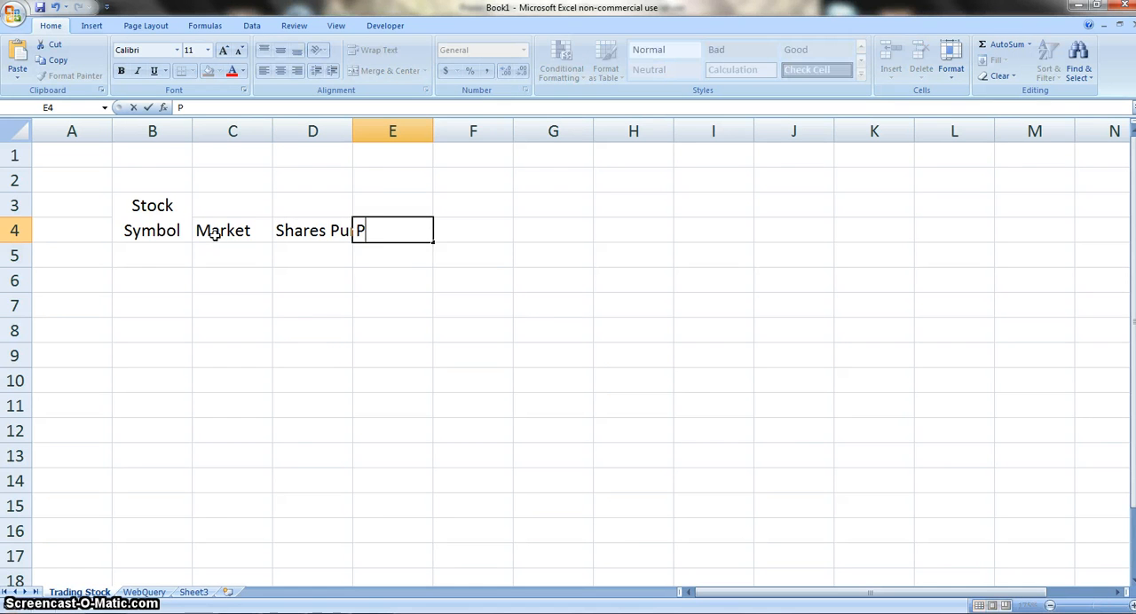
text(urchase Pric)
click(473, 230)
text(Cost)
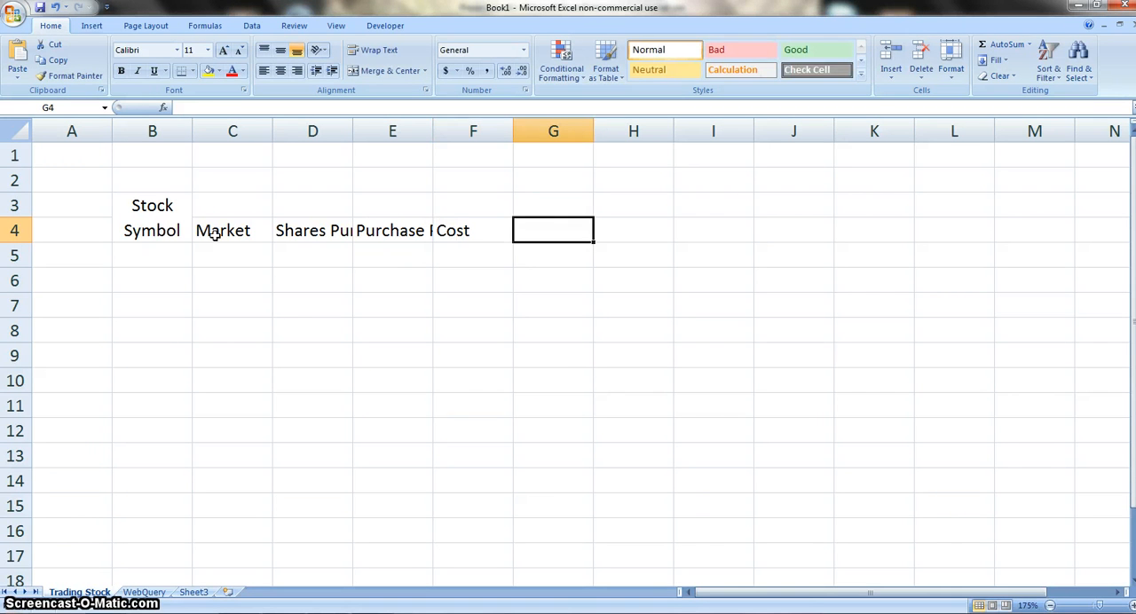
text(Total Mar)
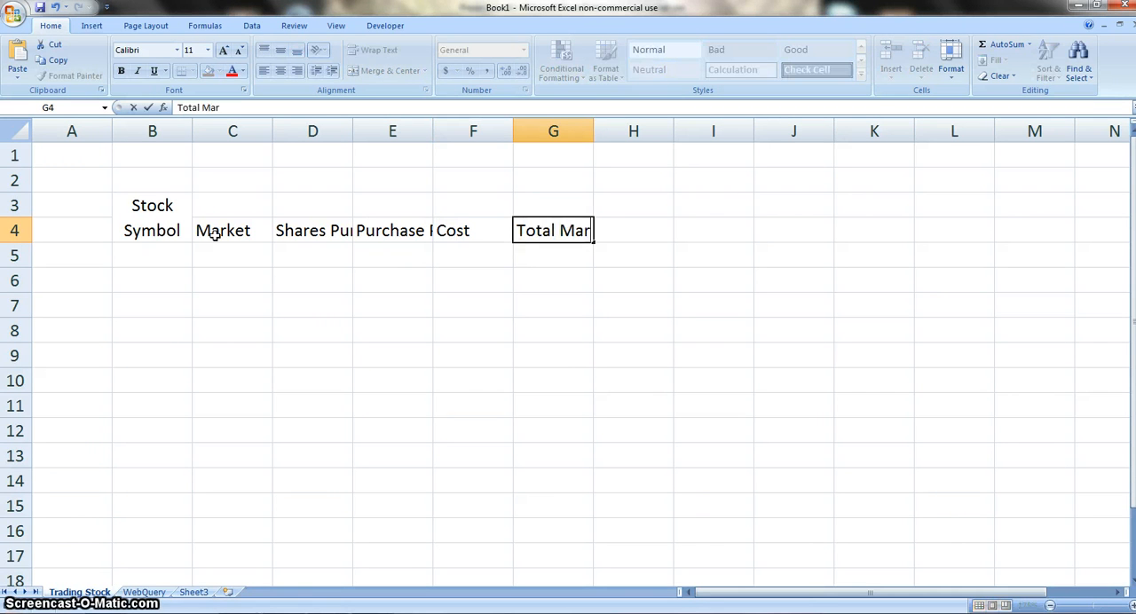
text(M)
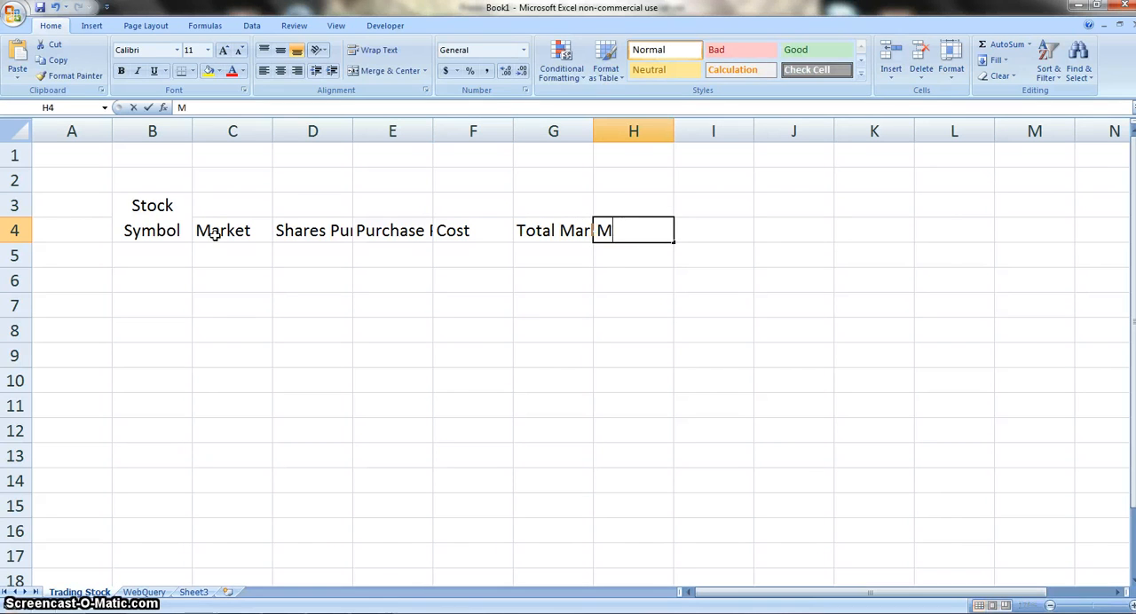
text(arket C)
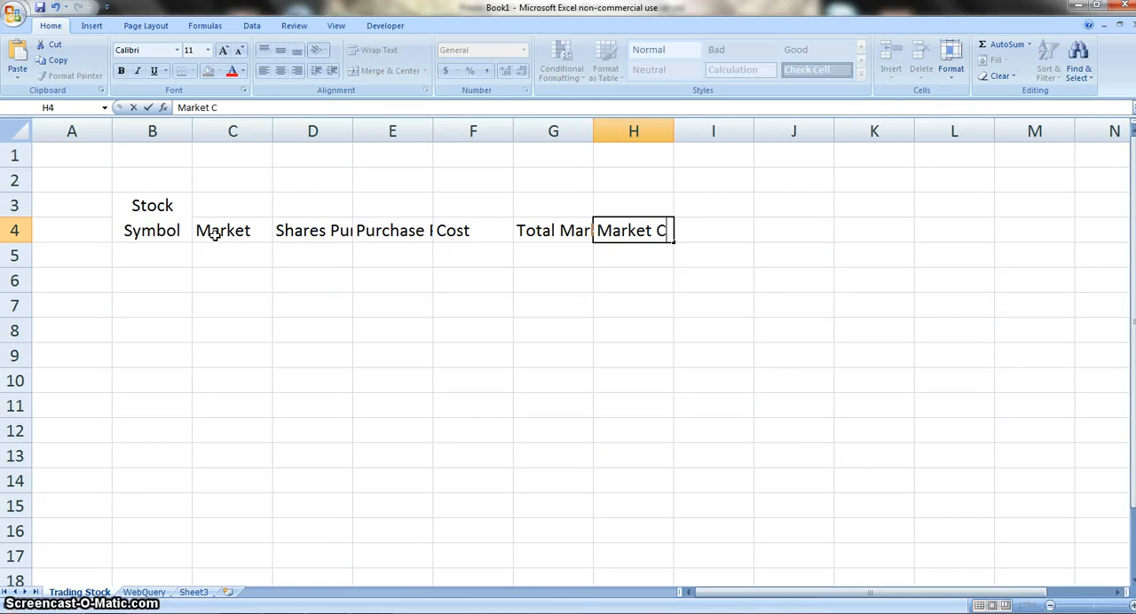
text(ost)
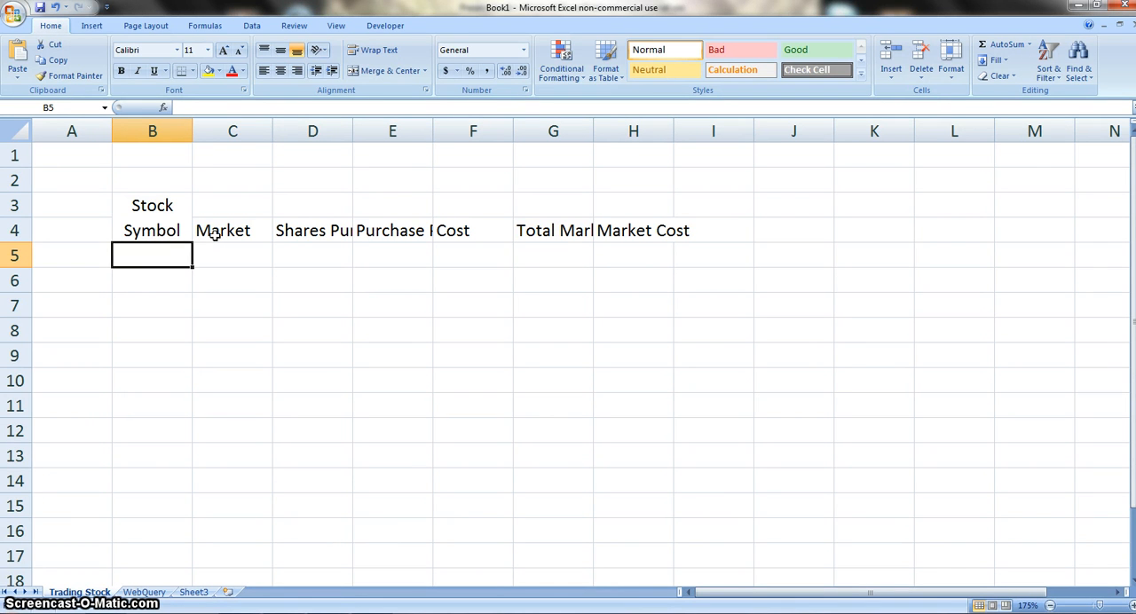
- Enter DE, 1000 shares and price 60 in row 5, with cost formula =E5*D5
text(DE)
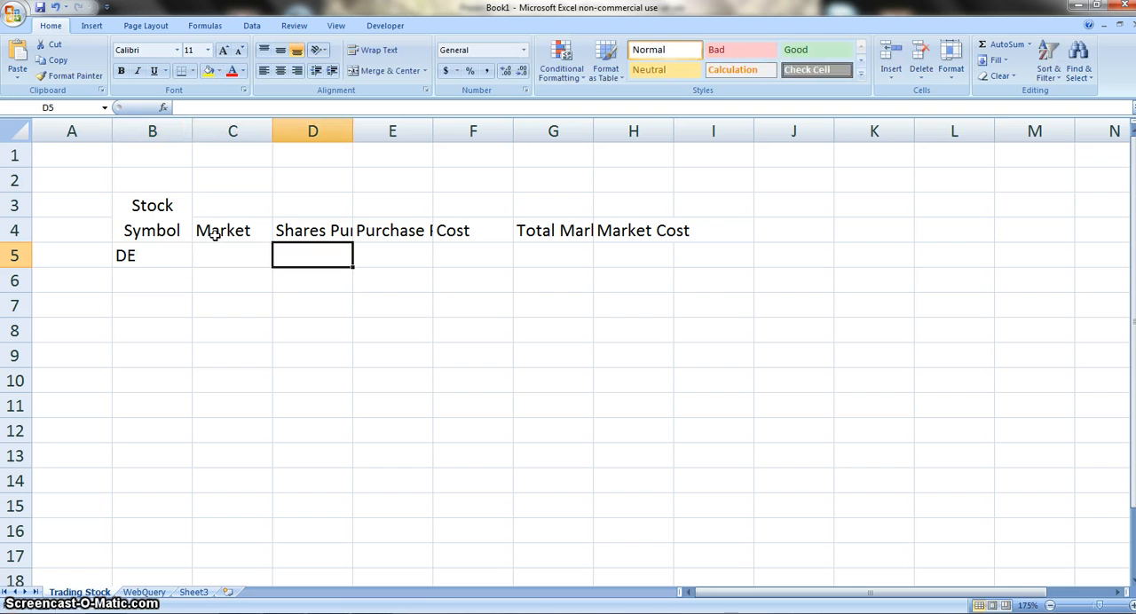
text(1000)
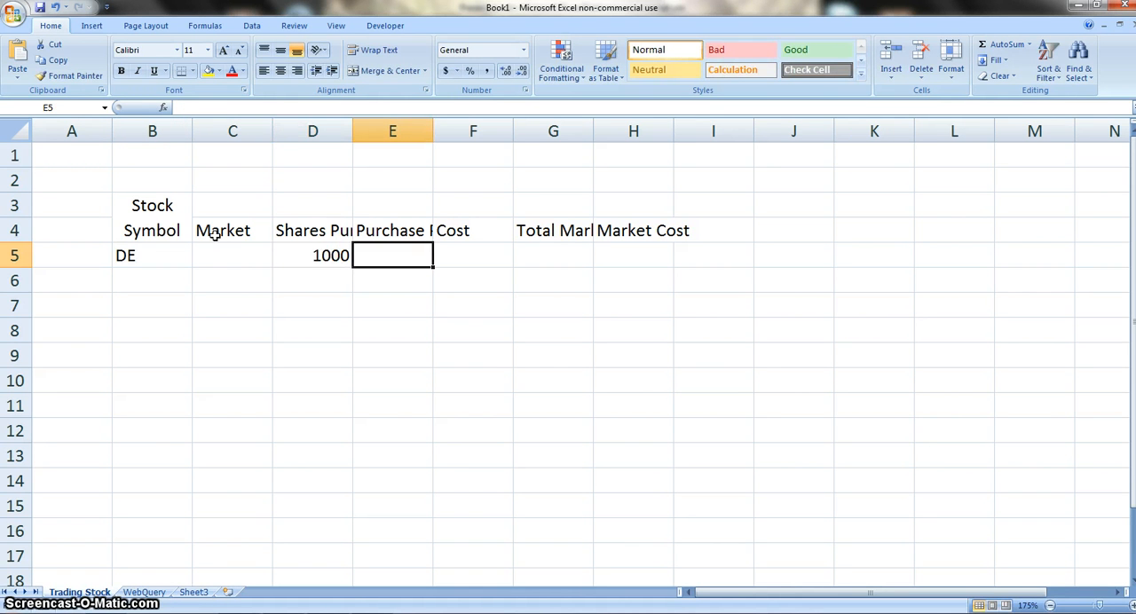
text(600)
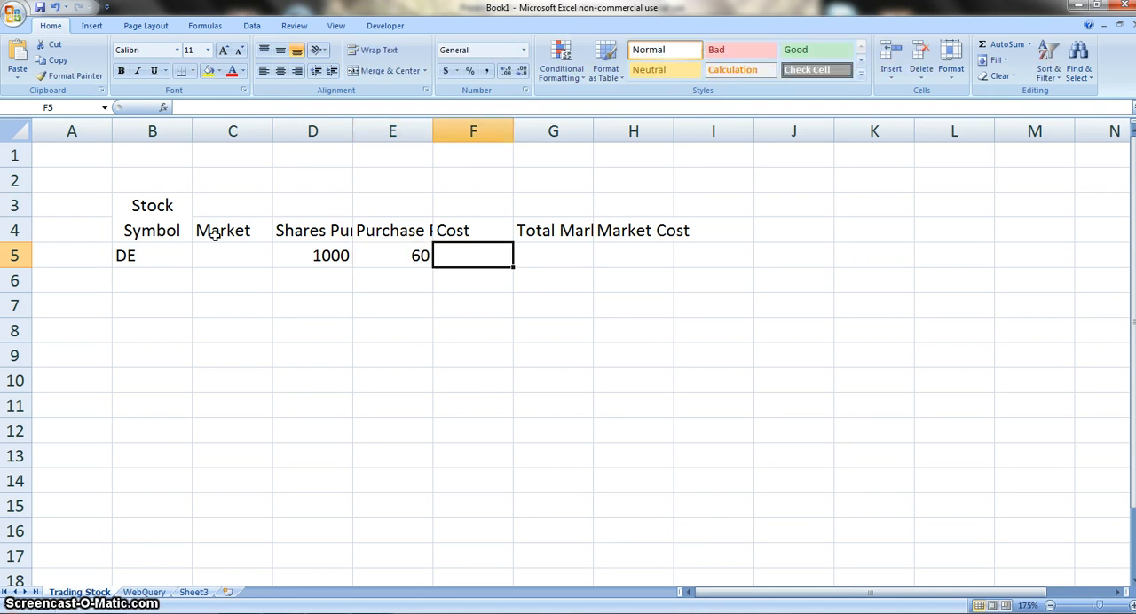
text(=E5)
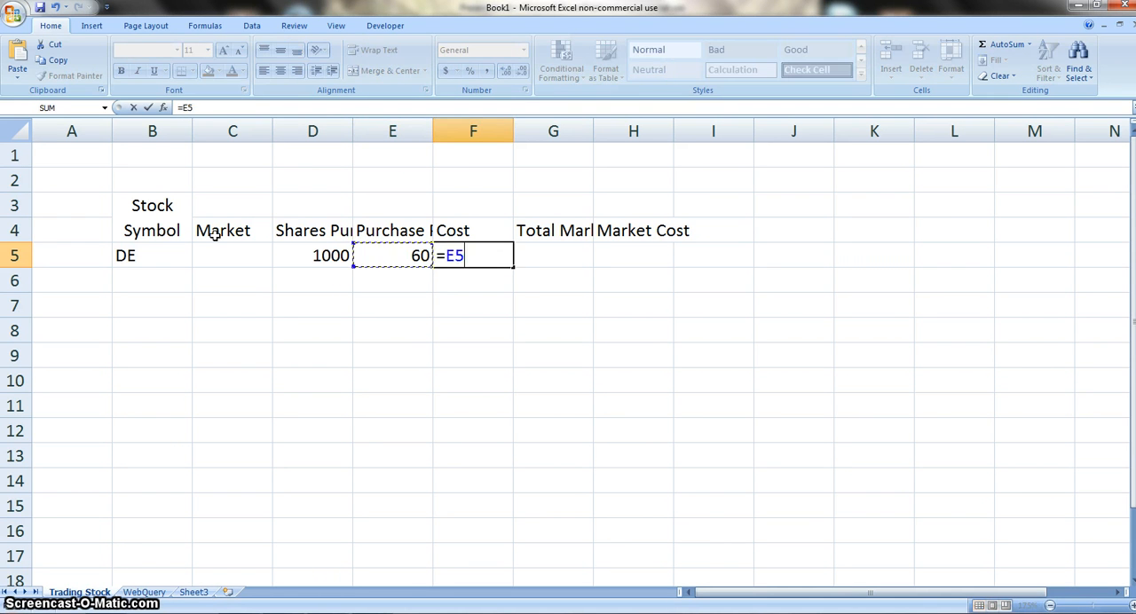
text(*D5)
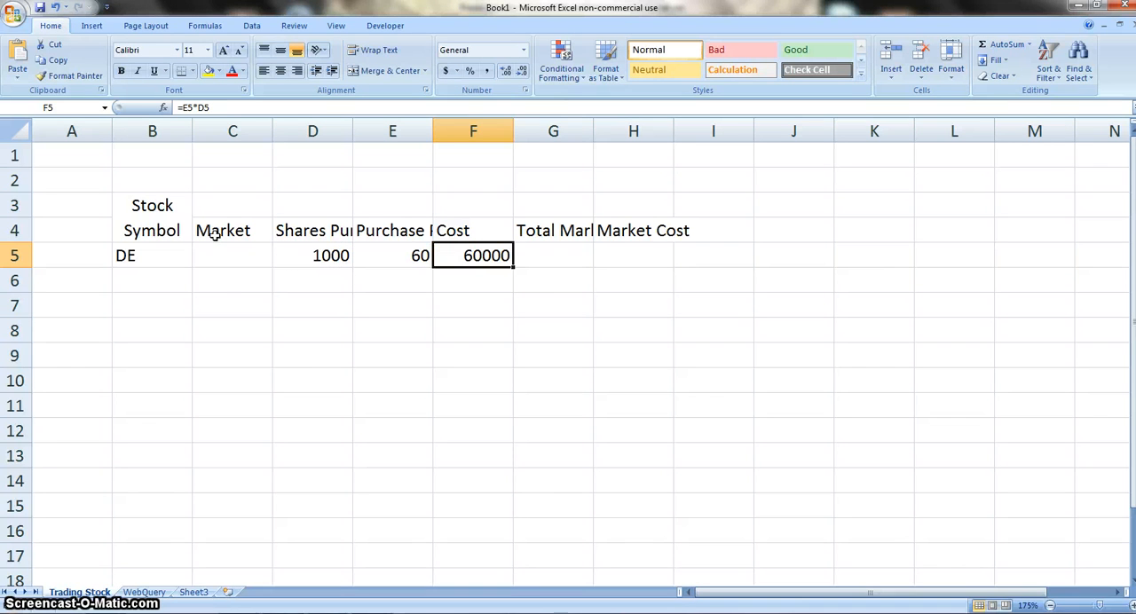
- Add the total market formula in G5 and the market cost formula in H5
click(552, 256)
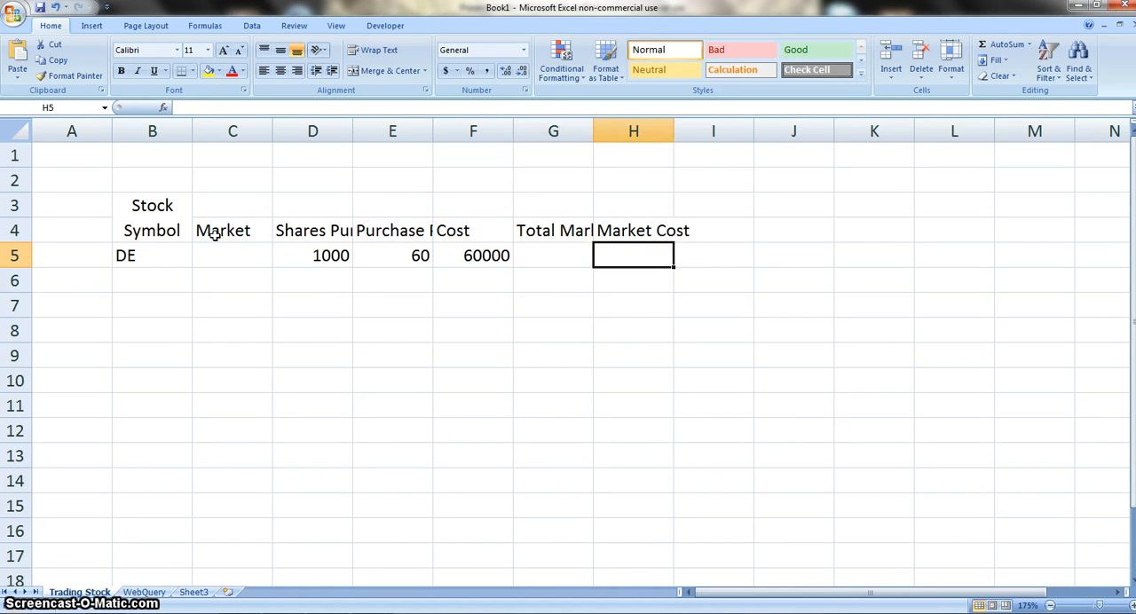
click(553, 255)
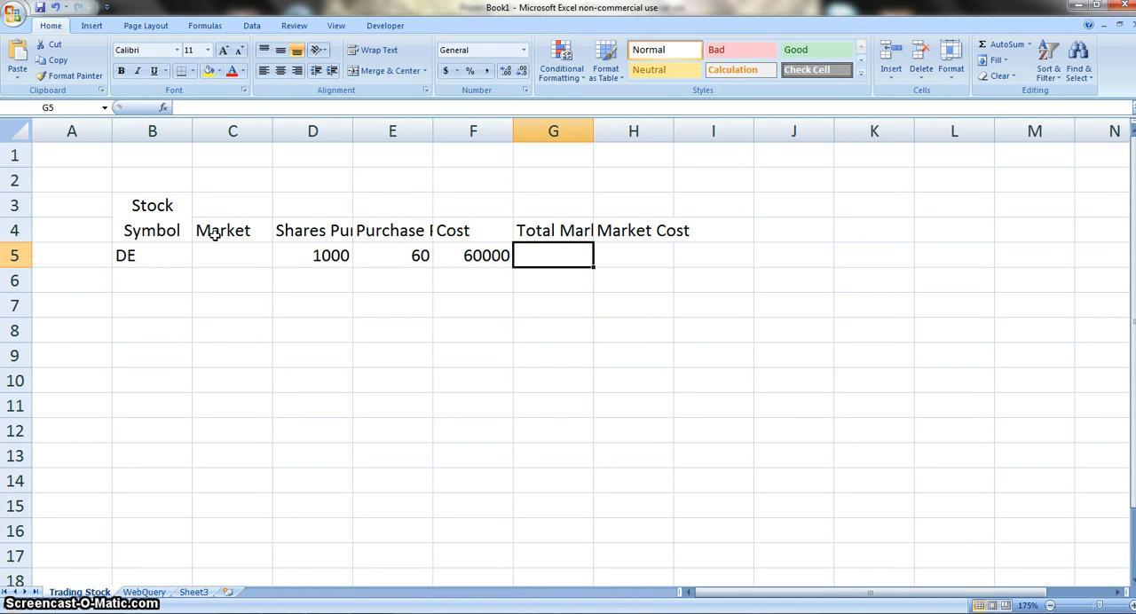
text(=C5)
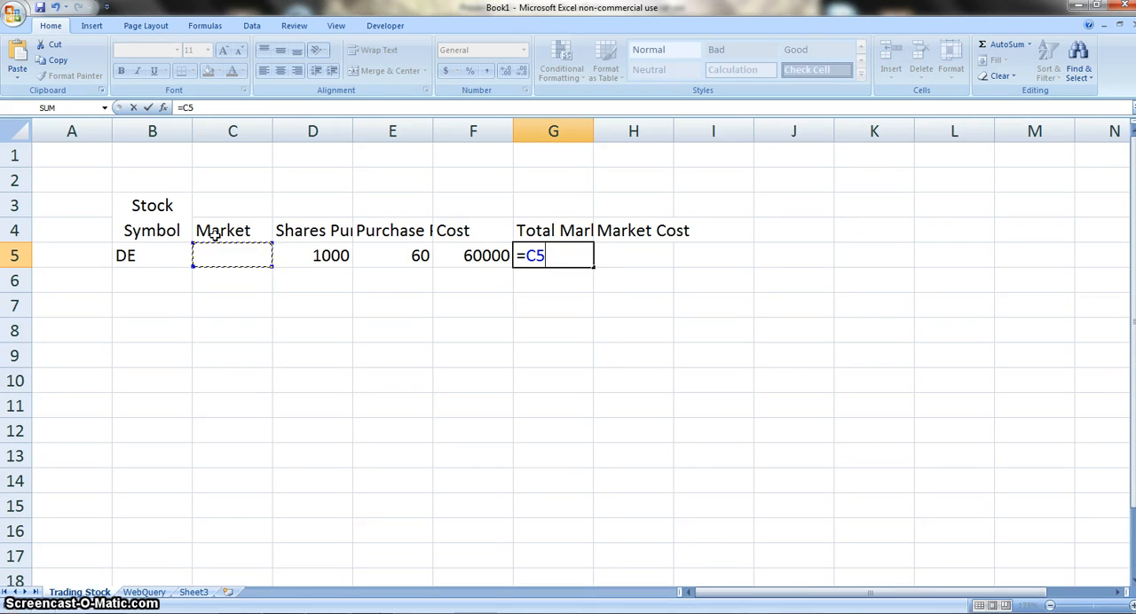
text(*F5)
click(634, 255)
text(=G5)
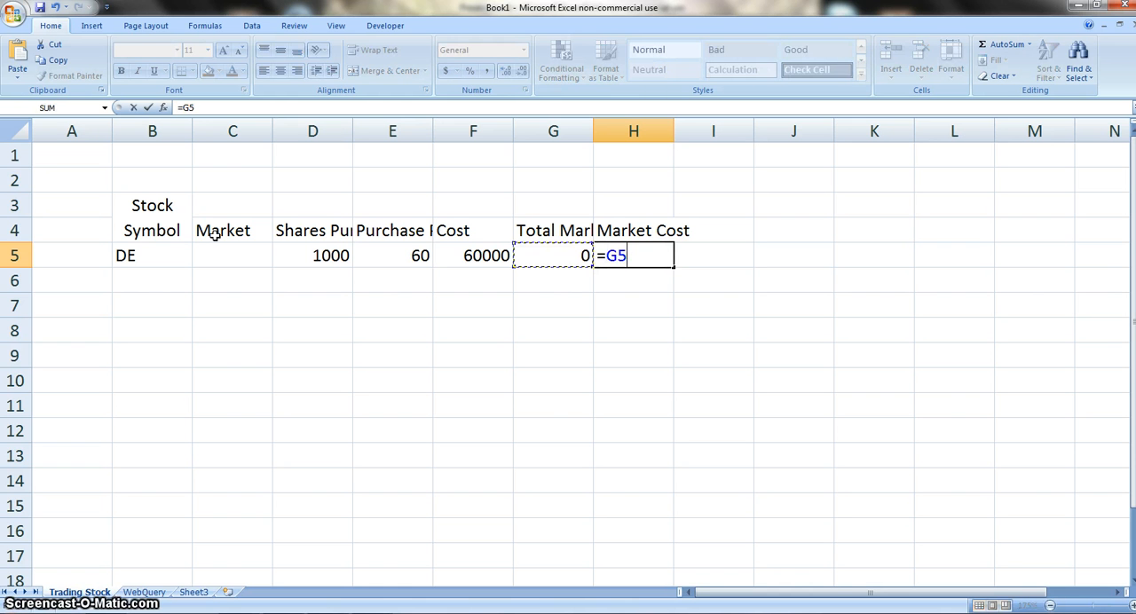
click(473, 256)
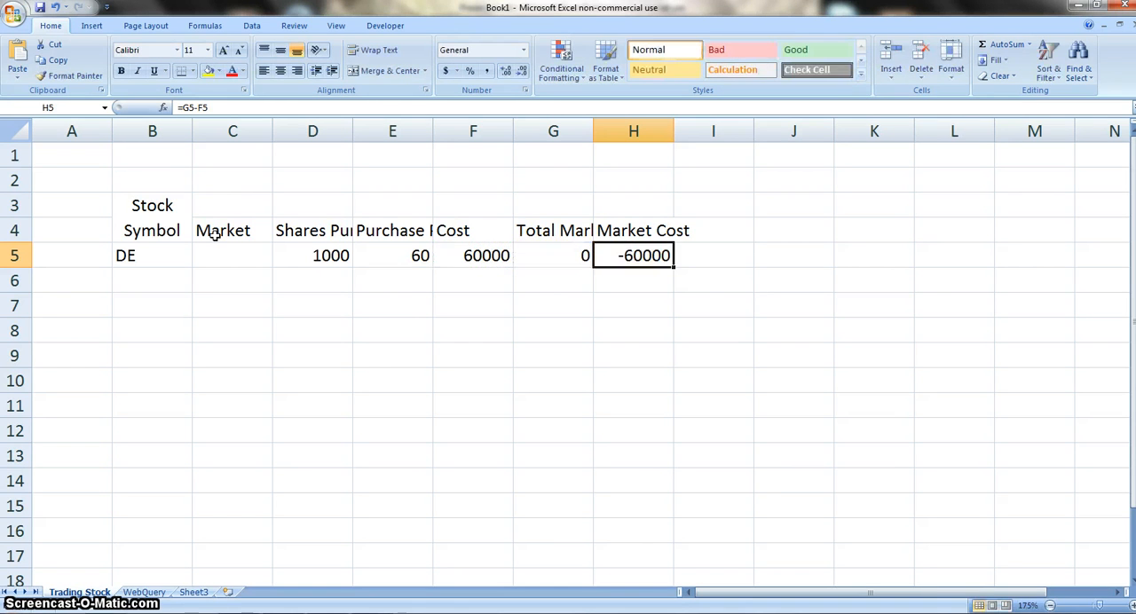
click(393, 256)
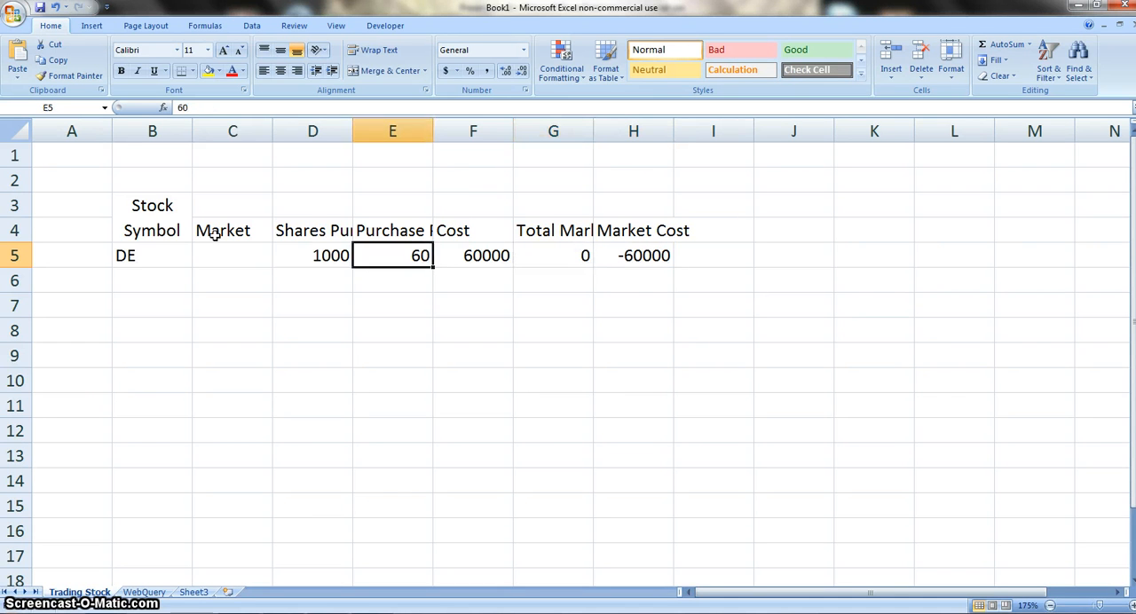
- Fill the headings green, box-border the B5:H5 DE row and bold DE
click(233, 256)
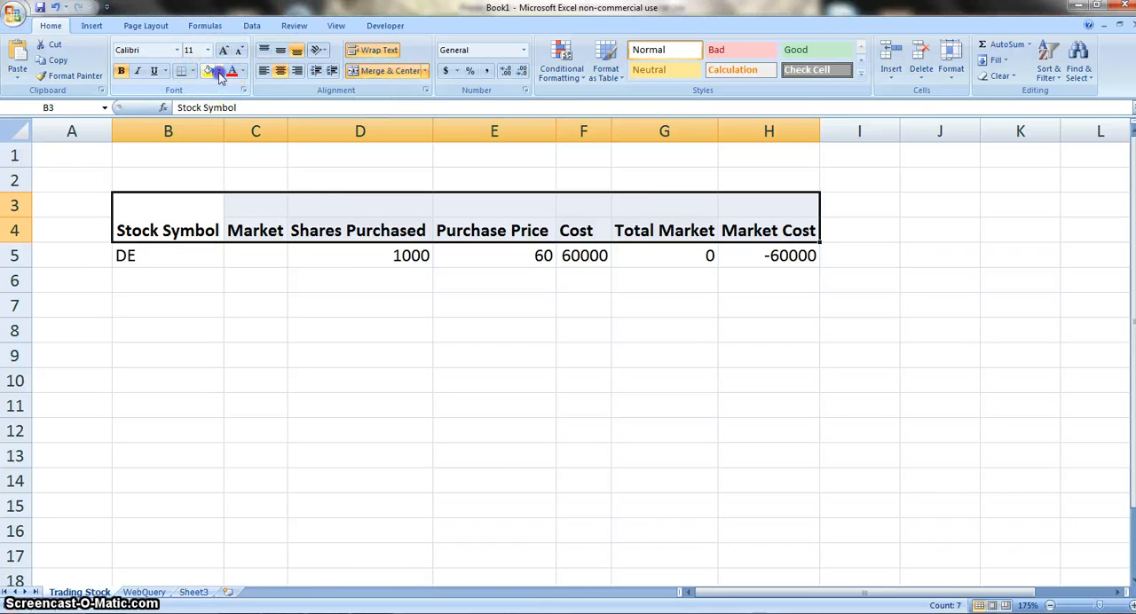
click(209, 70)
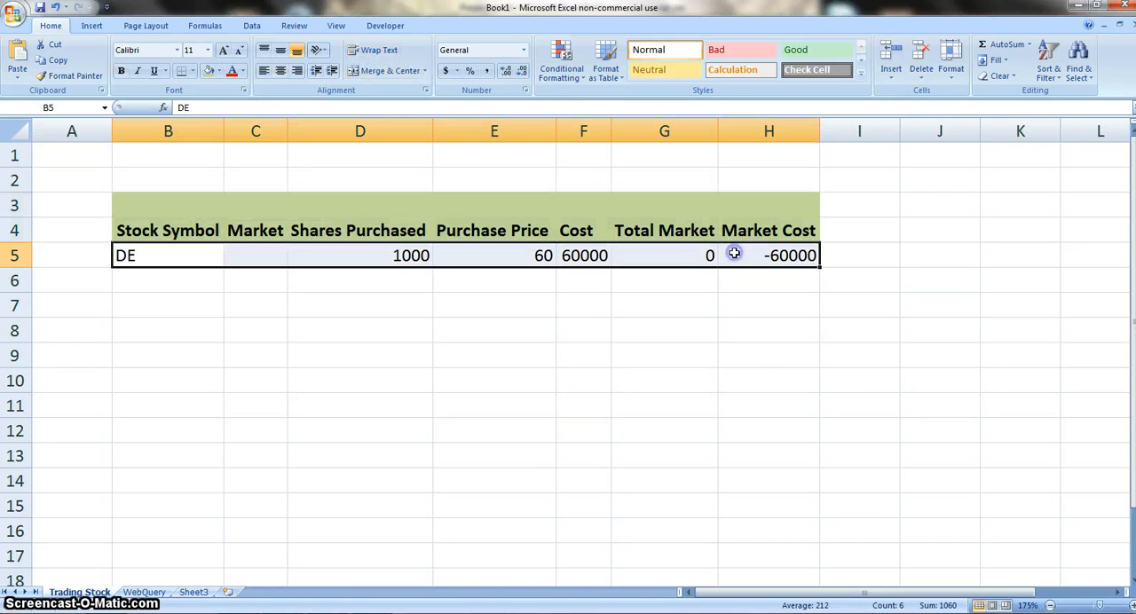
click(183, 70)
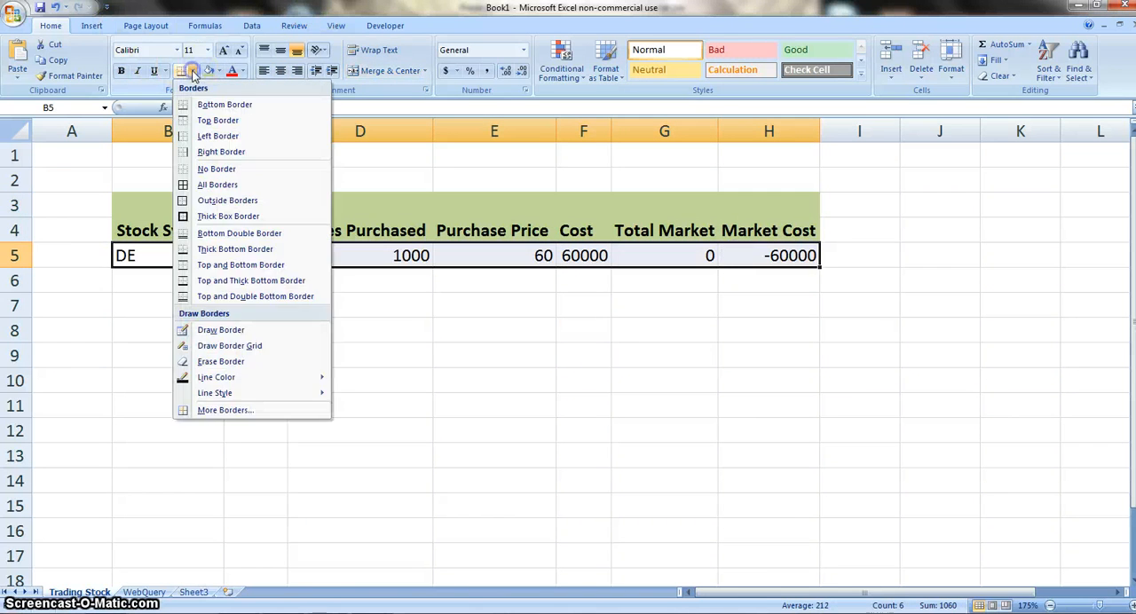
mouse_move(271, 221)
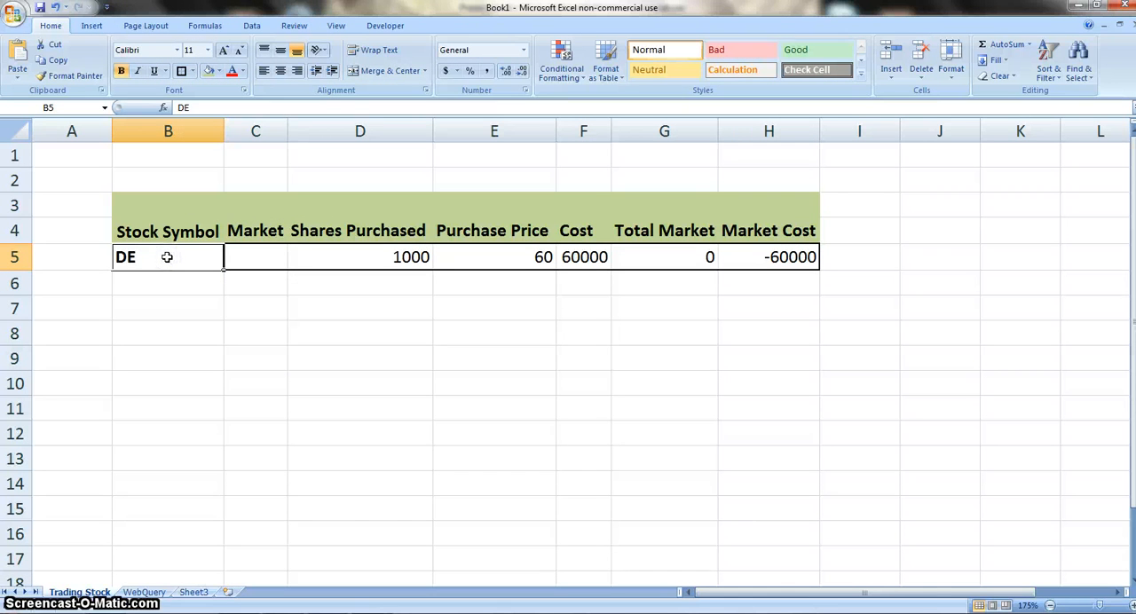
click(168, 308)
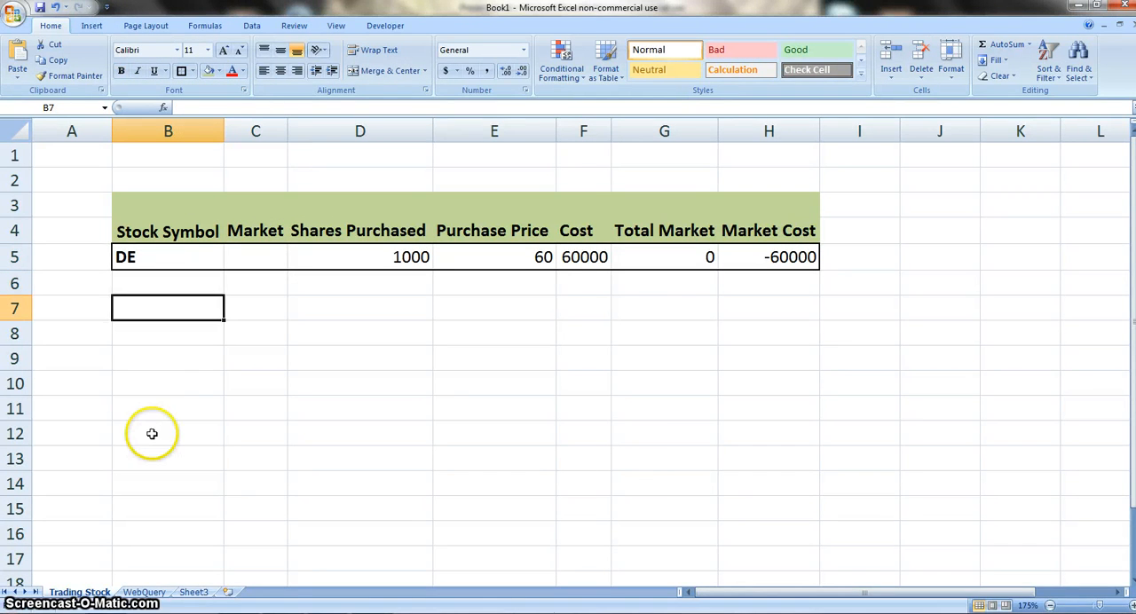
mouse_move(157, 504)
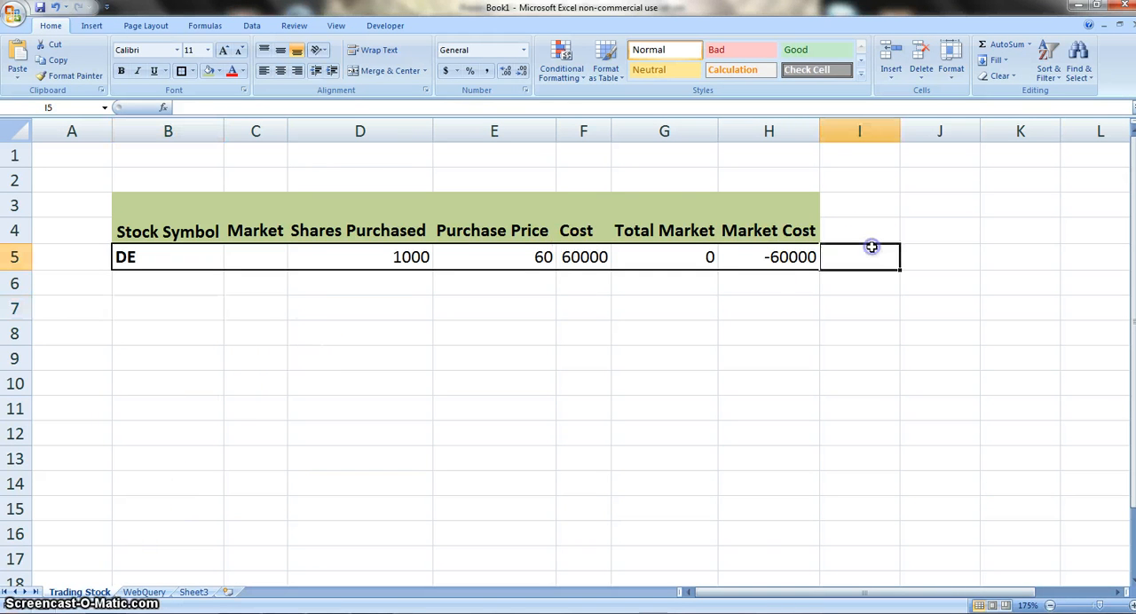
- Add MAIL in I5, 100 in J5 and a bold, green 'Min Price' header in J4
text(MAIL)
click(939, 256)
text(100)
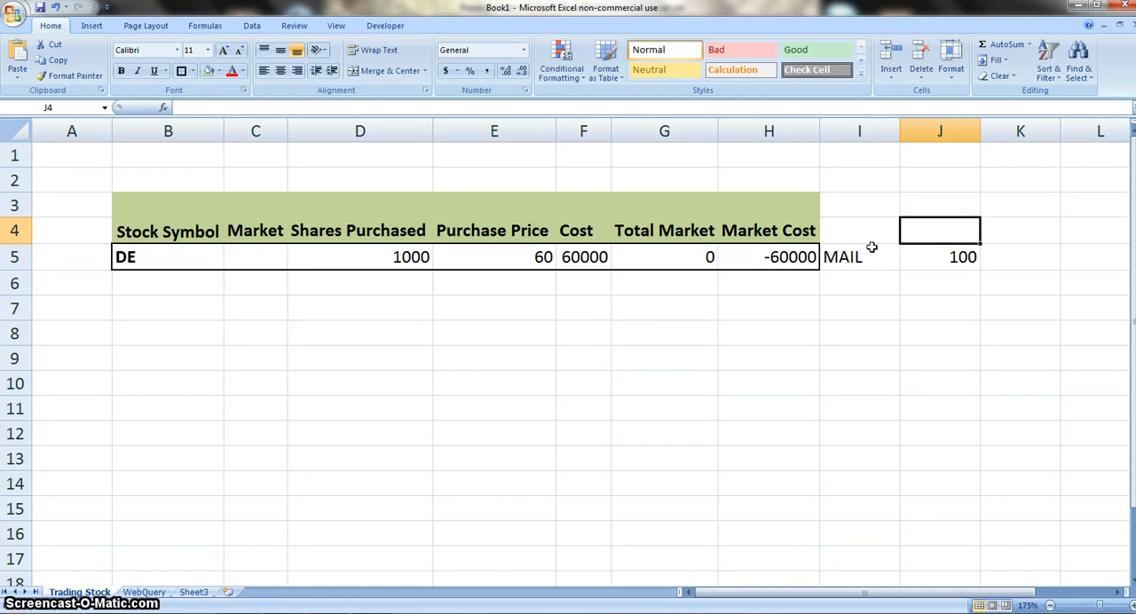
text(Min Price)
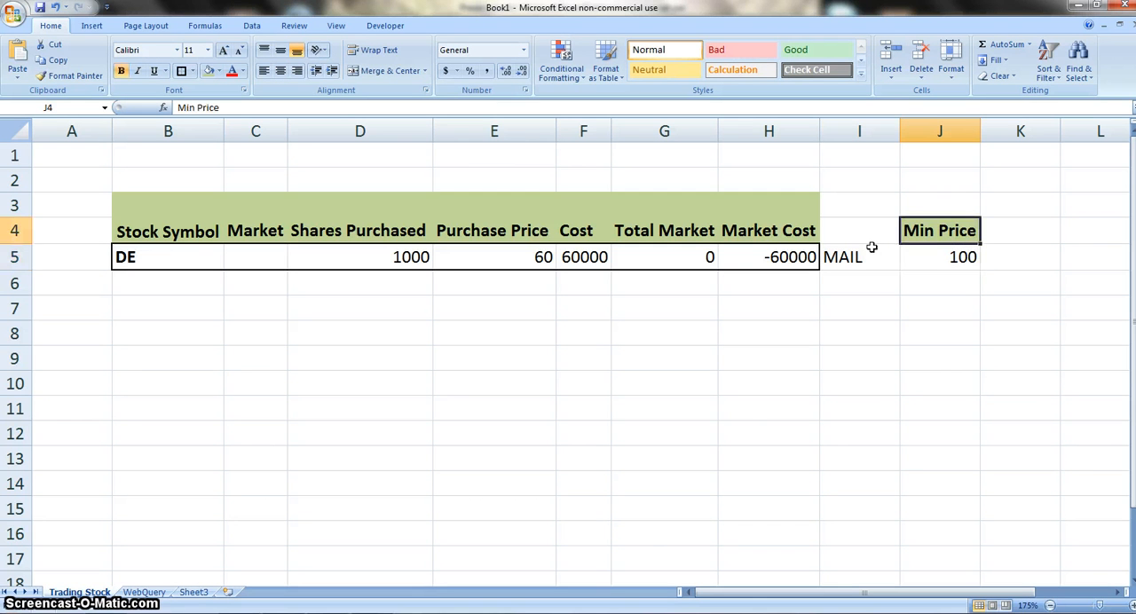
click(858, 230)
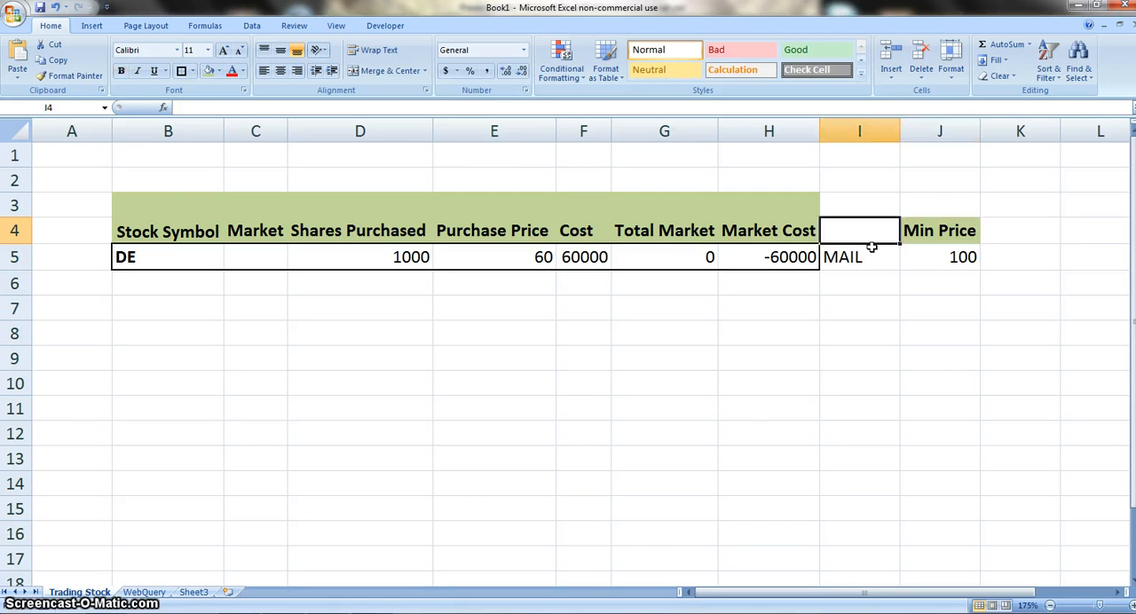
click(664, 282)
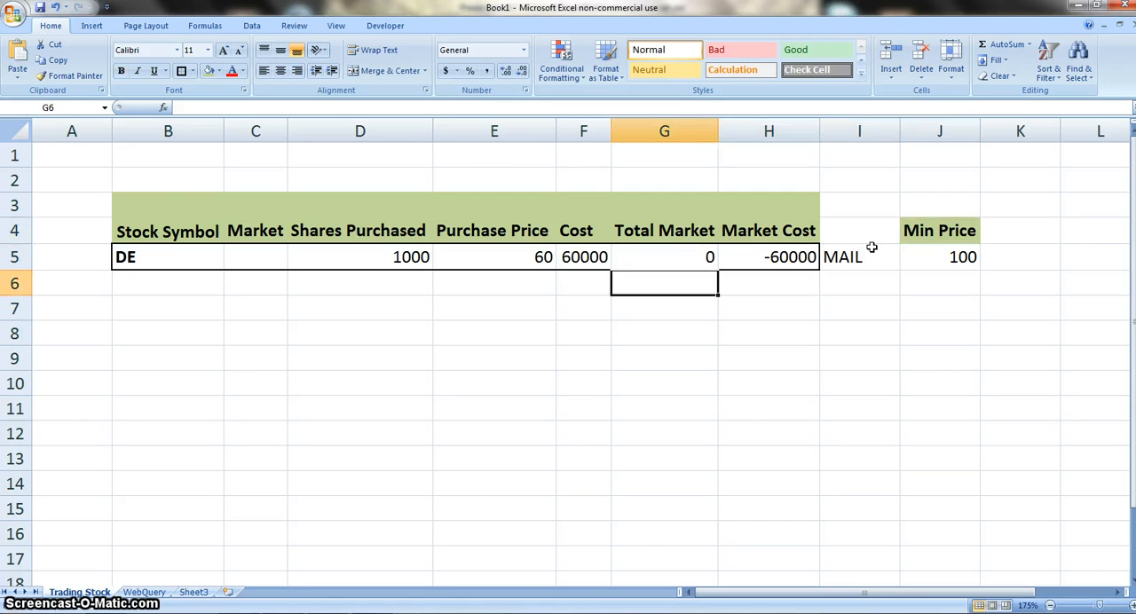
click(167, 282)
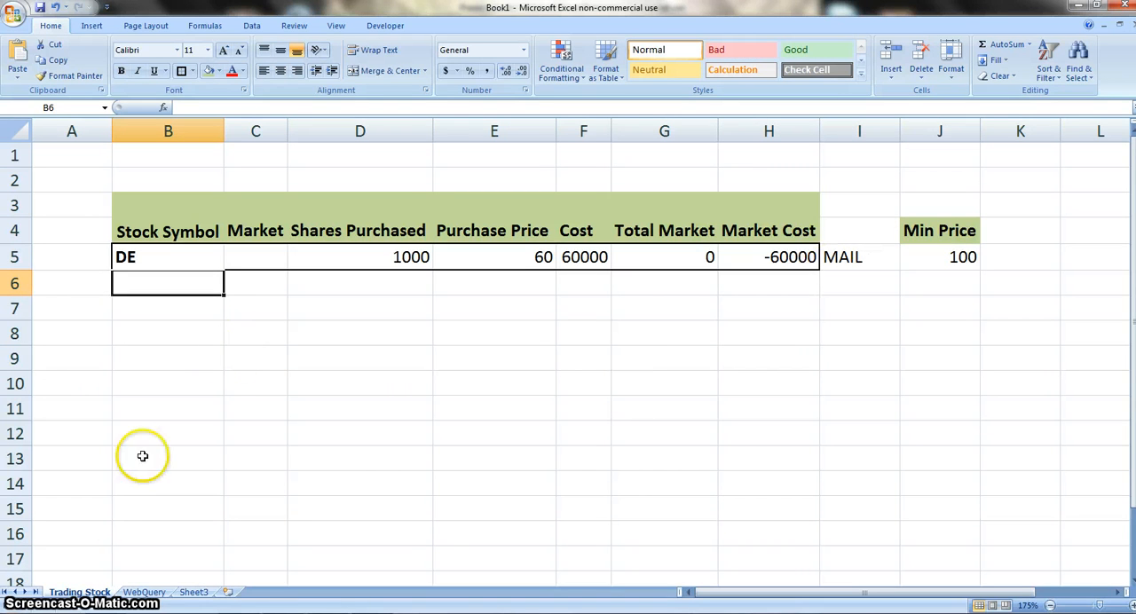
- On the WebQuery sheet, open the MSN MoneyCentral Investor Stock Quotes existing connection
click(142, 592)
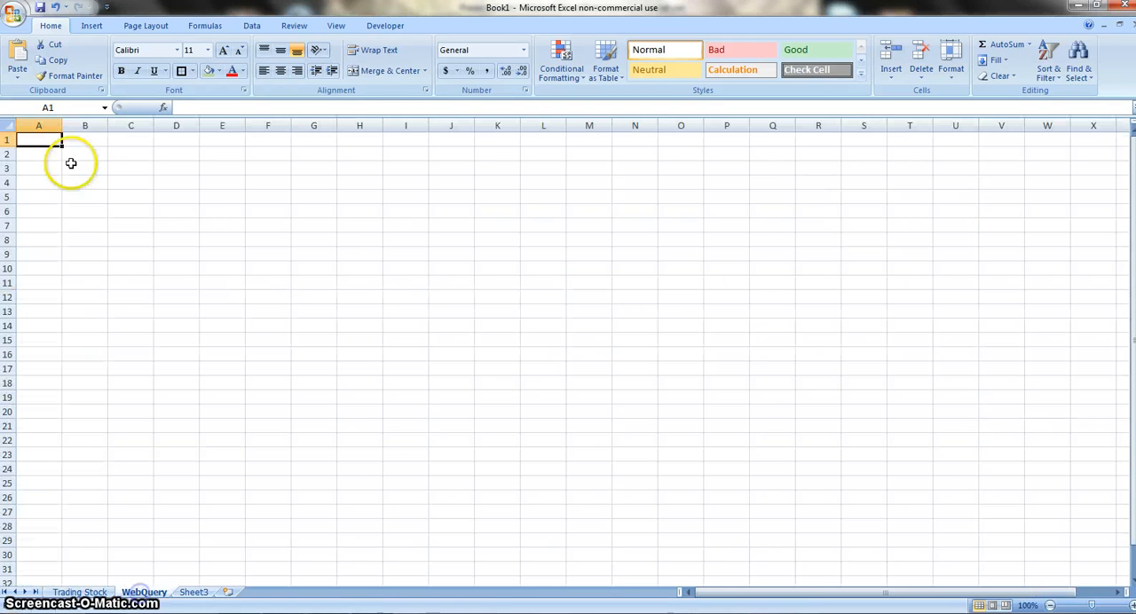
click(252, 24)
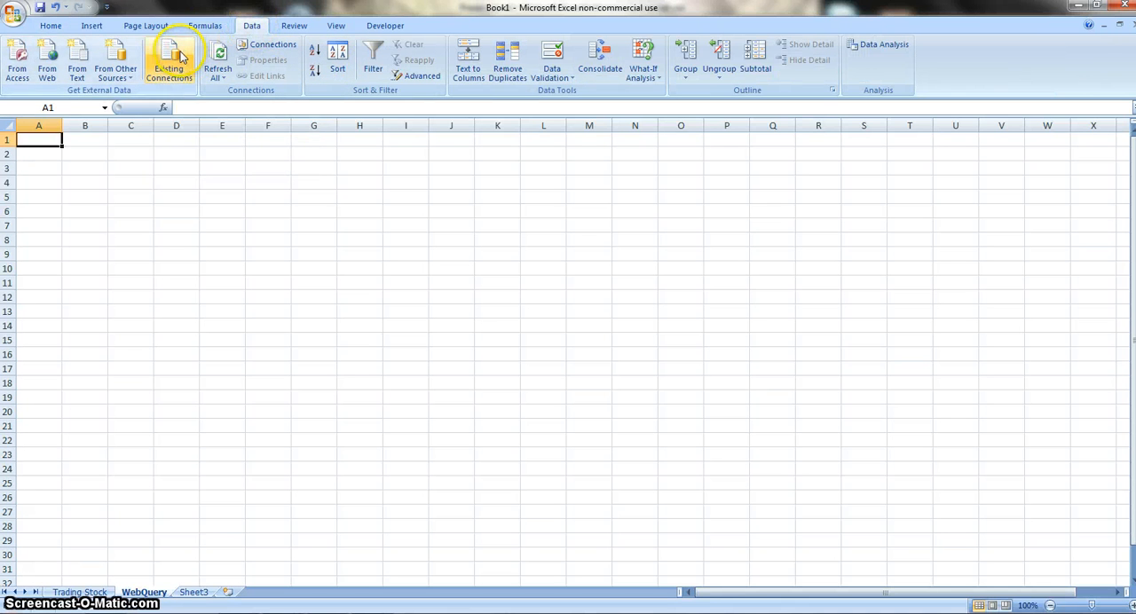
click(169, 57)
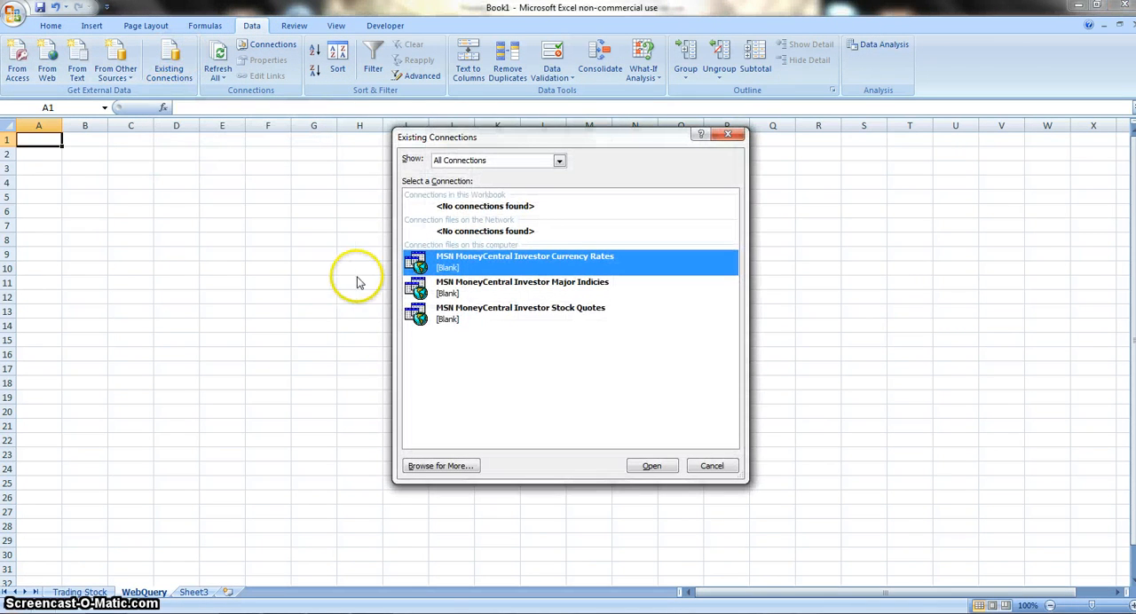
mouse_move(548, 314)
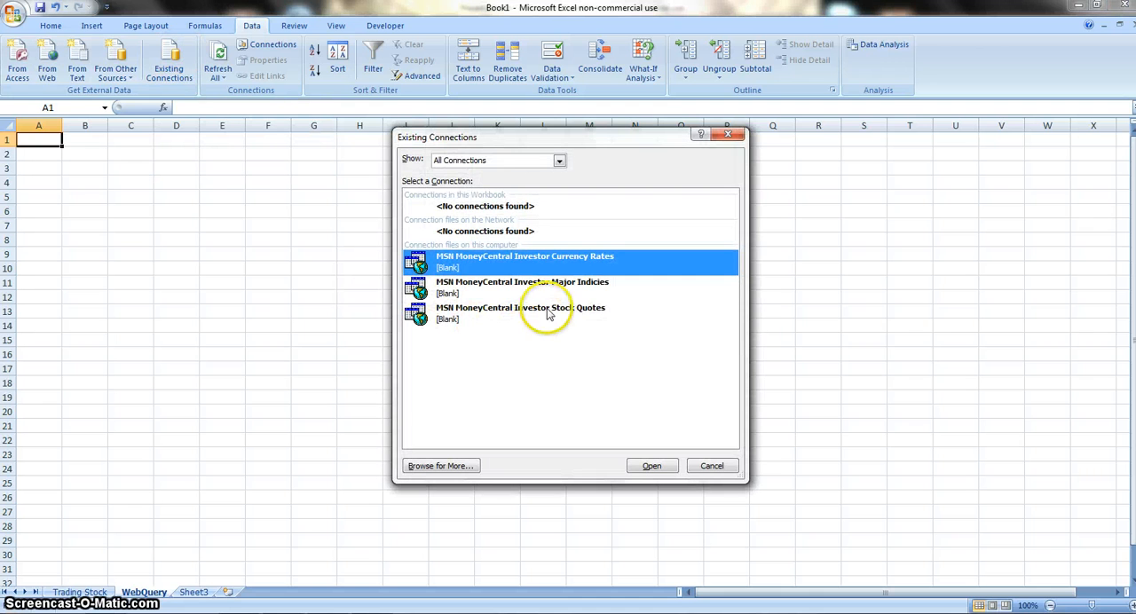
click(520, 312)
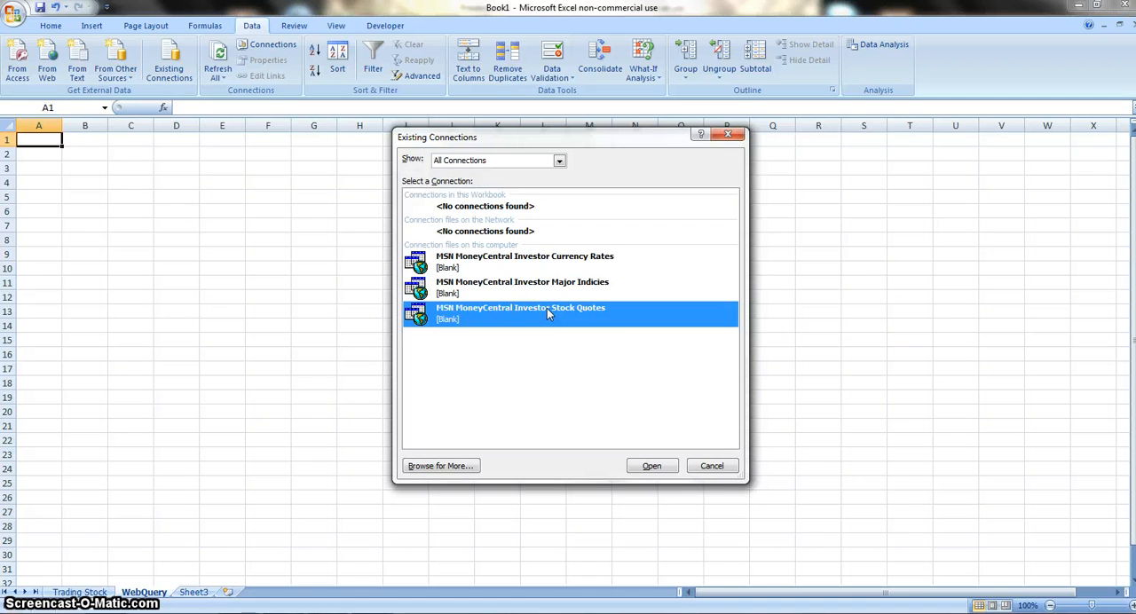
mouse_move(611, 406)
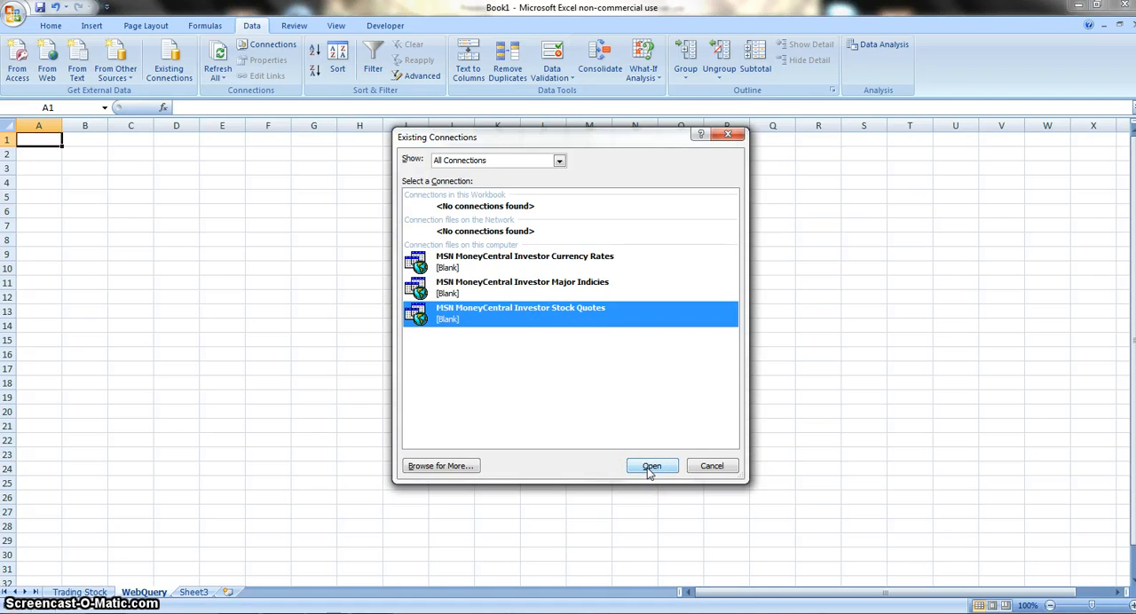
click(652, 466)
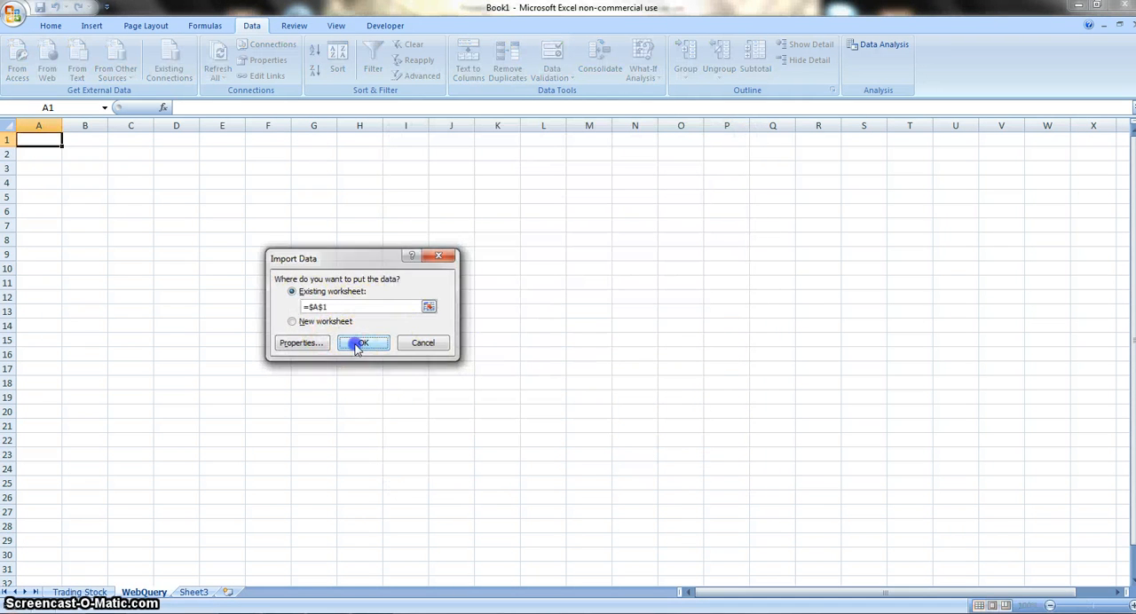
- Import quotes to A1 with symbol DE, showing Deere & Co at 67.42
click(360, 343)
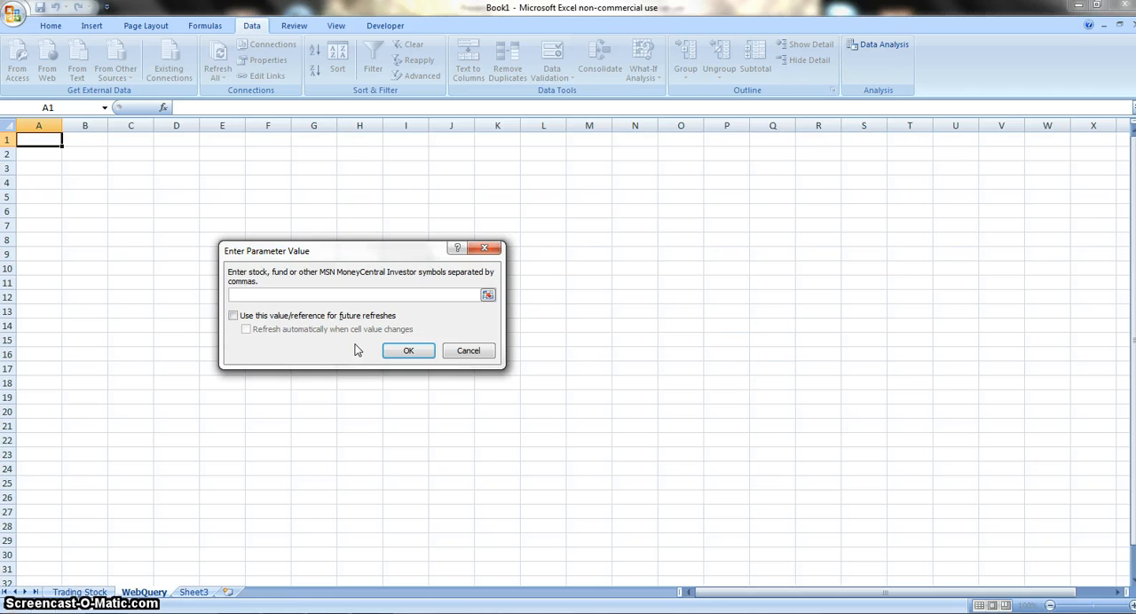
text(DE)
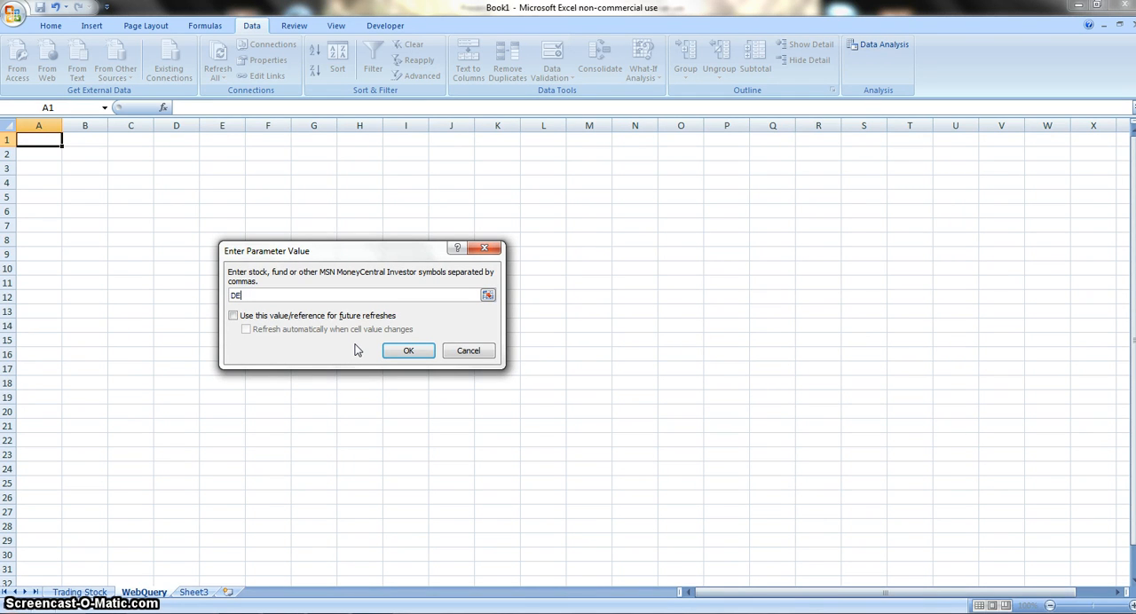
text(,G)
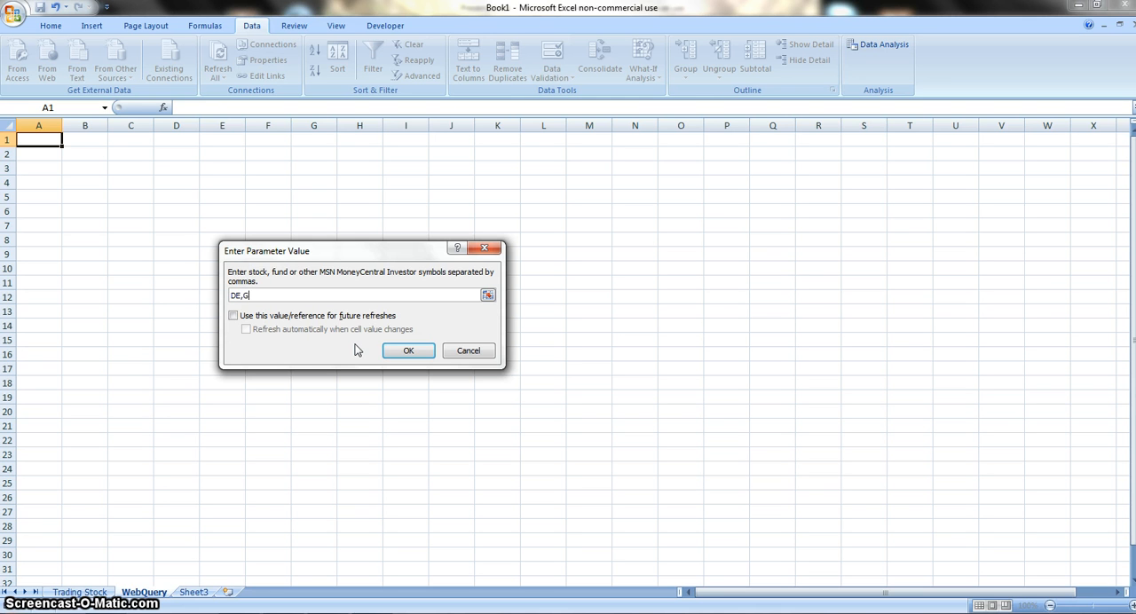
text(OO)
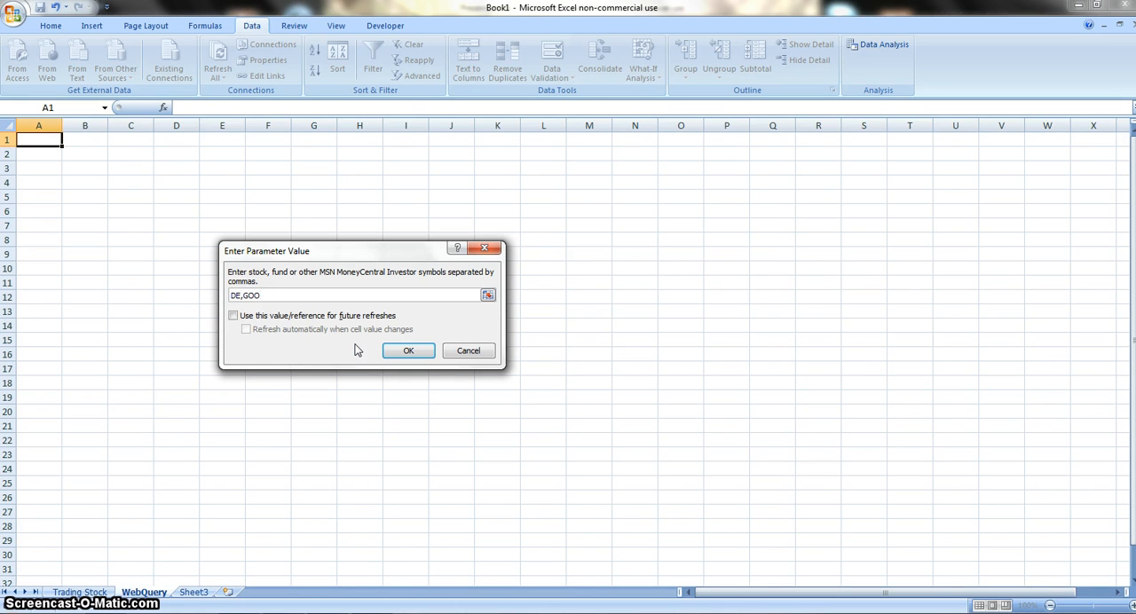
key(BackSpace)
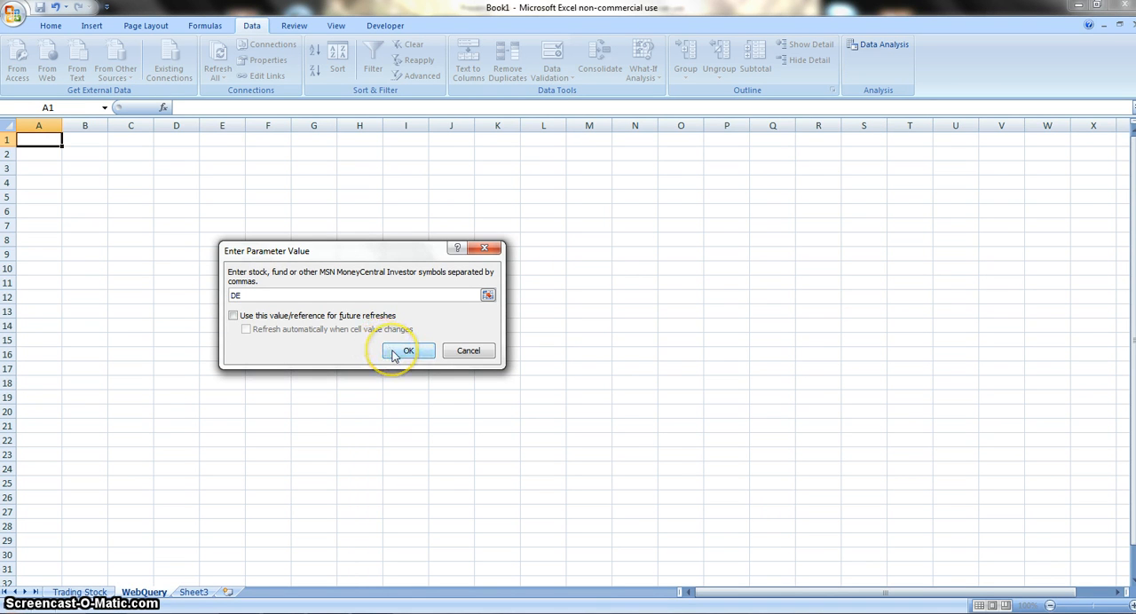
click(407, 350)
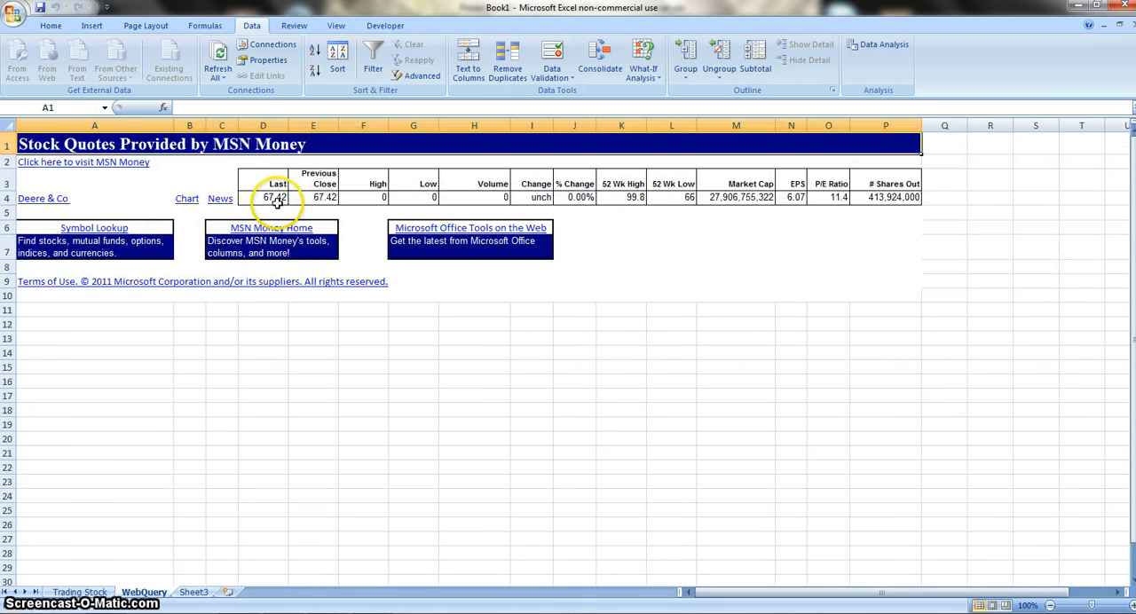
mouse_move(193, 376)
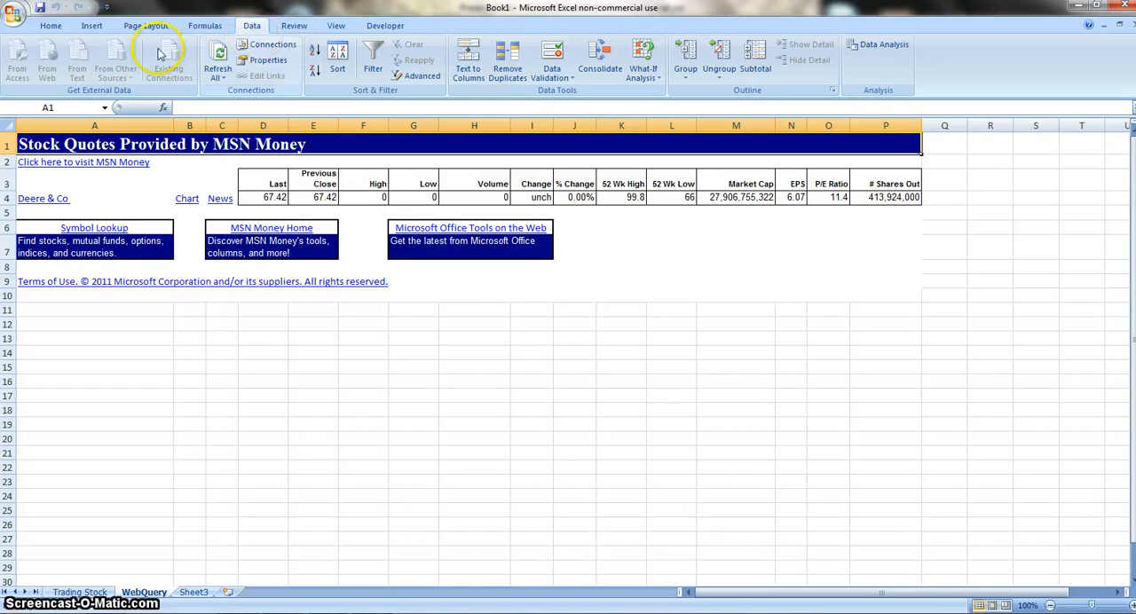
- Set the quote range to refresh every 30 minutes and when the file opens
click(269, 59)
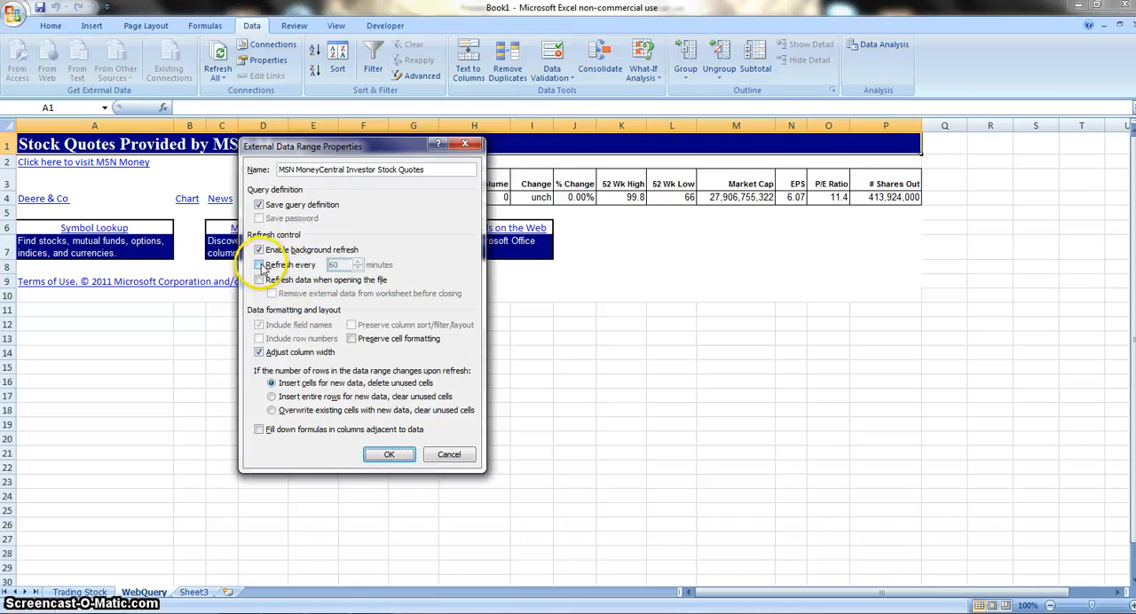
click(259, 264)
text(30)
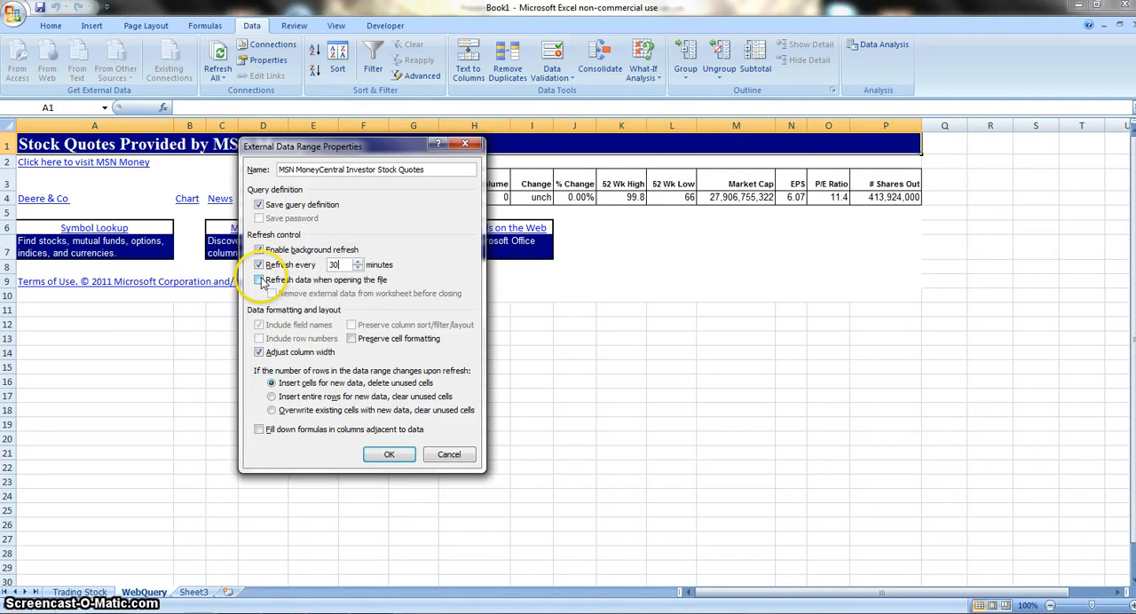
click(259, 279)
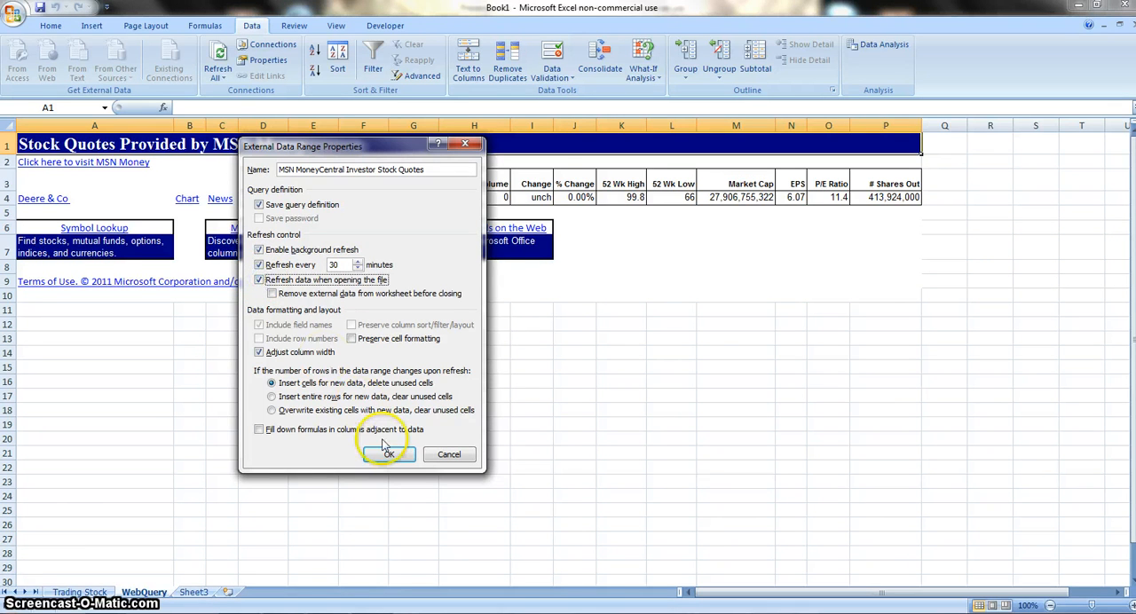
click(388, 454)
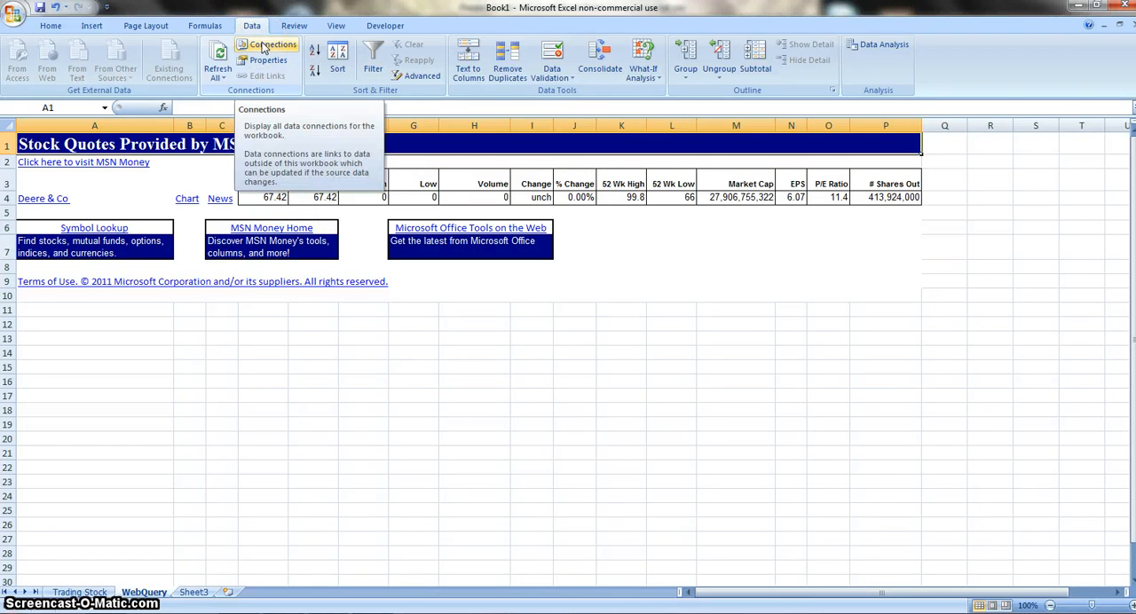
- Link the query's QUOTE parameter to cell 'Trading Stock'!B5 in connection properties
click(273, 48)
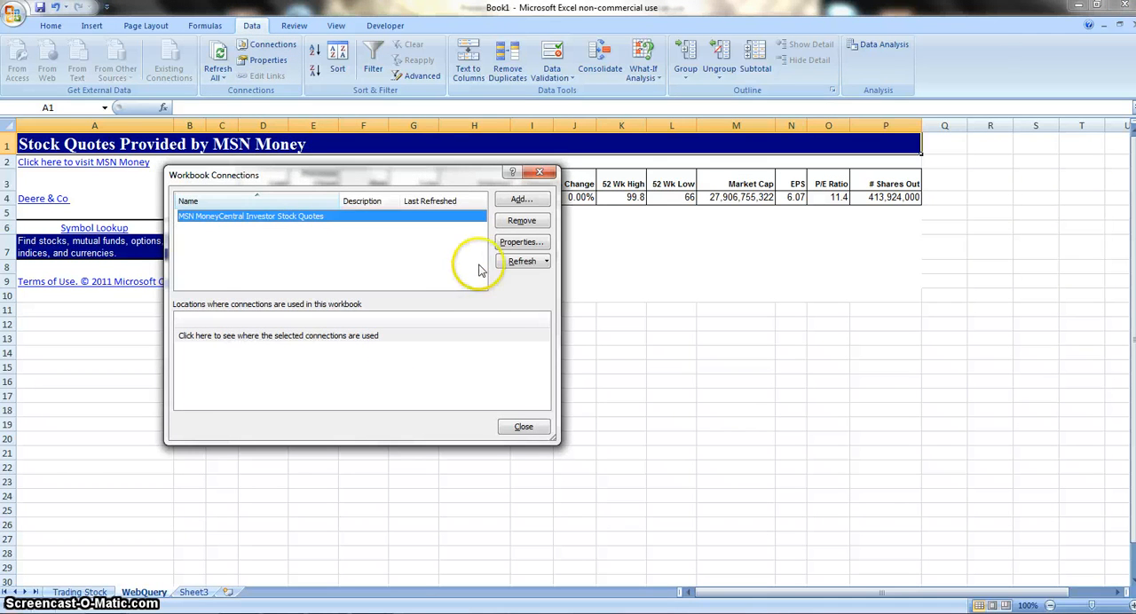
click(521, 241)
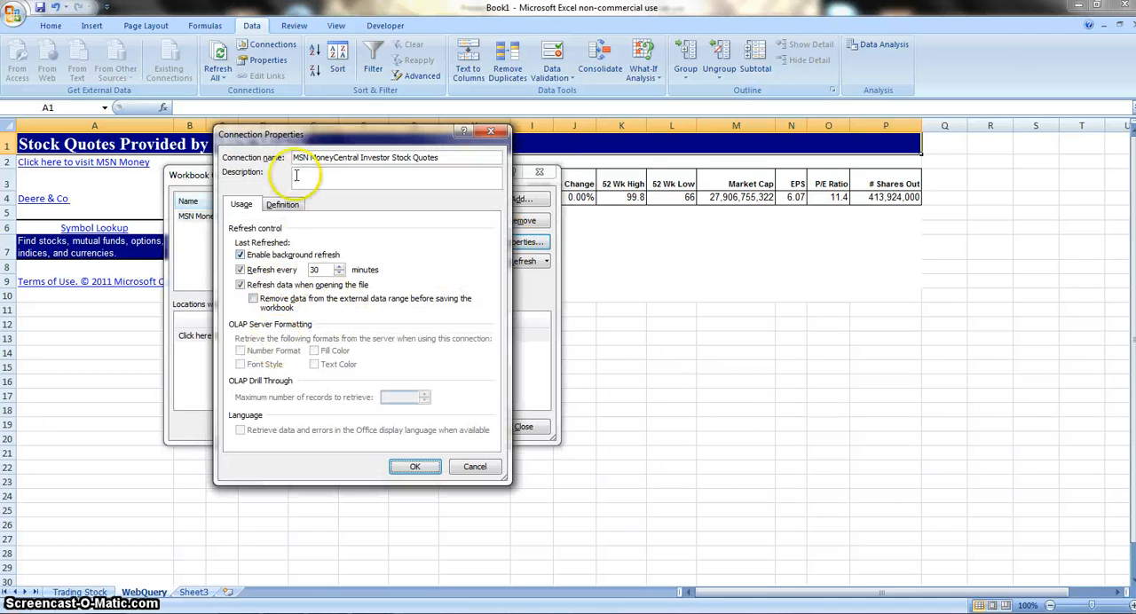
click(282, 204)
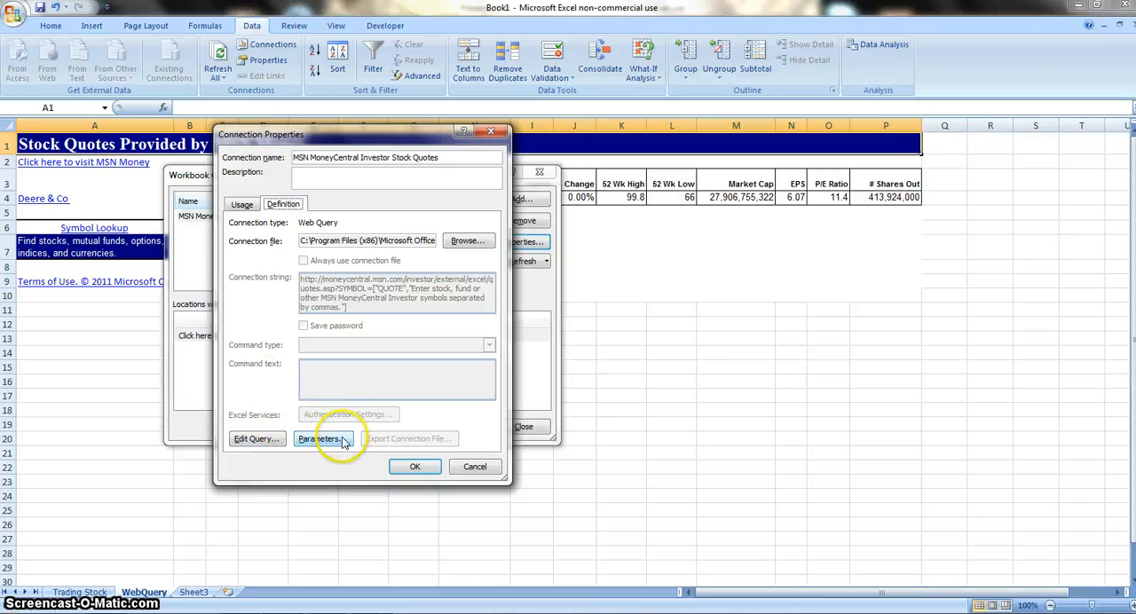
click(321, 439)
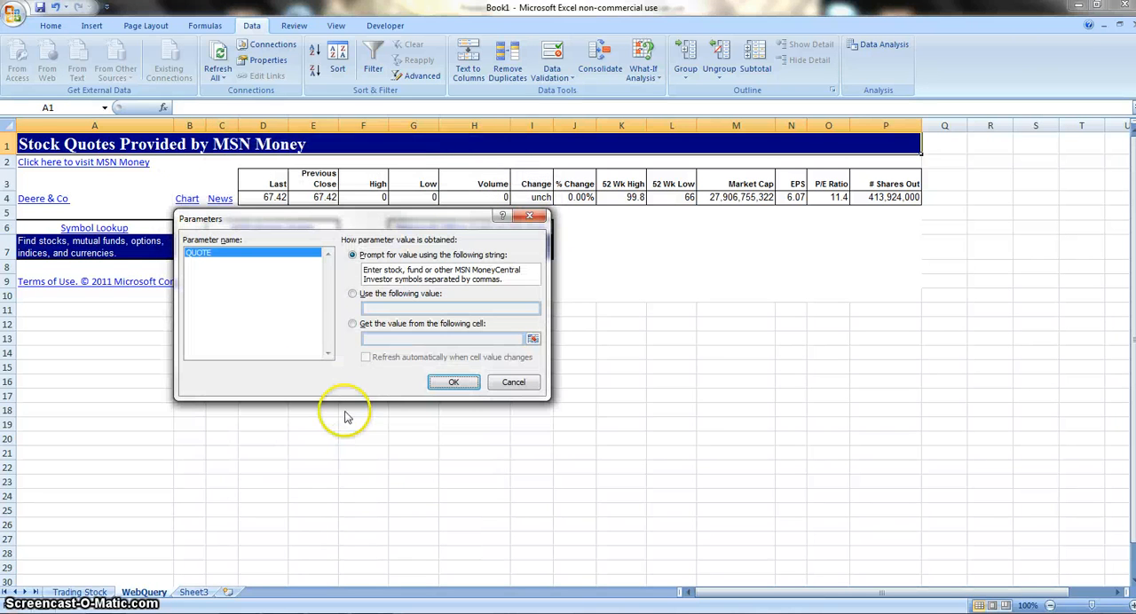
click(352, 323)
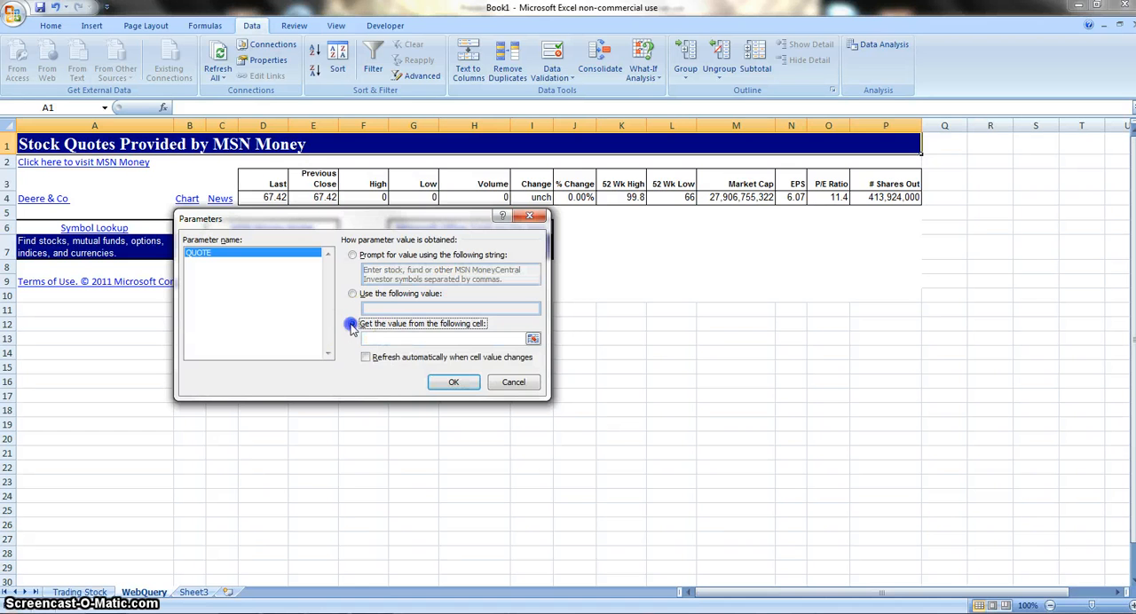
click(353, 323)
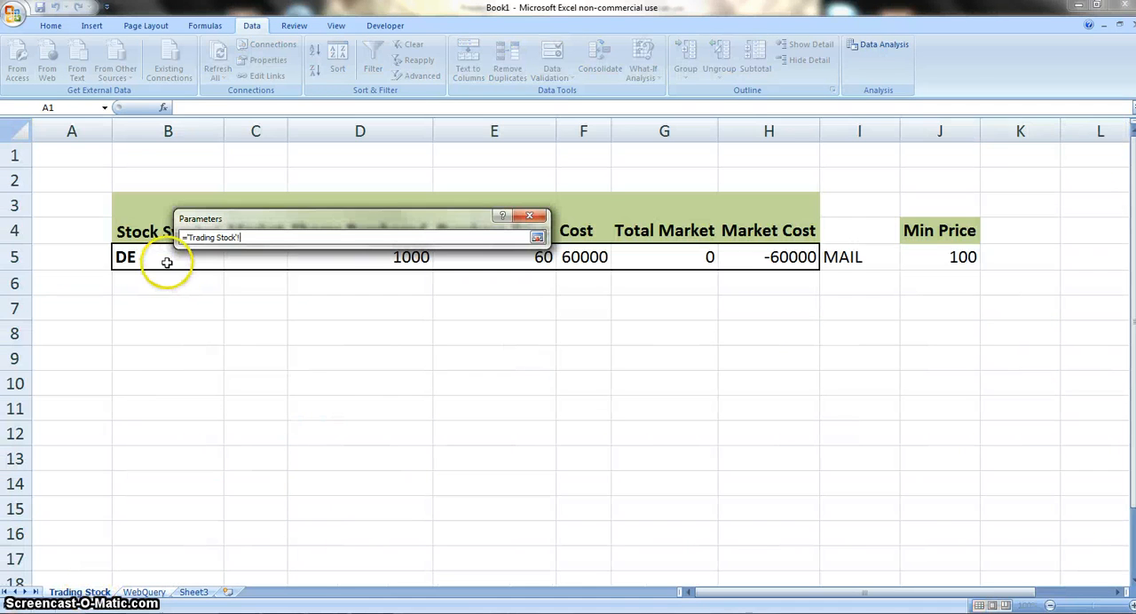
click(168, 257)
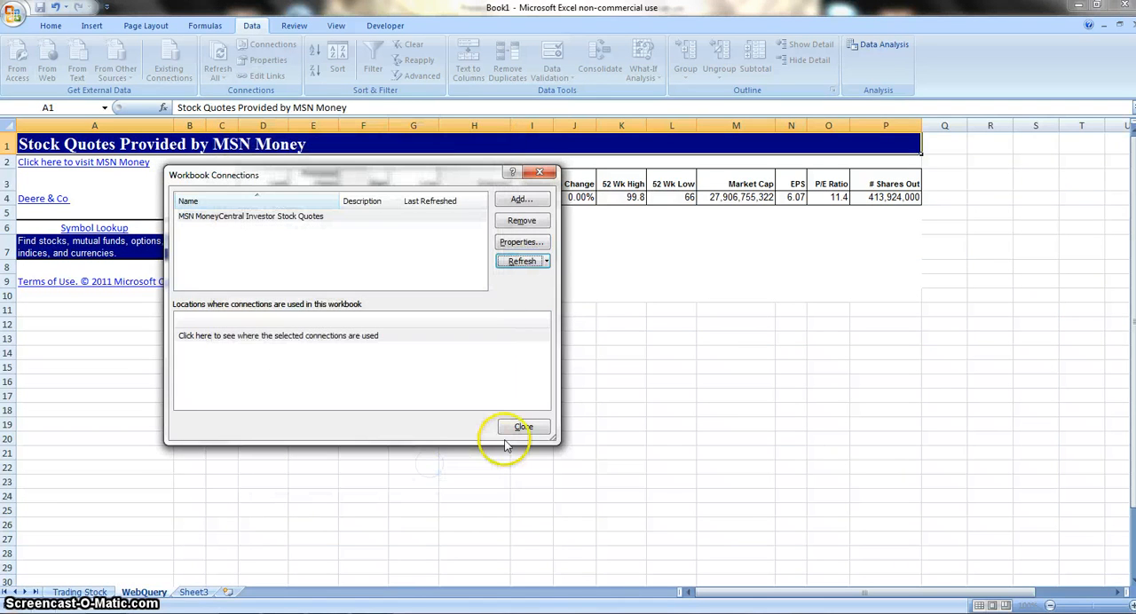
click(523, 427)
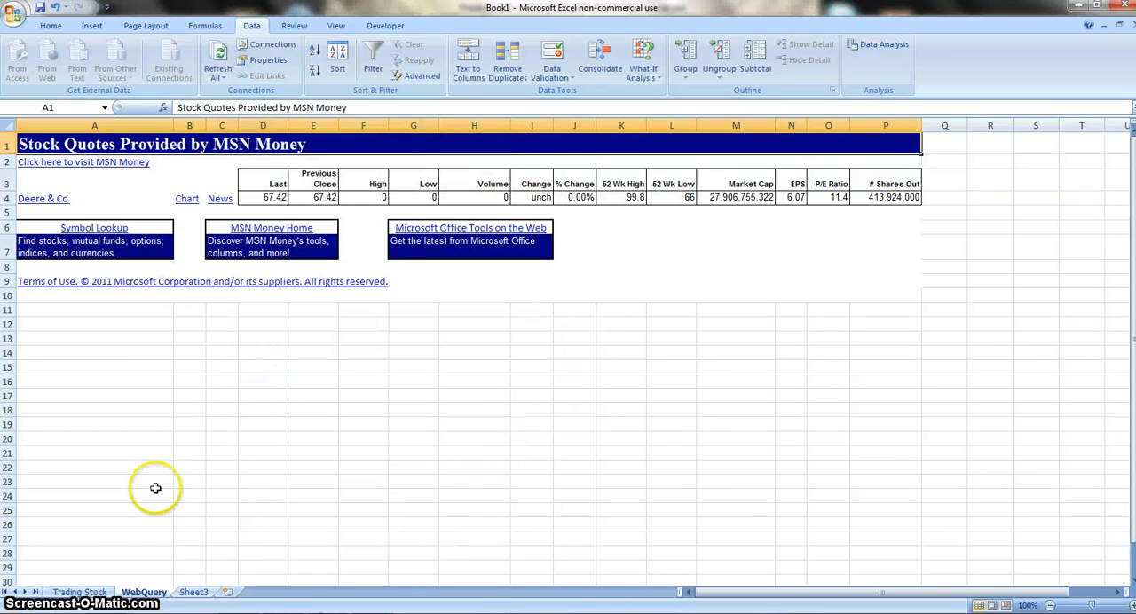
- Link Trading Stock C5 to WebQuery D4 (67.42) and check the Total Market and Market Cost formulas
click(79, 592)
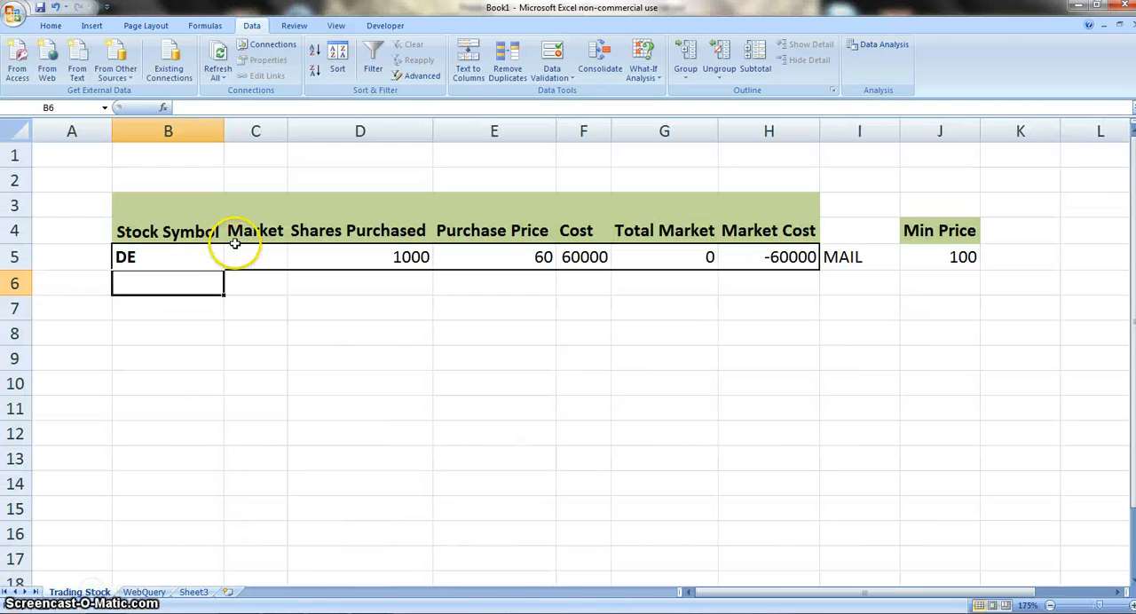
text(=)
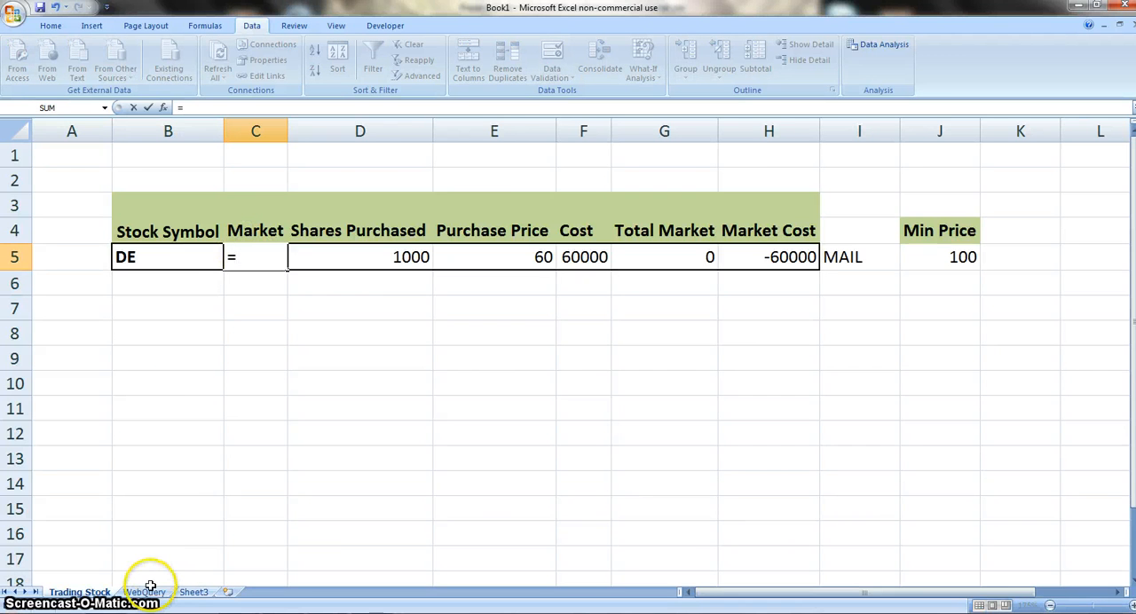
click(144, 592)
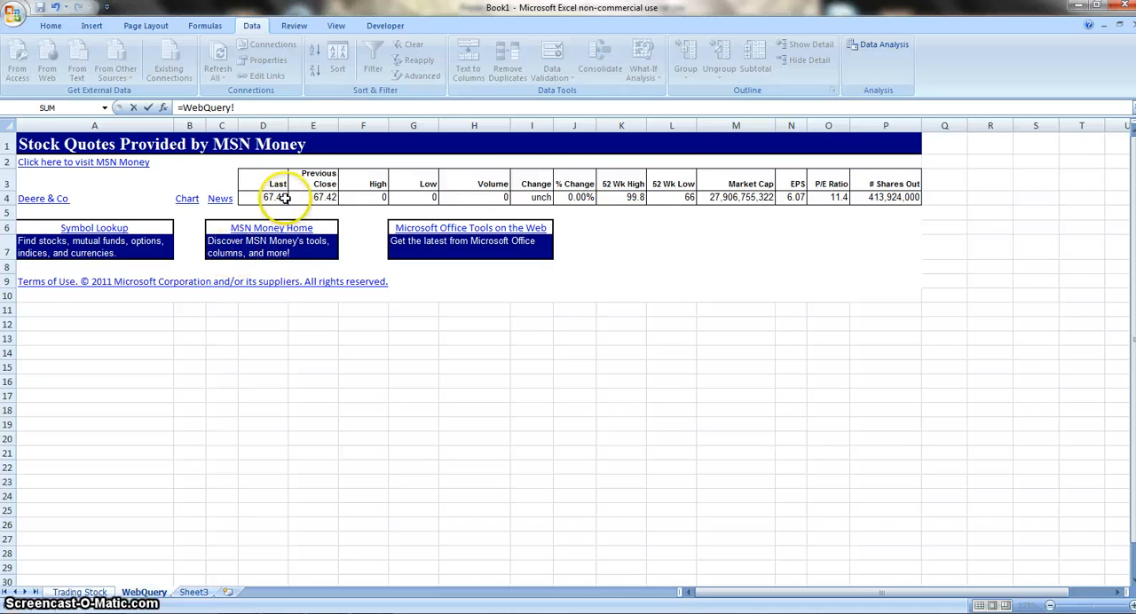
click(263, 197)
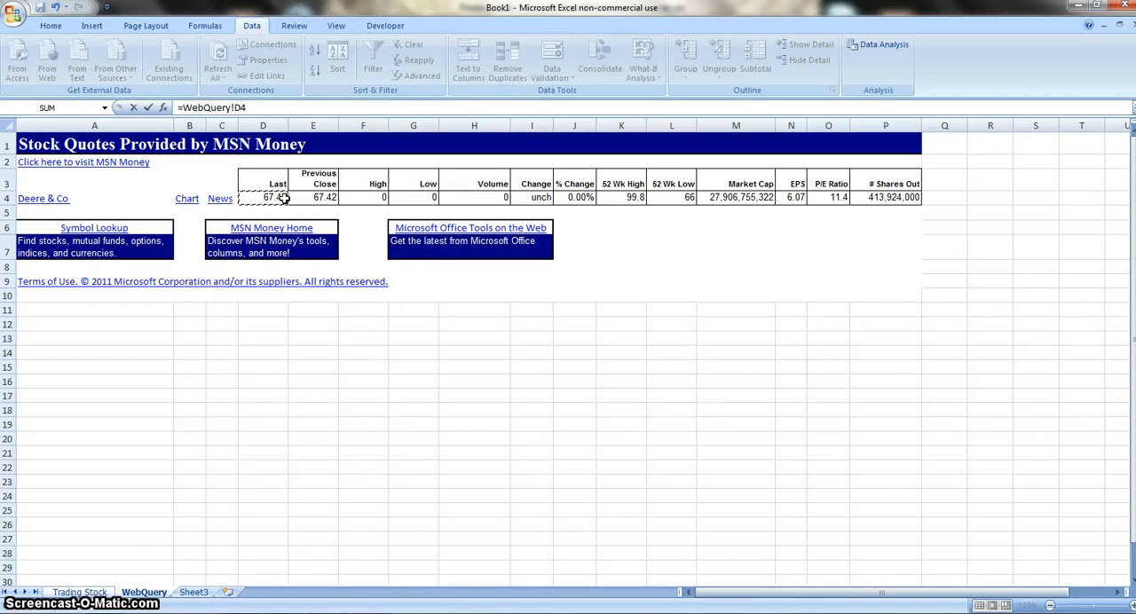
click(79, 592)
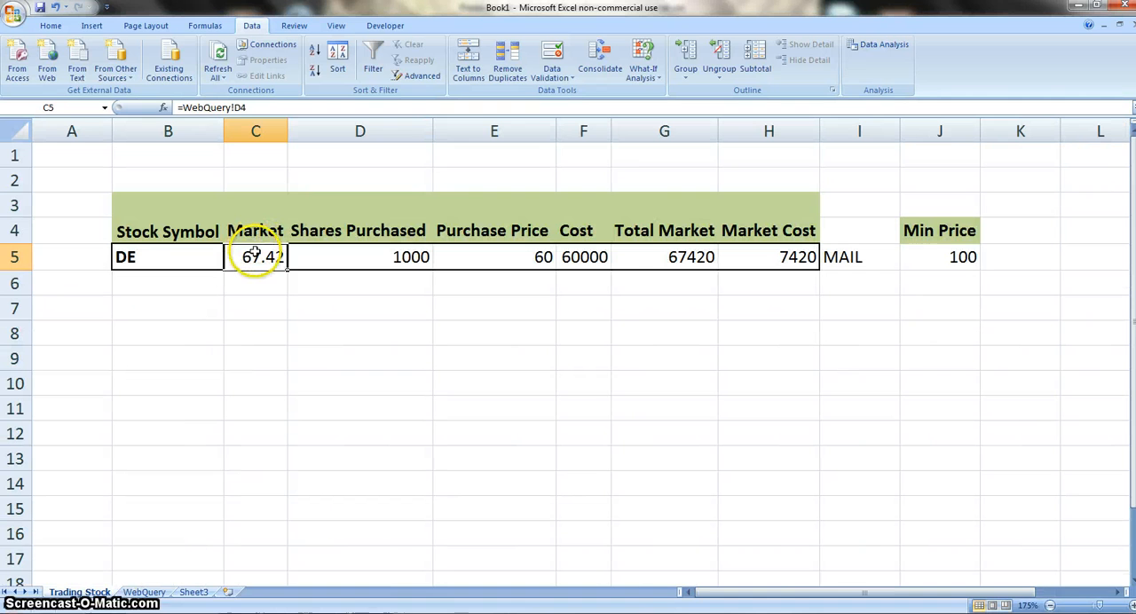
mouse_move(683, 246)
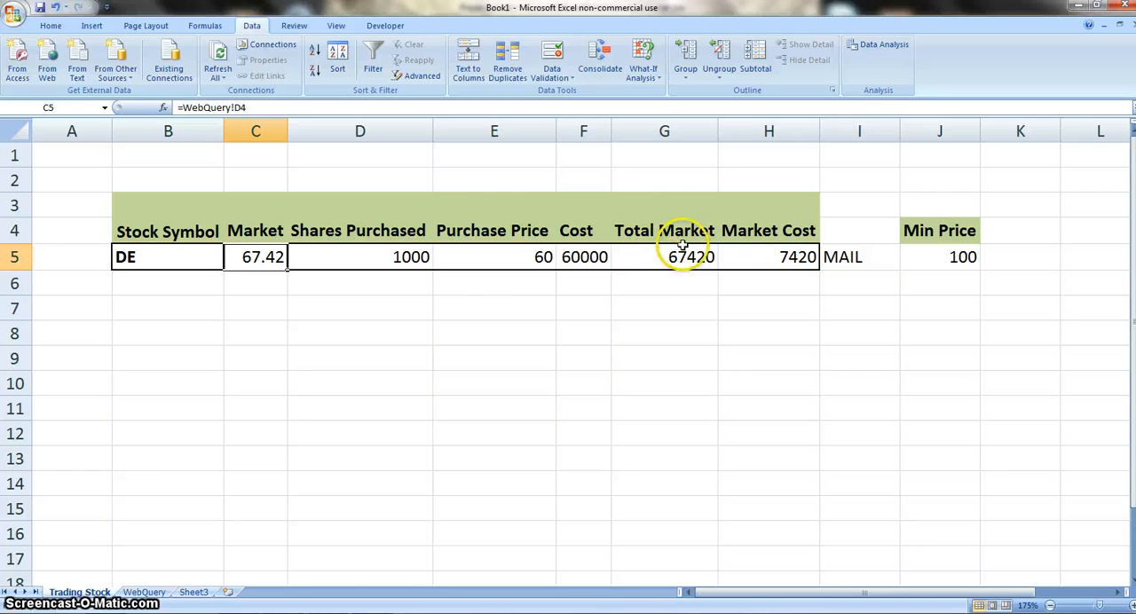
mouse_move(697, 259)
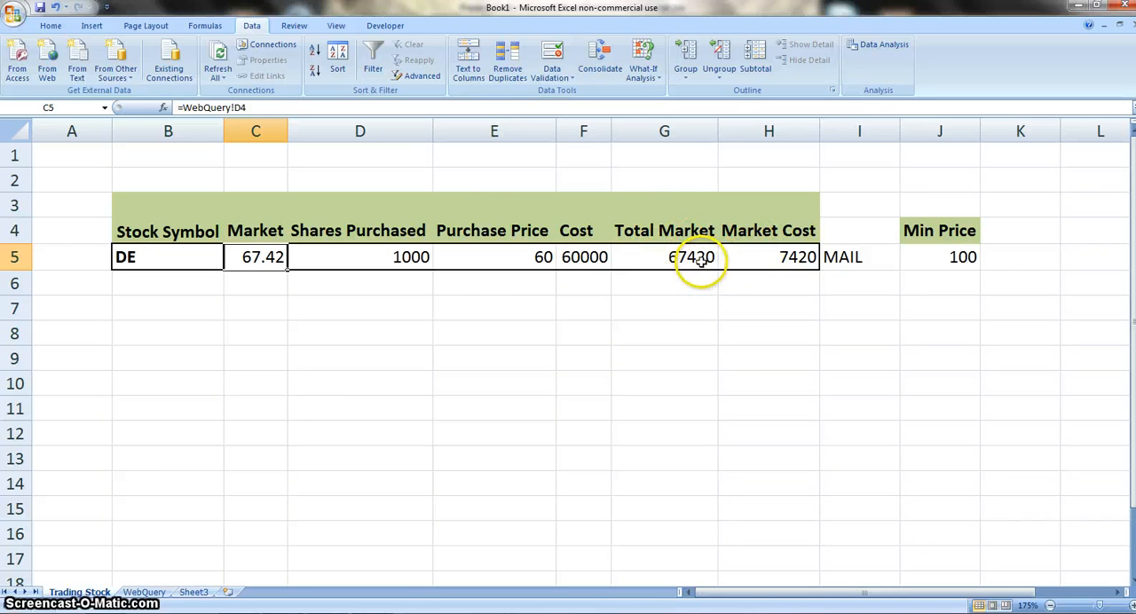
mouse_move(616, 240)
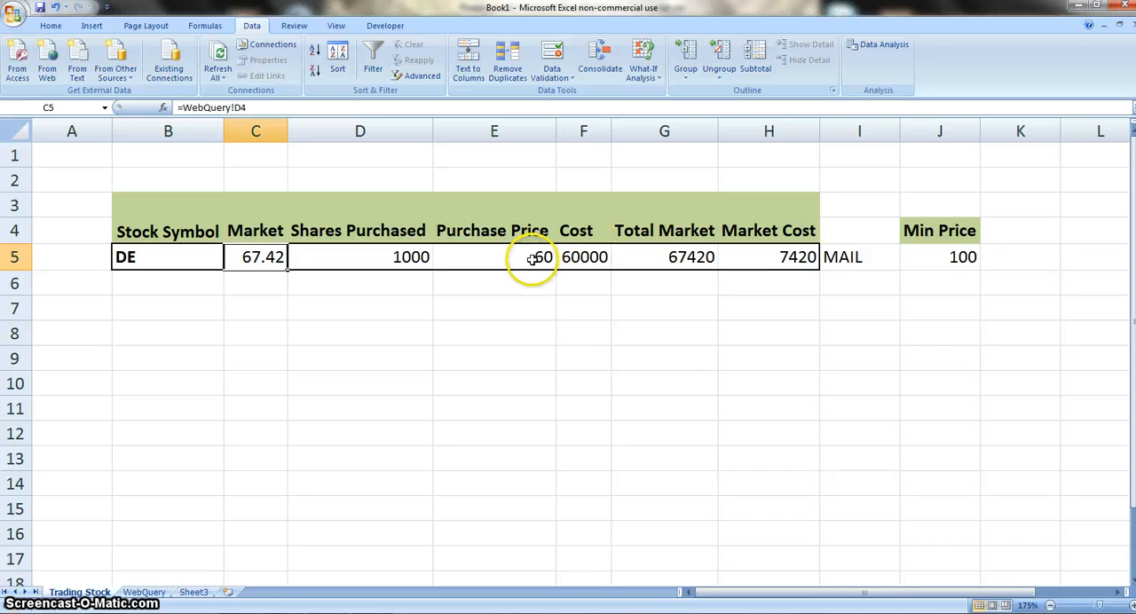
click(494, 257)
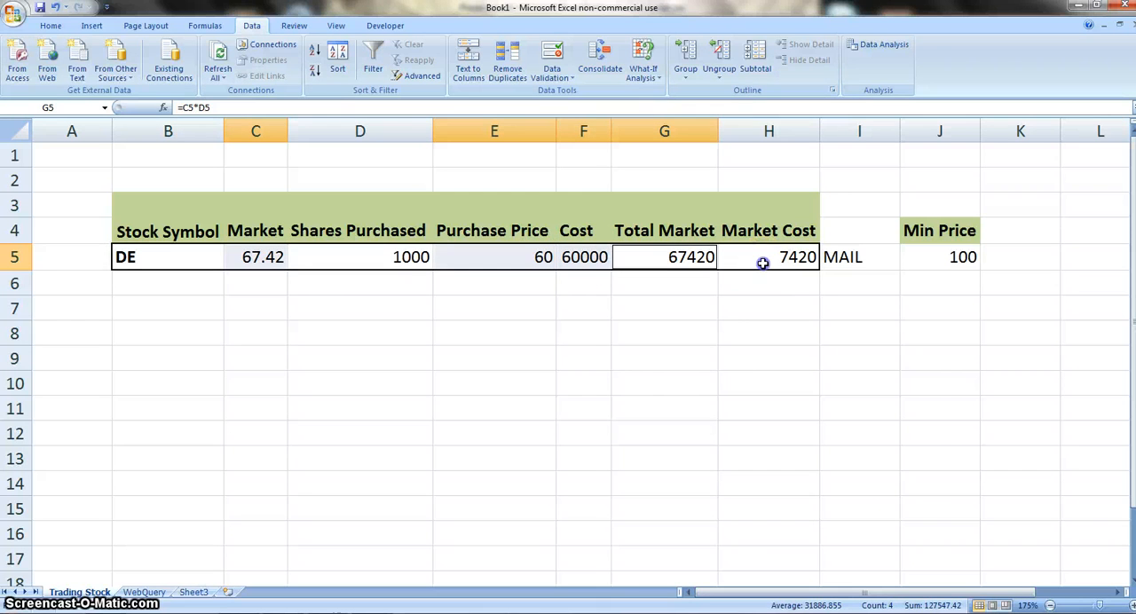
click(769, 257)
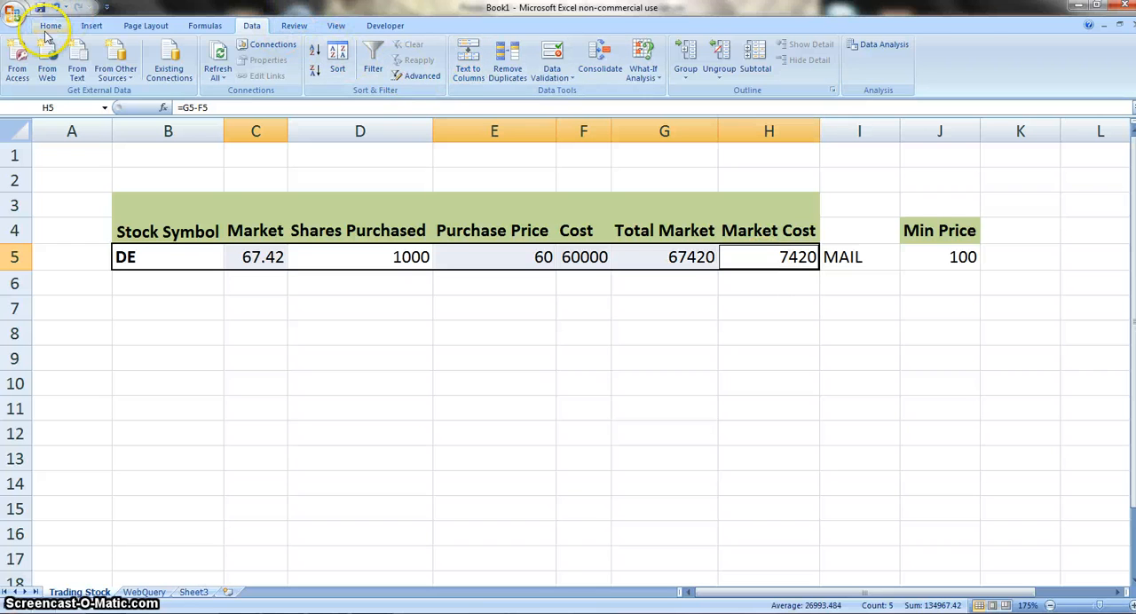
- Apply currency formatting to row 5's money cells, including the 100 Min Price
click(49, 25)
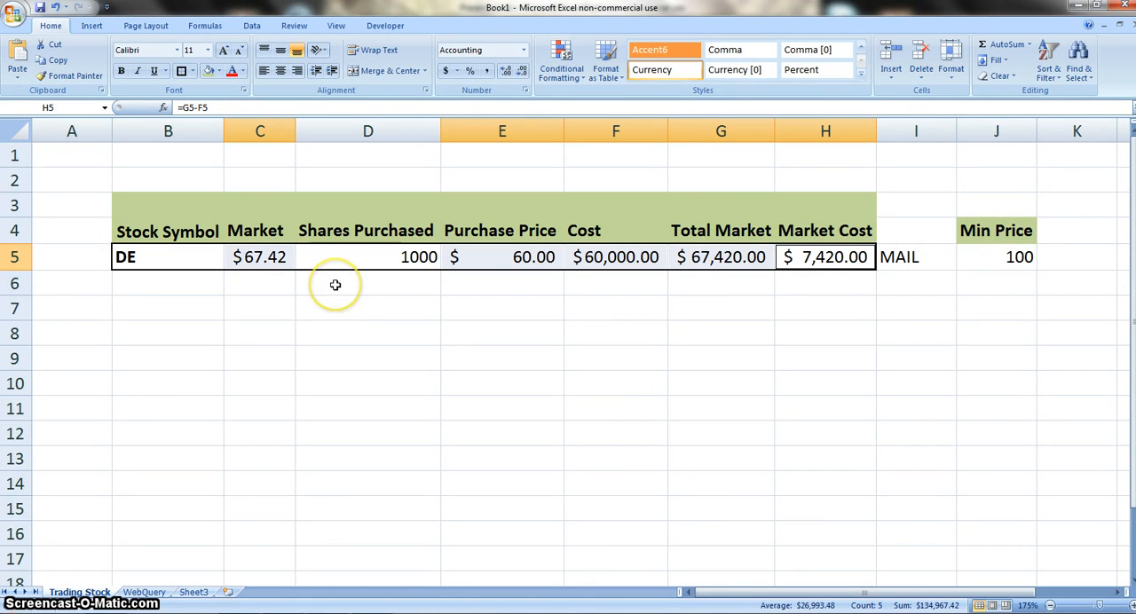
click(996, 257)
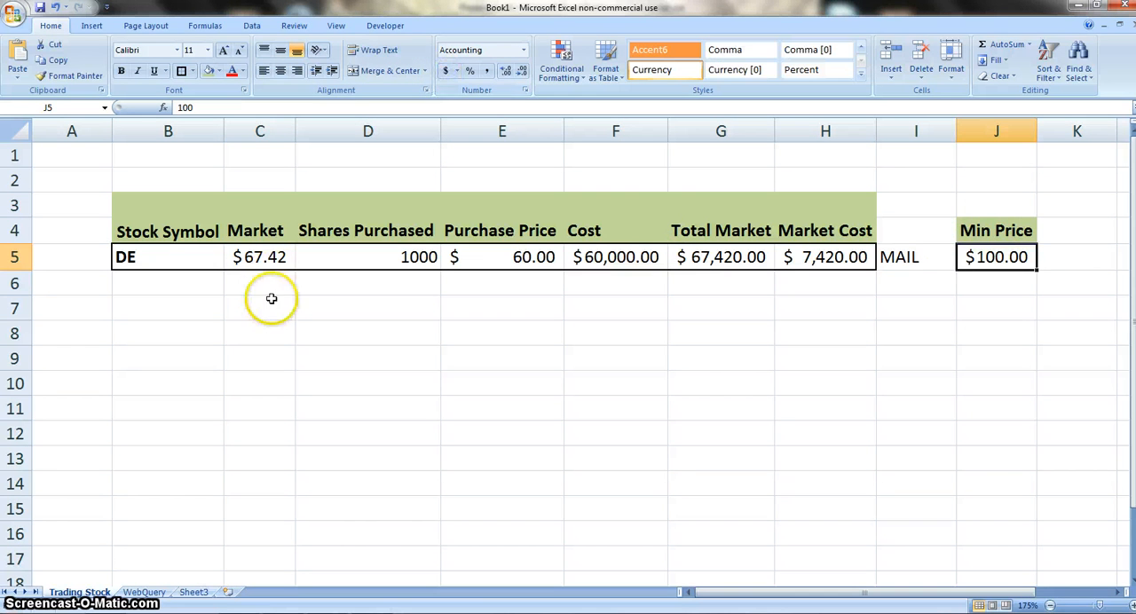
click(259, 282)
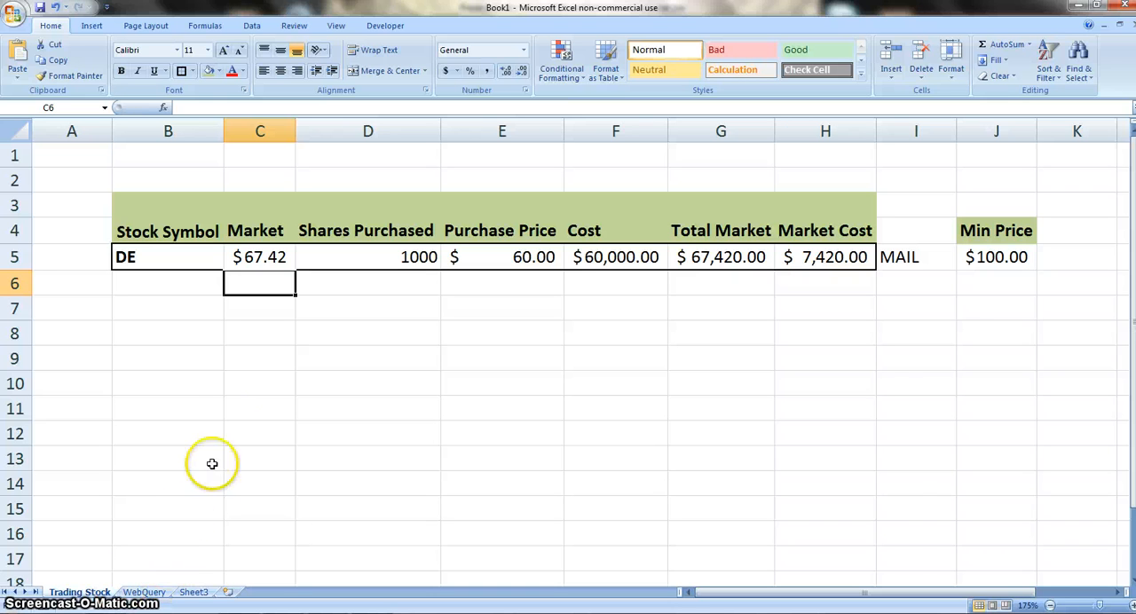
mouse_move(240, 412)
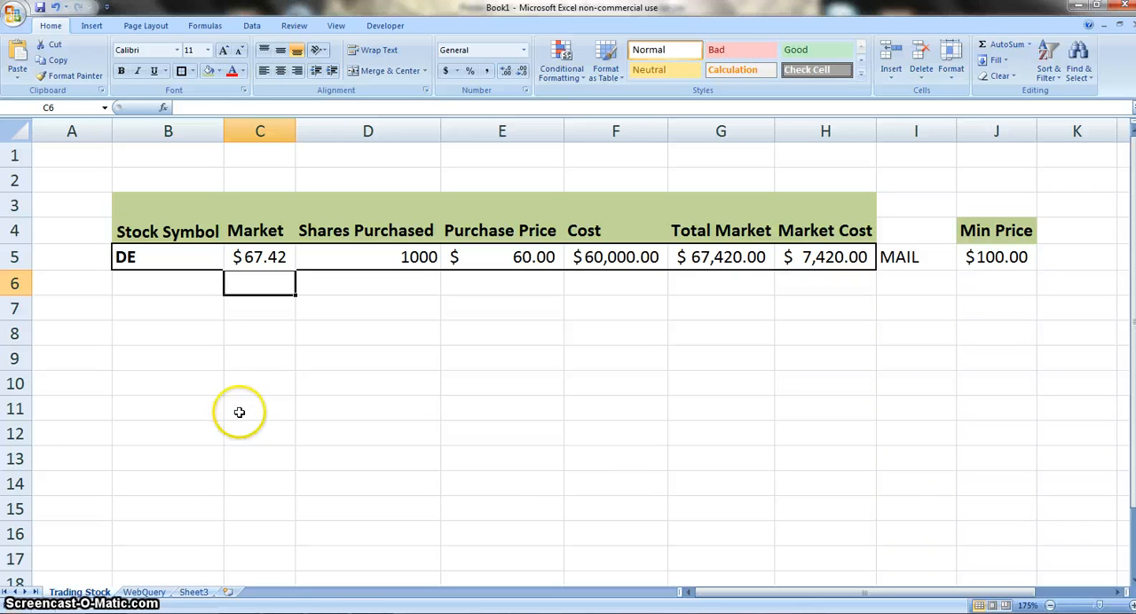
mouse_move(189, 309)
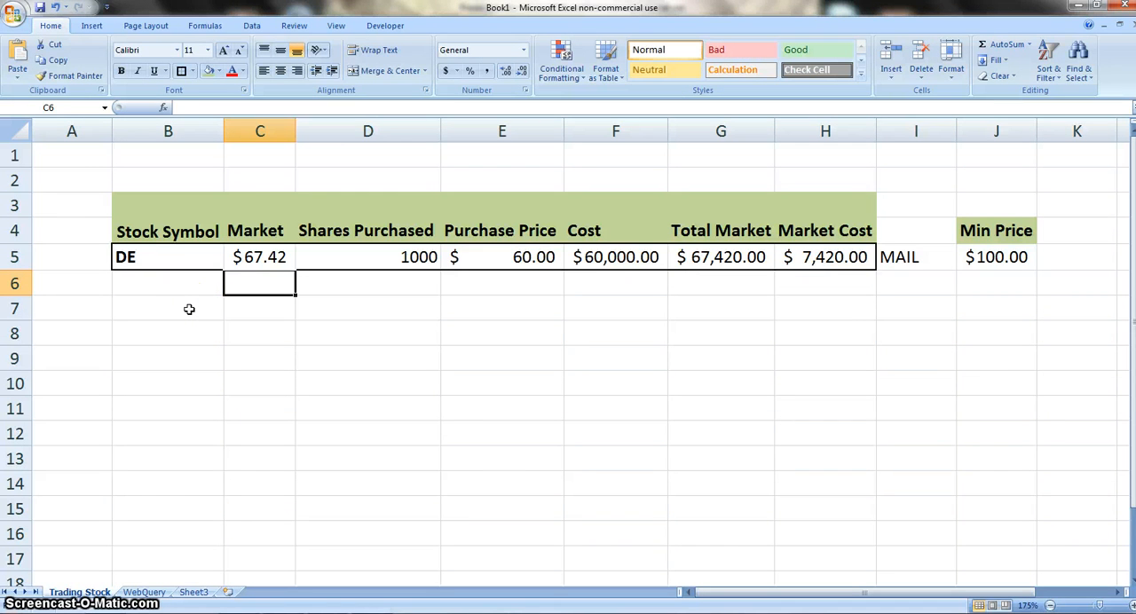
mouse_move(528, 218)
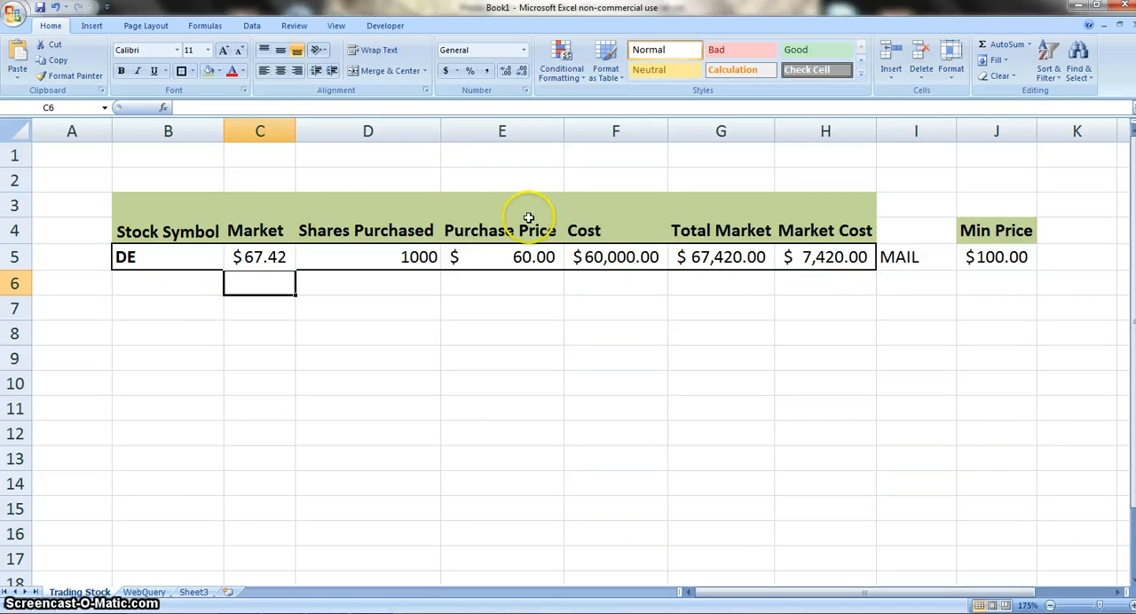
mouse_move(979, 257)
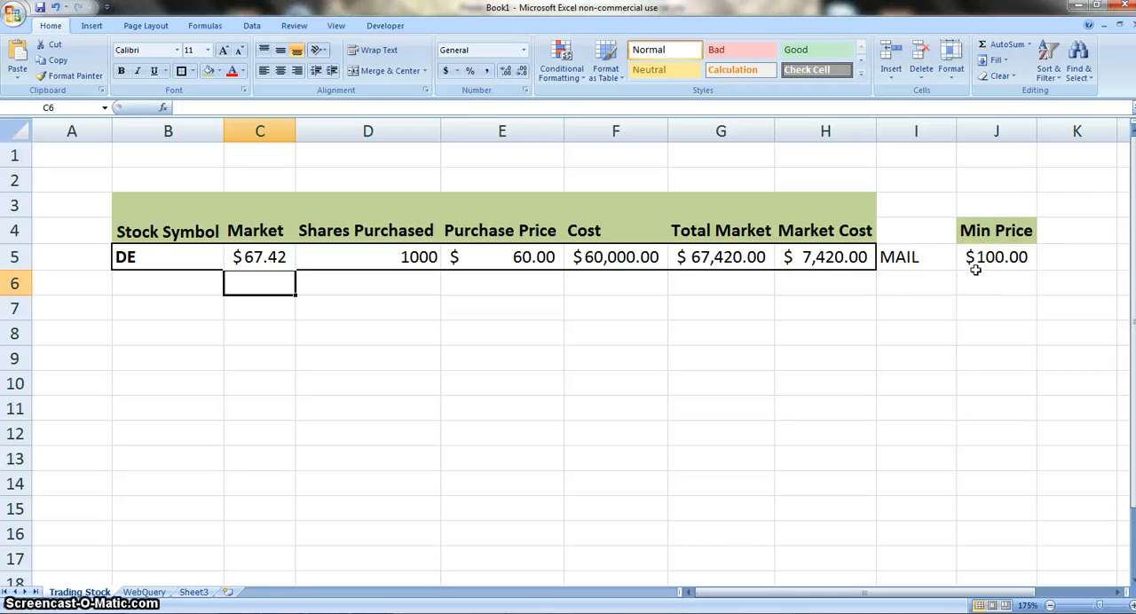
mouse_move(873, 275)
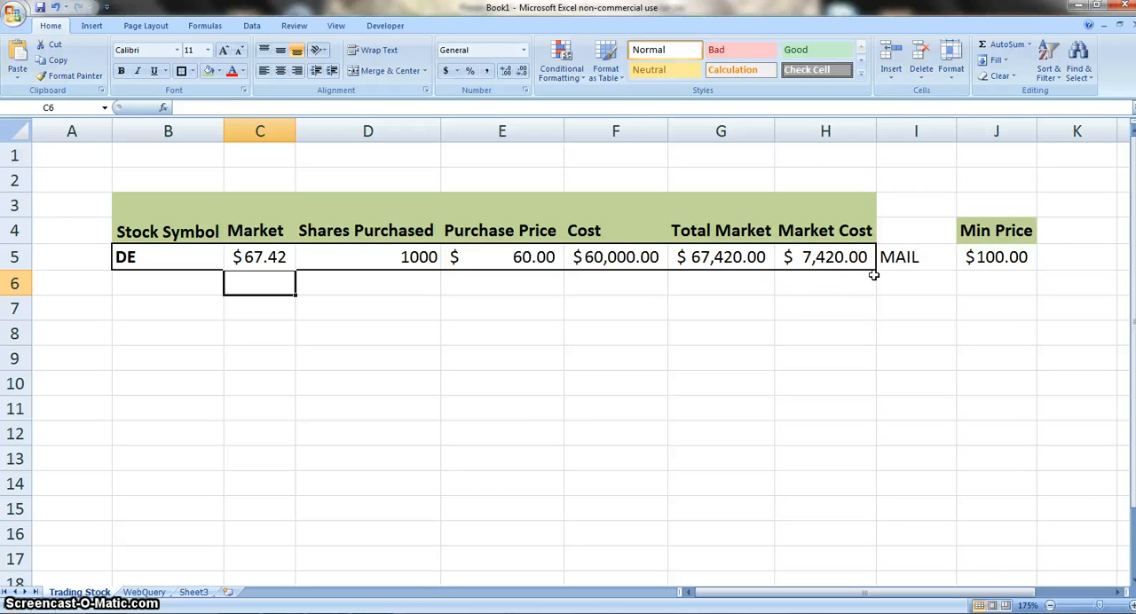
mouse_move(859, 282)
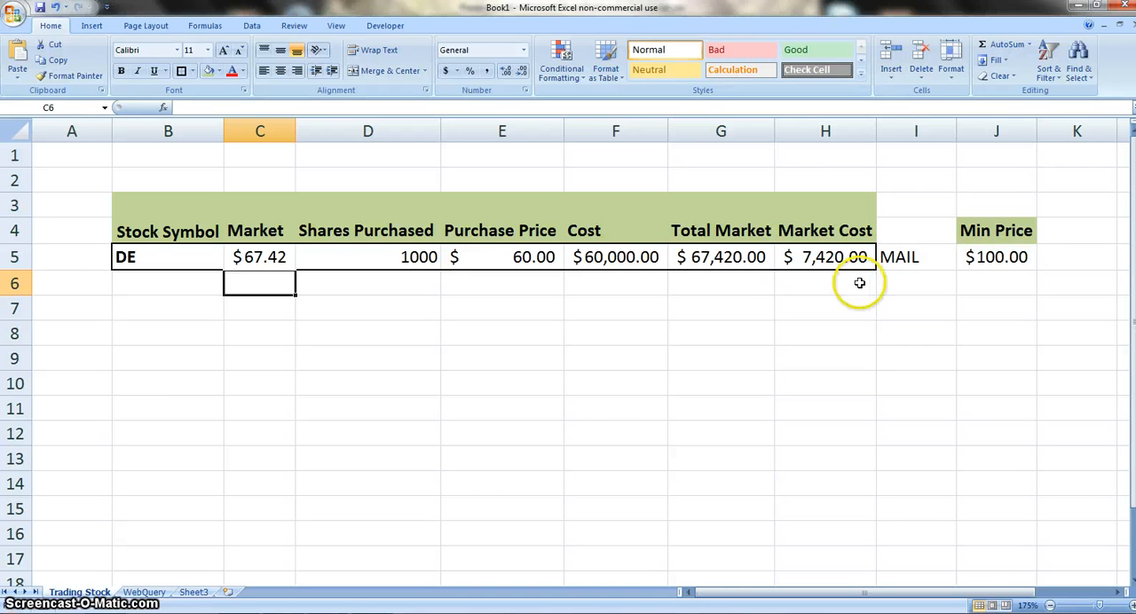
mouse_move(791, 282)
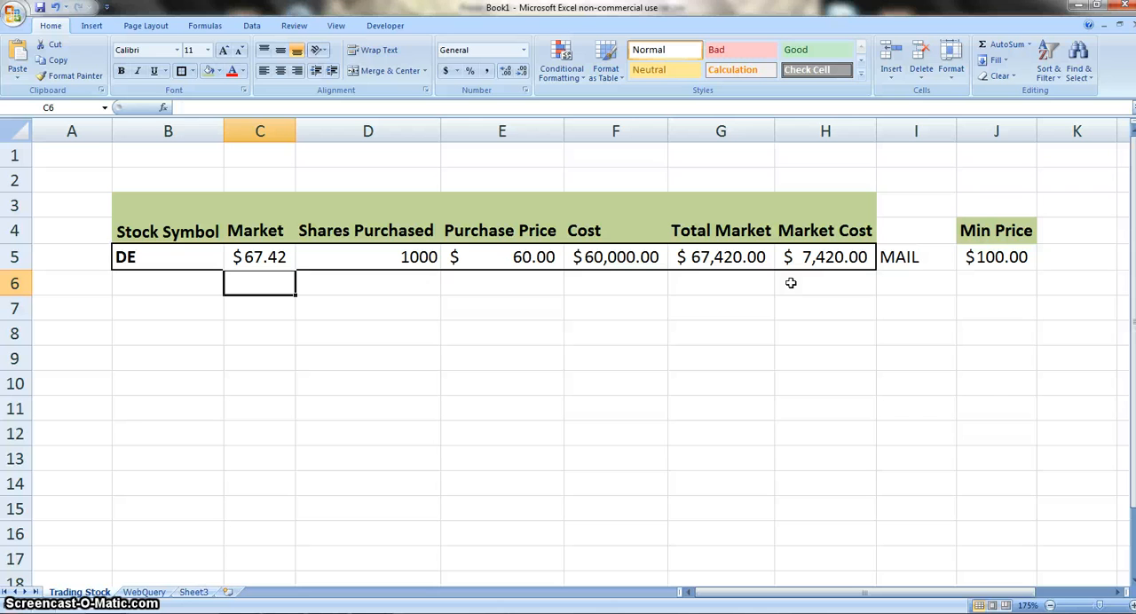
mouse_move(677, 278)
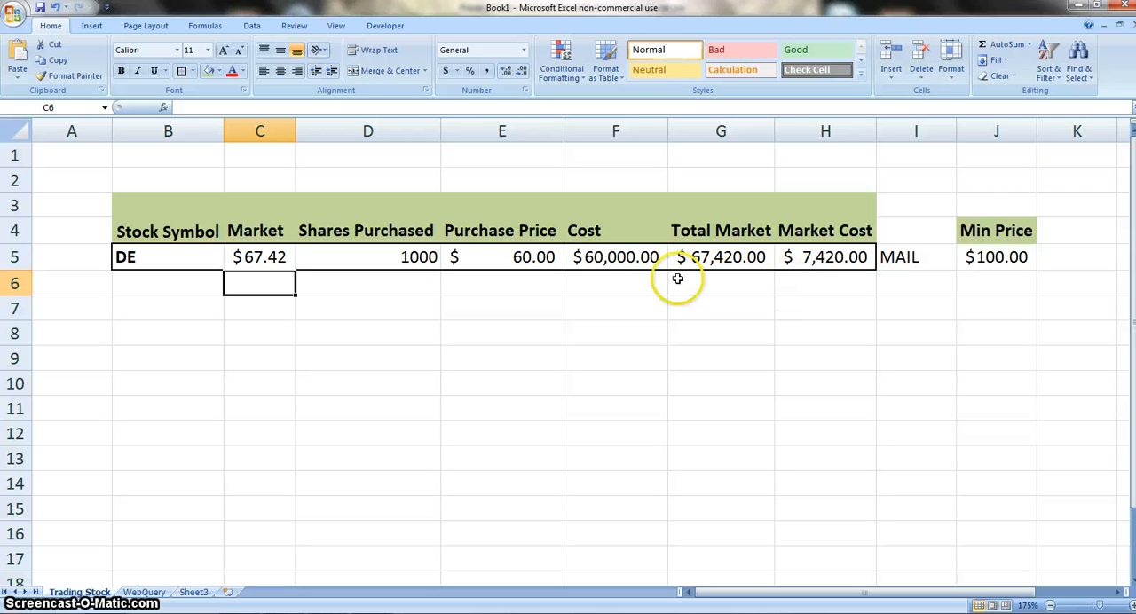
- Deselect the finished Trading Stock table and switch to the WebQuery sheet
click(721, 282)
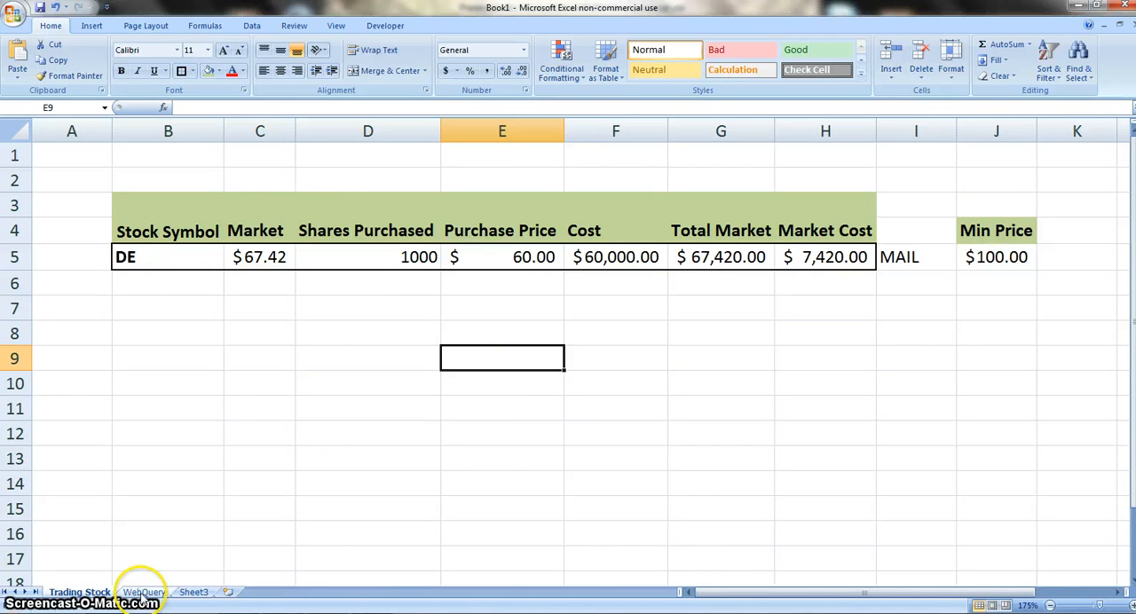
click(144, 592)
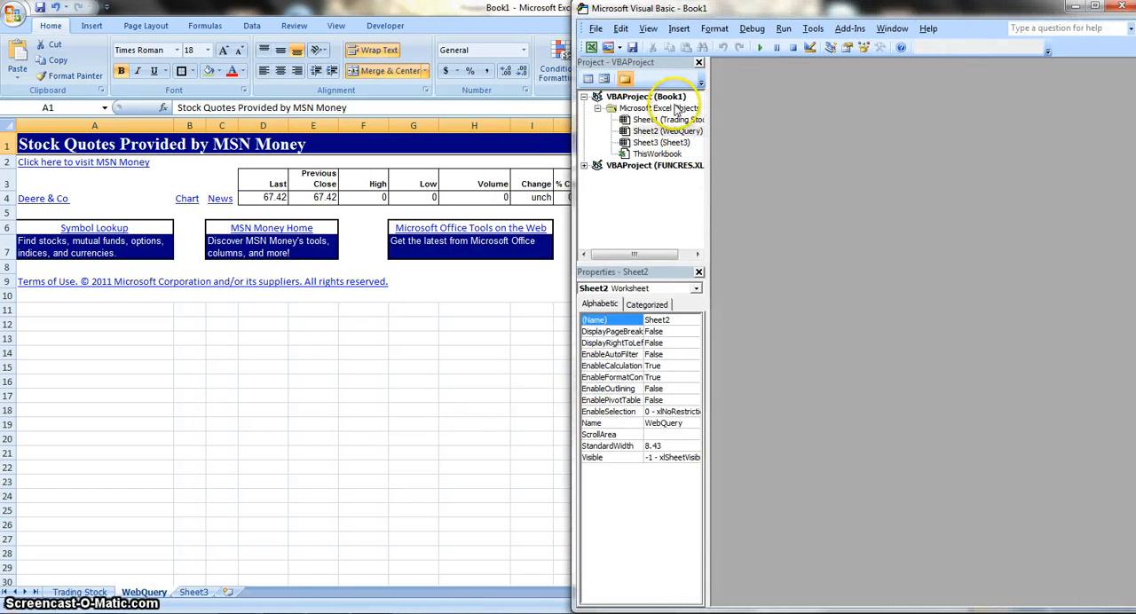
mouse_move(737, 107)
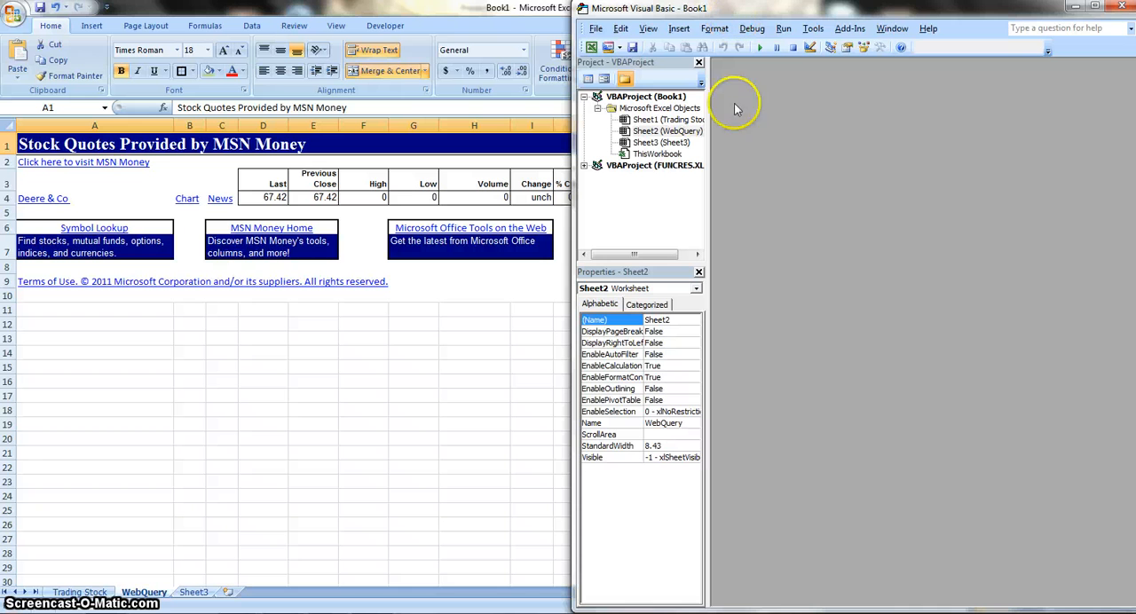
mouse_move(766, 210)
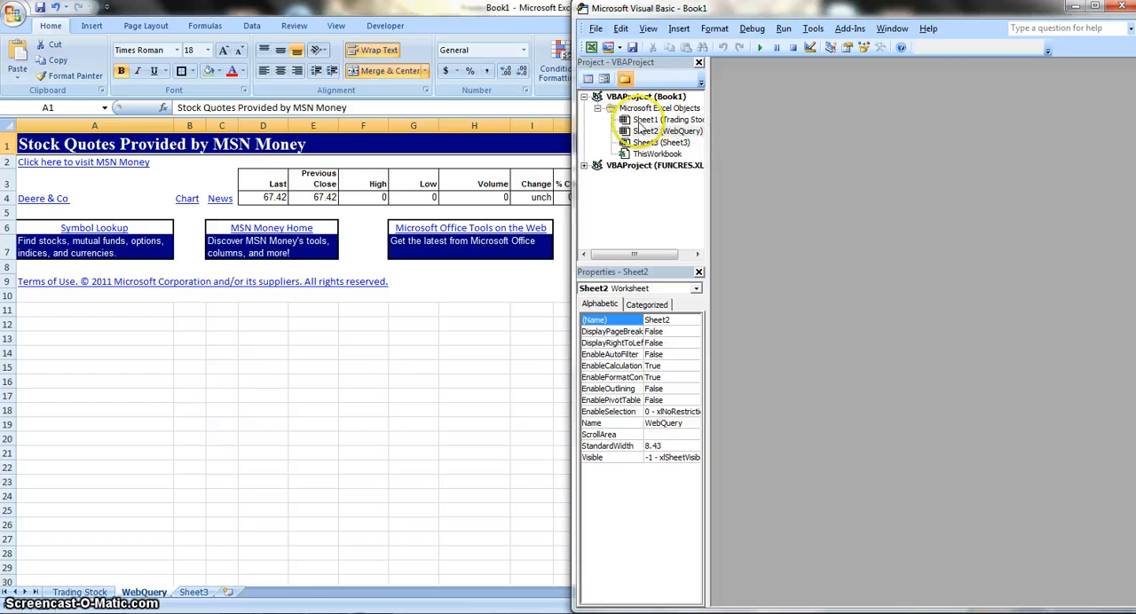
- Open the Sheet1 (Trading Stock) code window from the Project Explorer
double_click(653, 119)
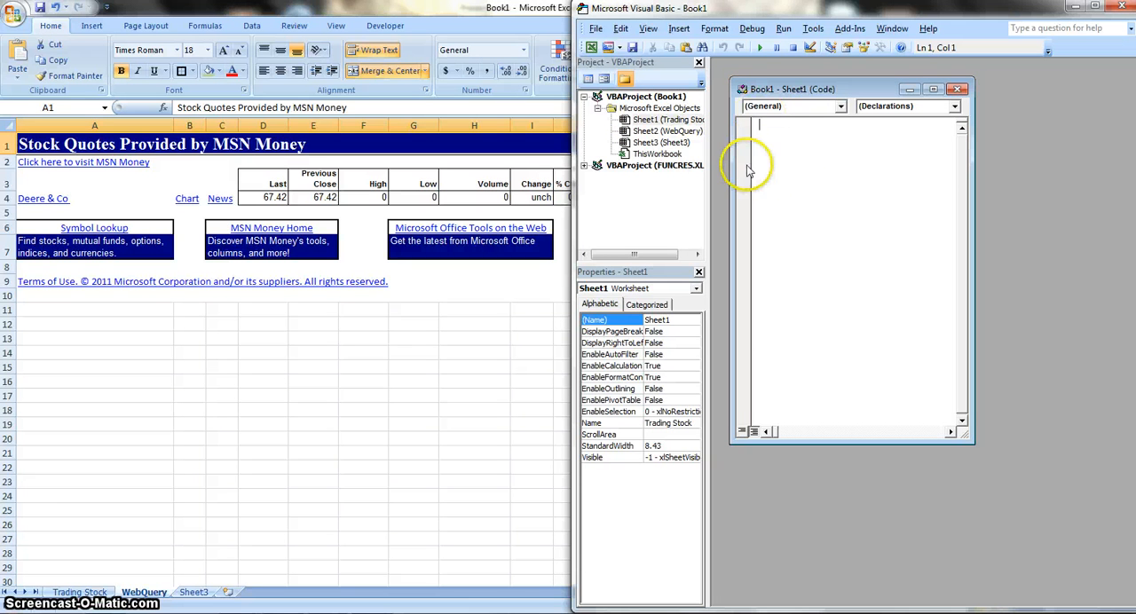
mouse_move(939, 244)
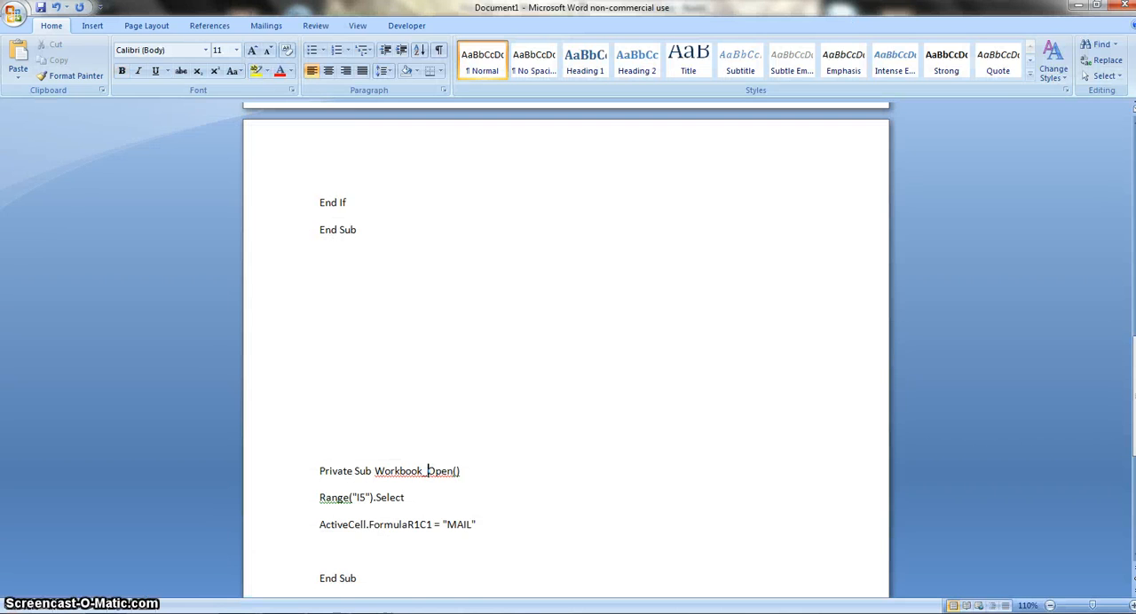
mouse_move(312, 195)
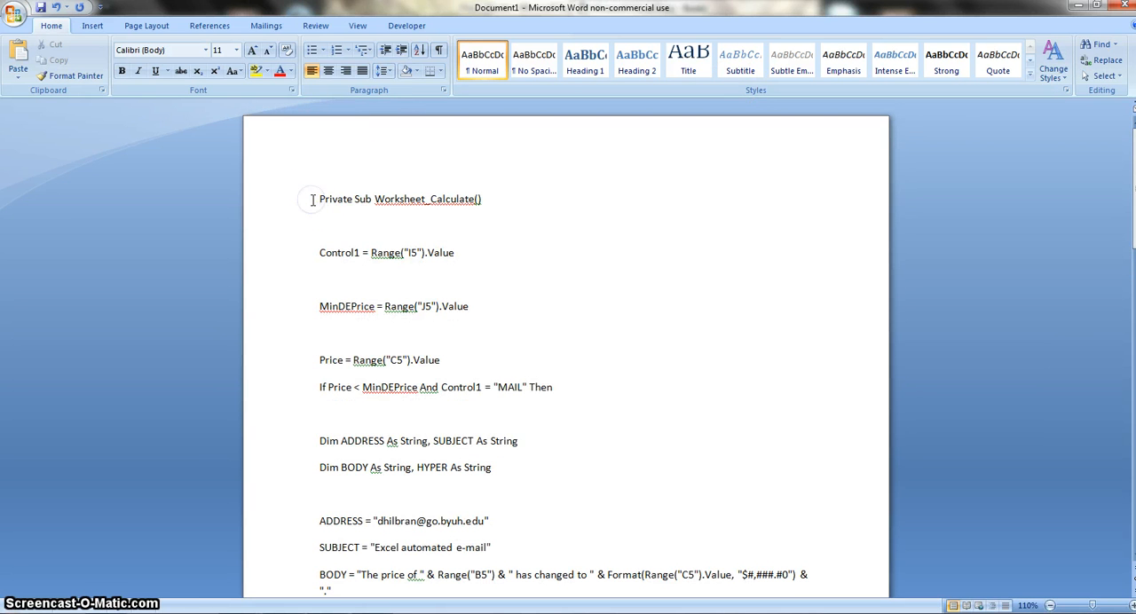
- Scroll the Word document to the macro's End Sub and bring the VBA editor forward
scroll(down, 3)
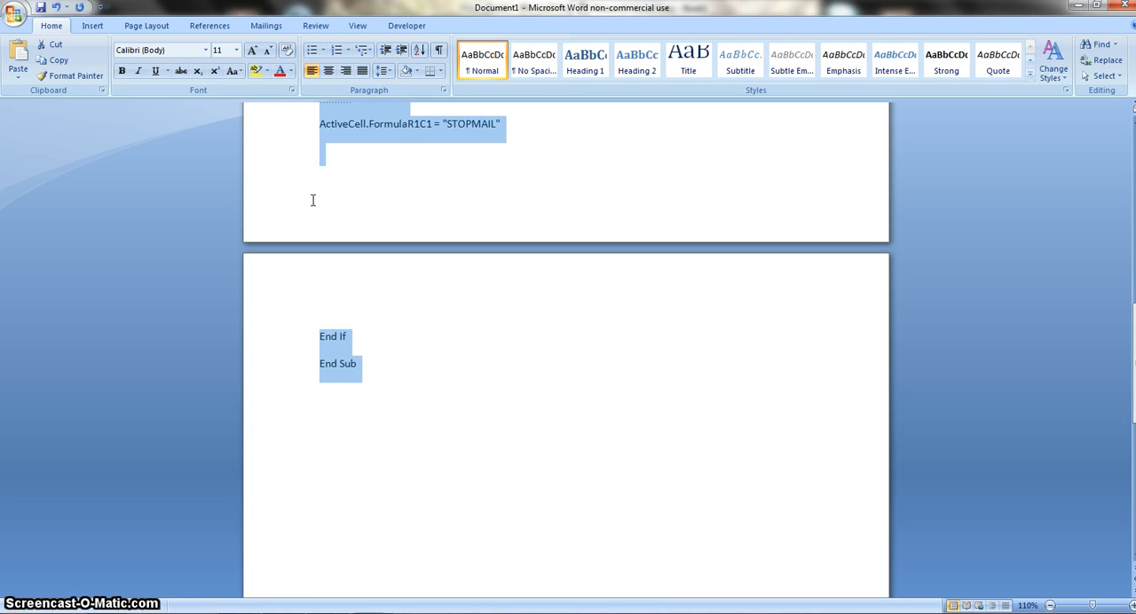
click(265, 458)
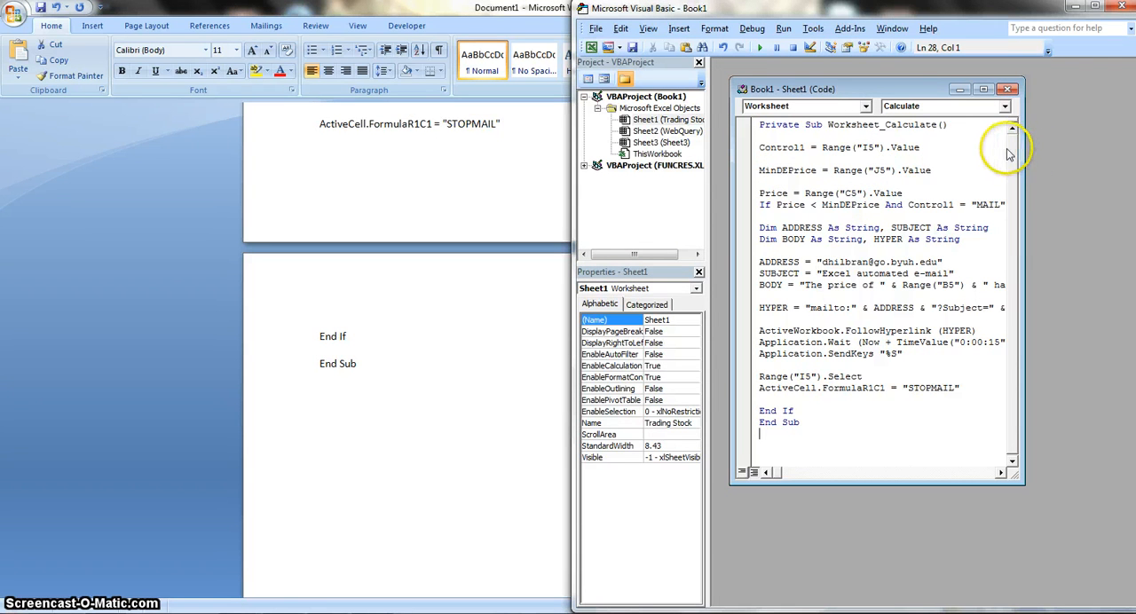
mouse_move(956, 142)
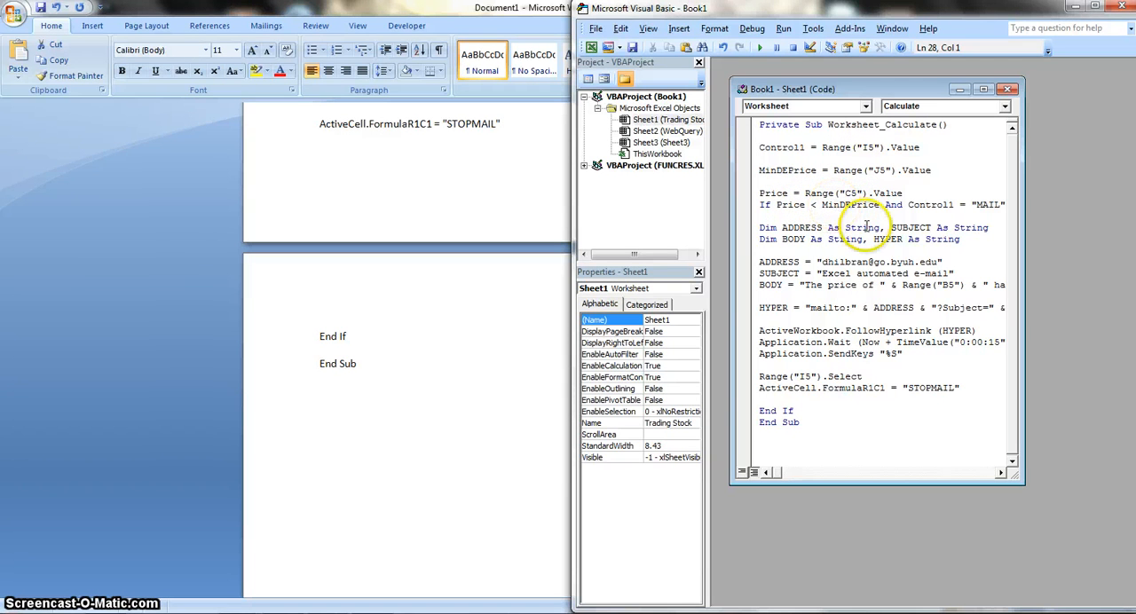
mouse_move(839, 257)
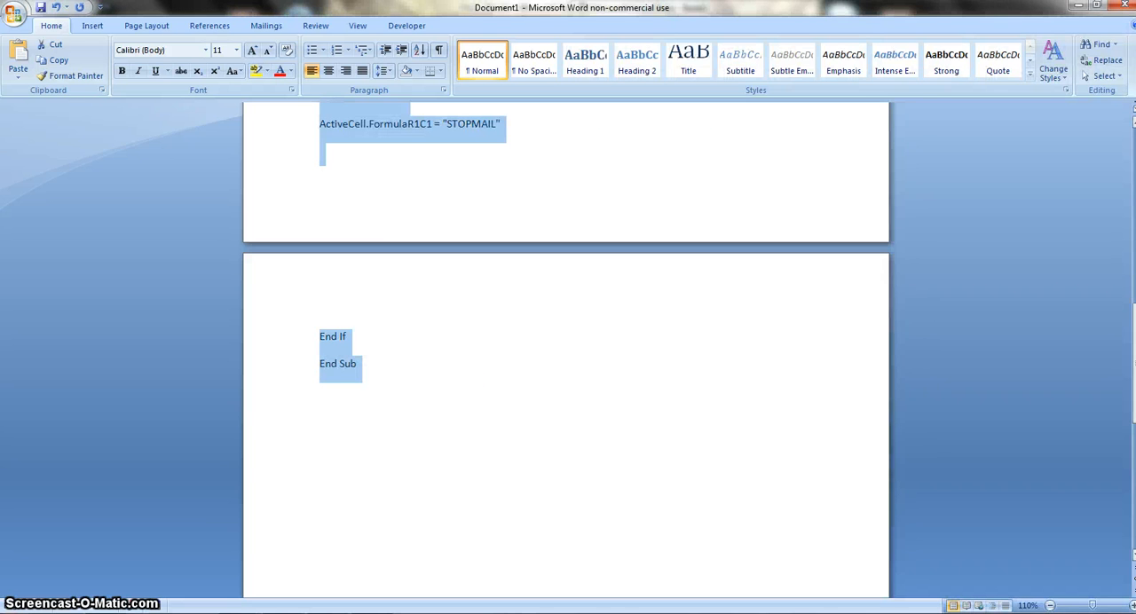
mouse_move(1009, 397)
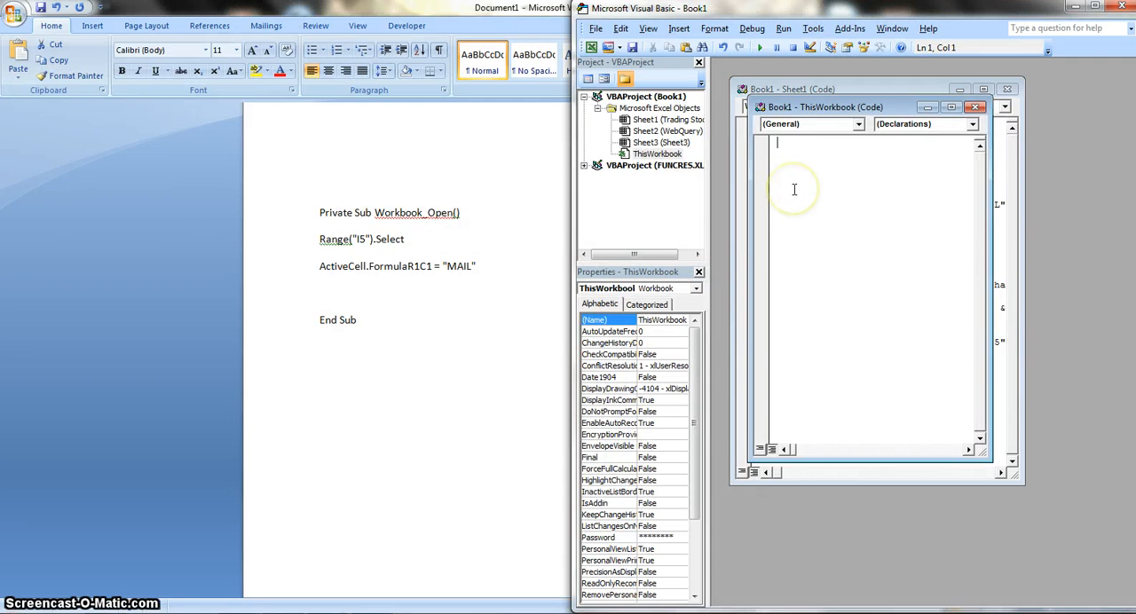
- Type Private Sub Workbook_Open with Range("I5").Select and ActiveCell.FormulaR1C1 = "MAIL"
text(Priva)
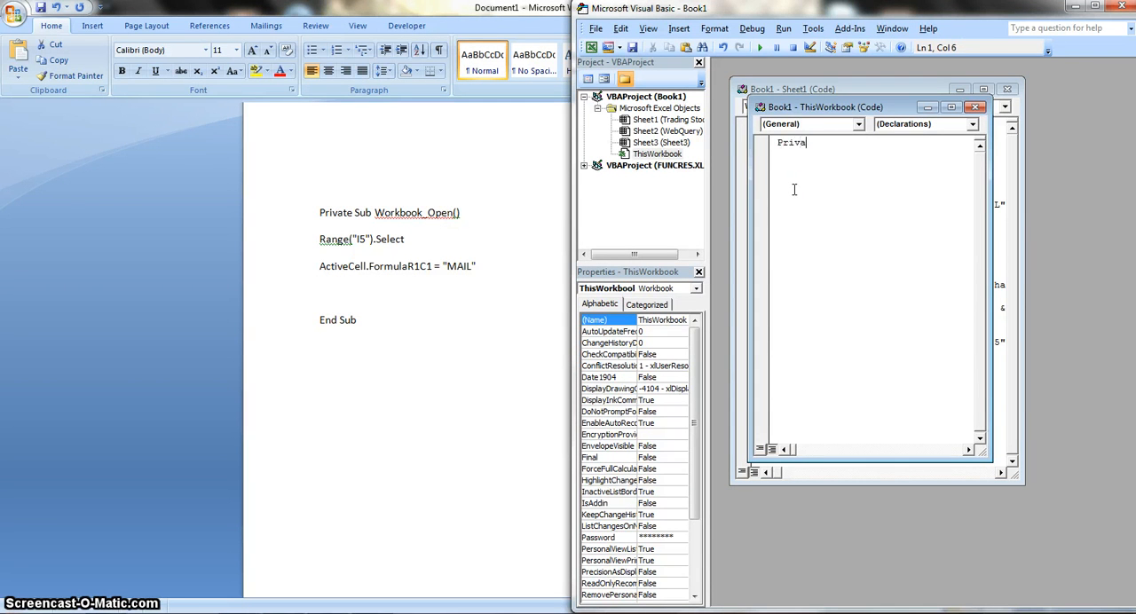
text(te)
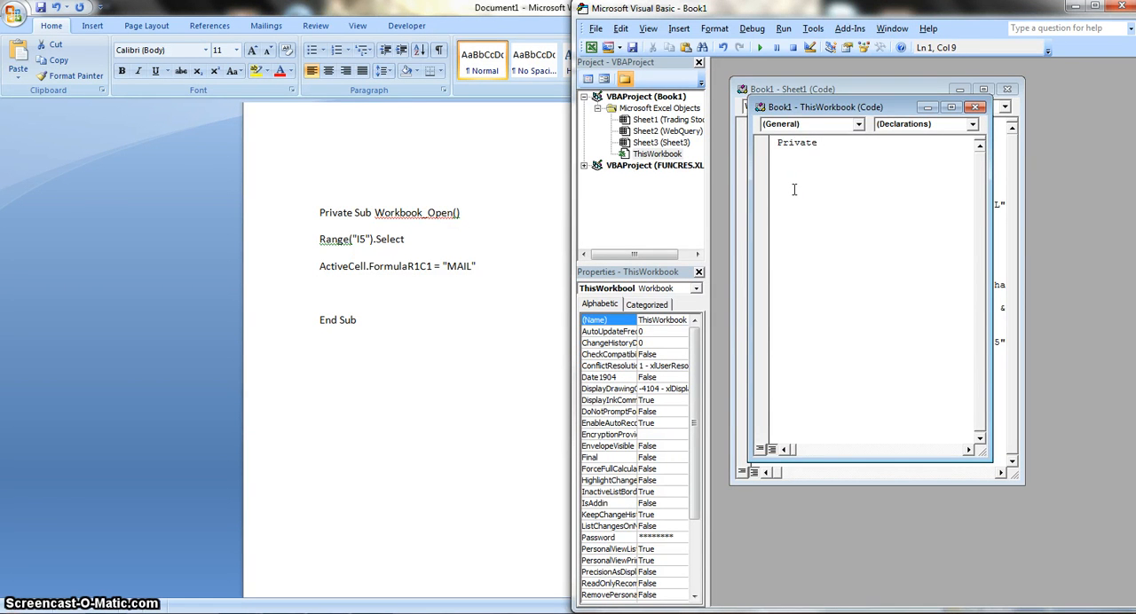
text(Sub Work)
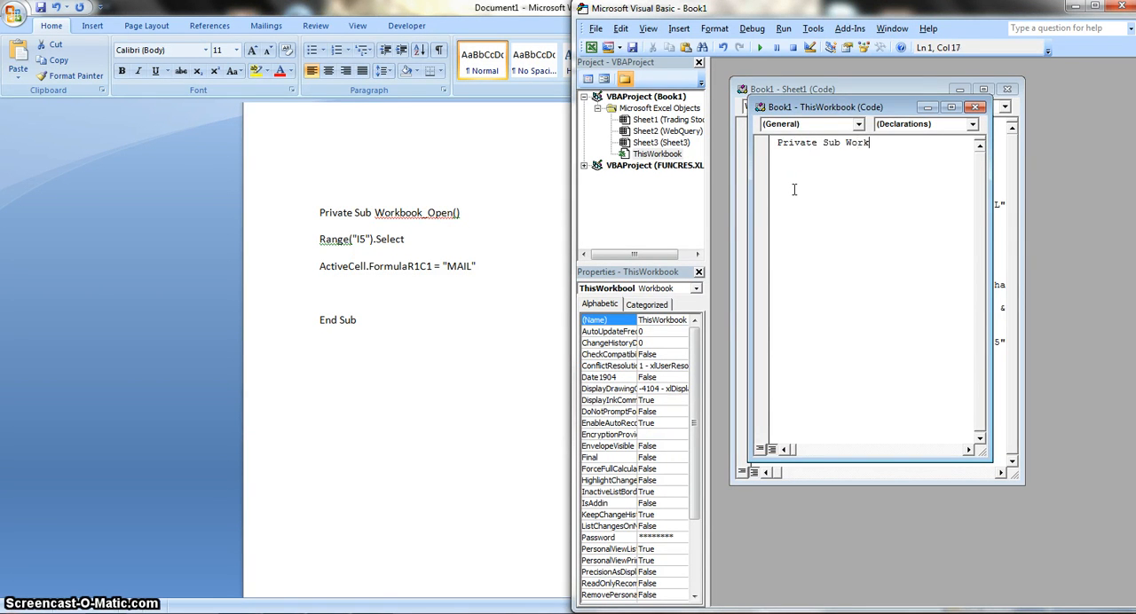
text(book_Open()
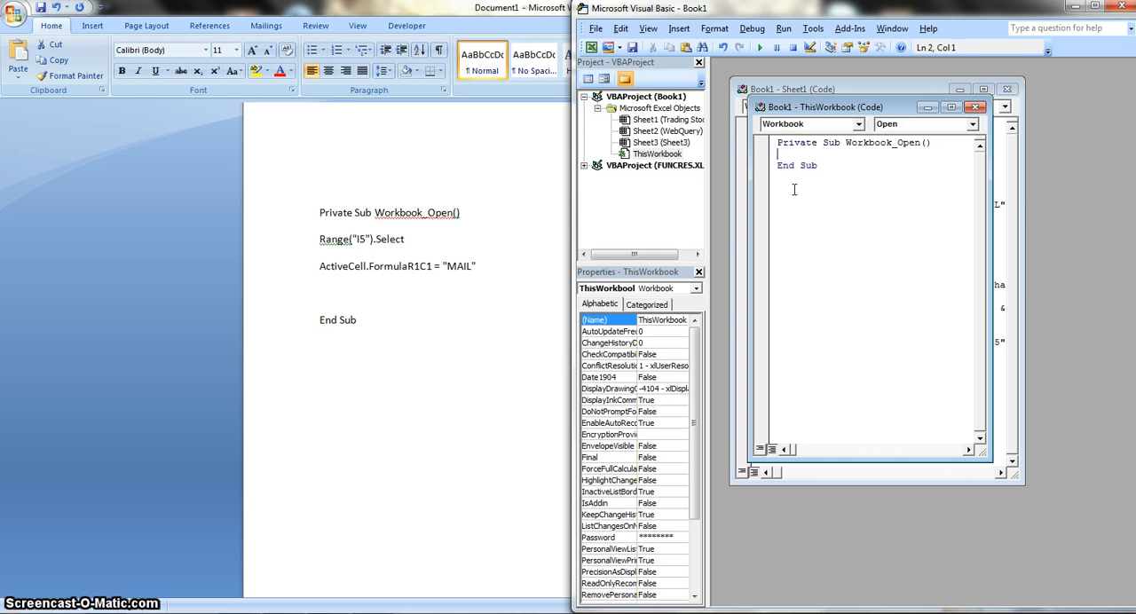
text(Range)
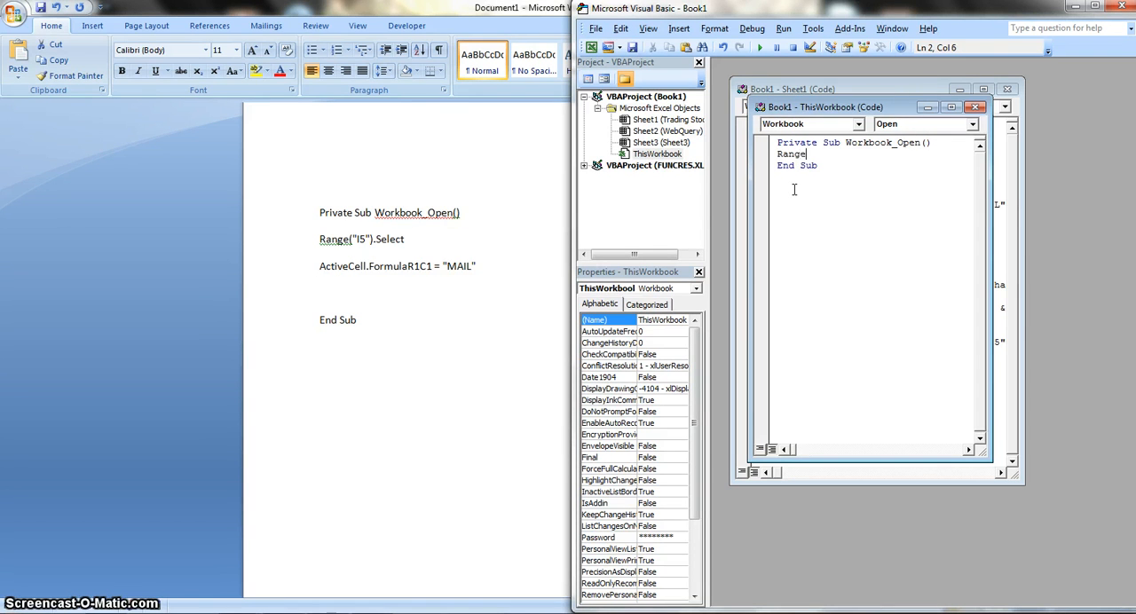
text((")
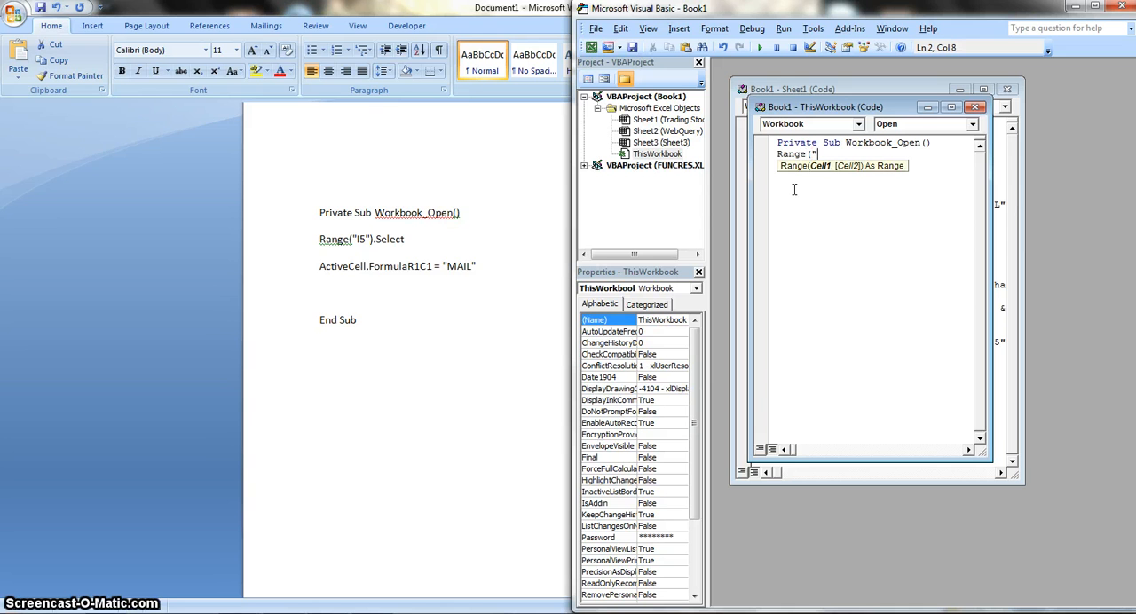
text(I5")
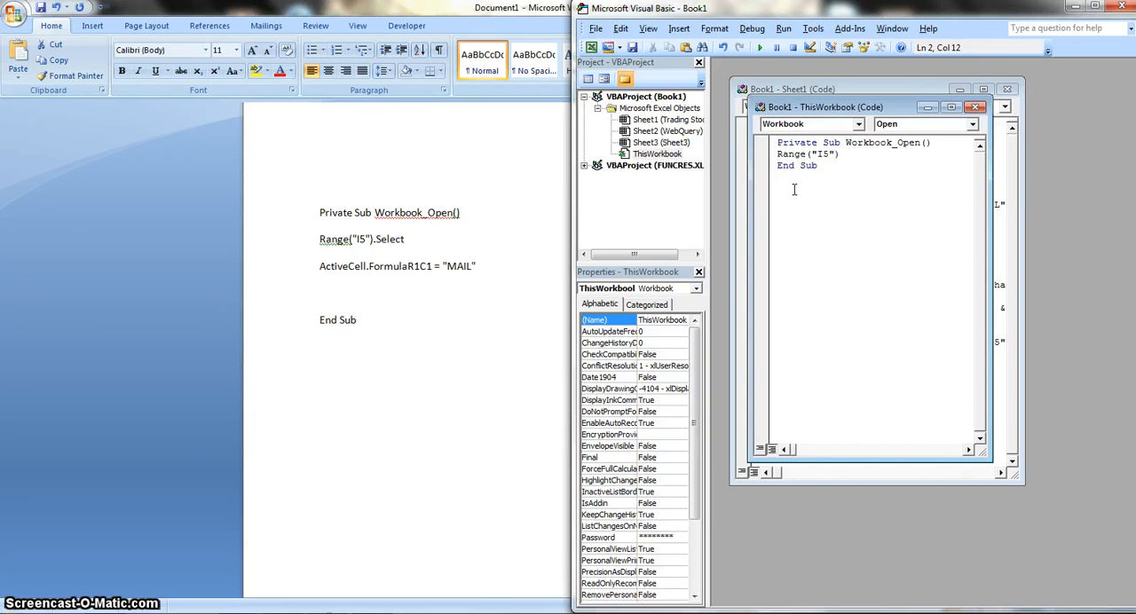
text(.S)
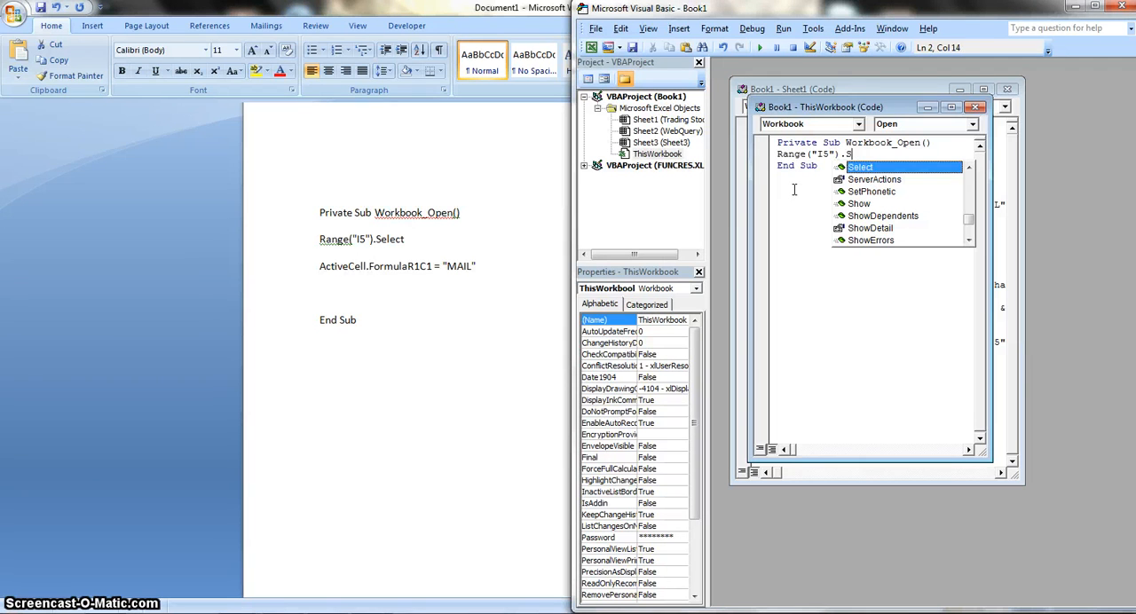
text(elect)
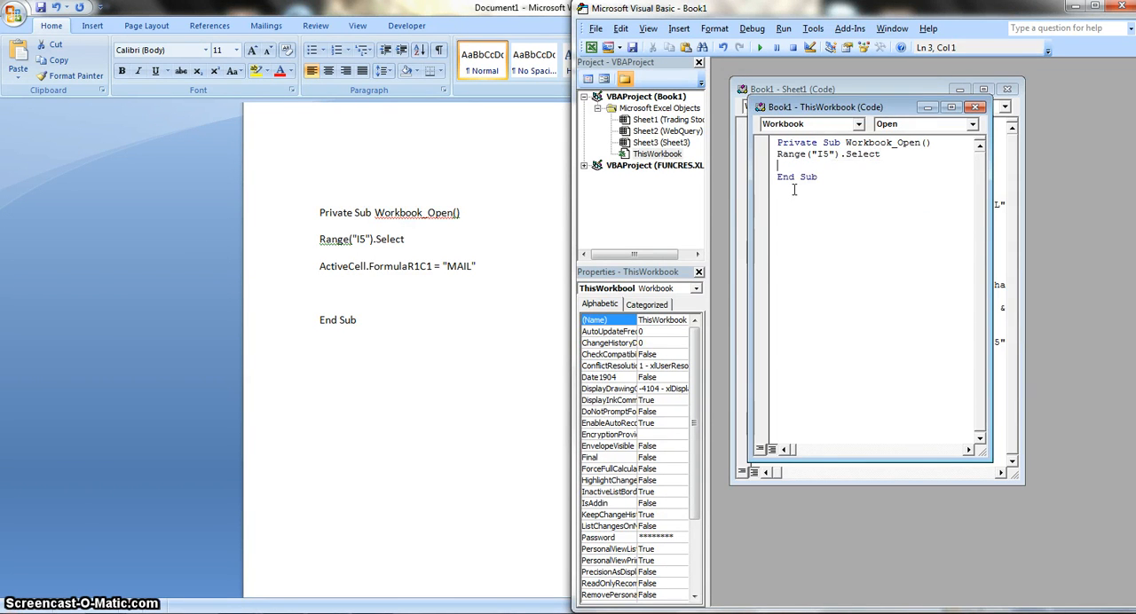
text(Act)
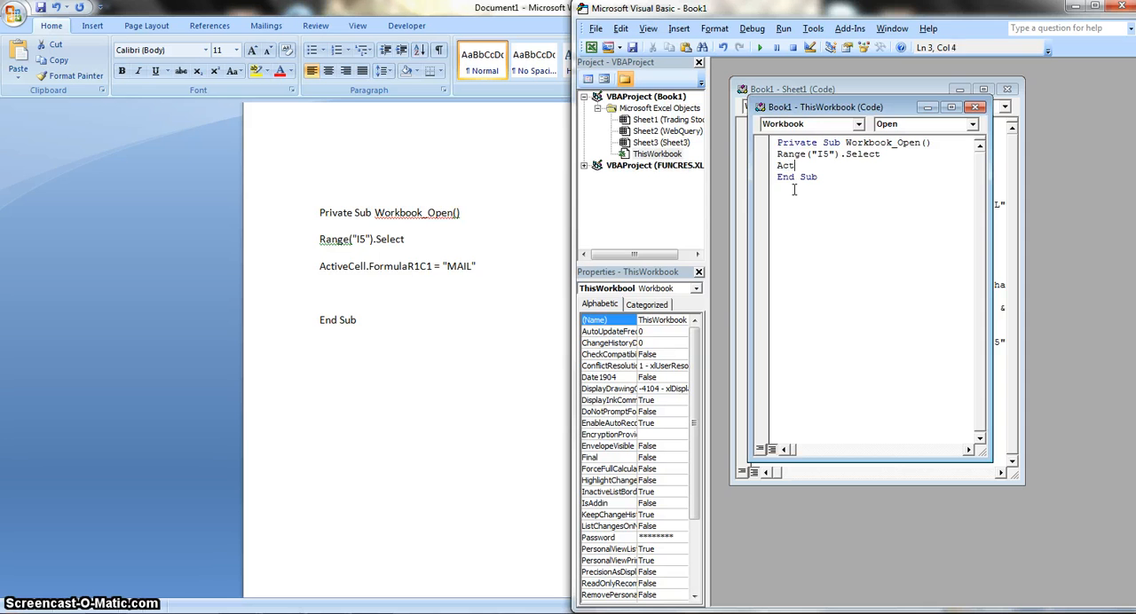
text(ive)
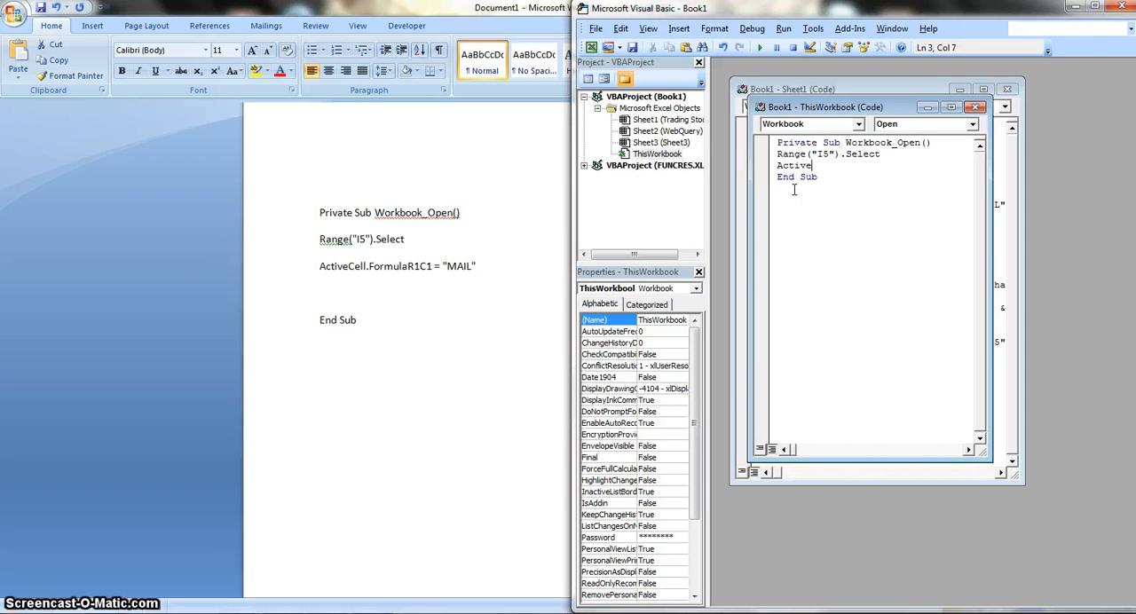
text(Cell)
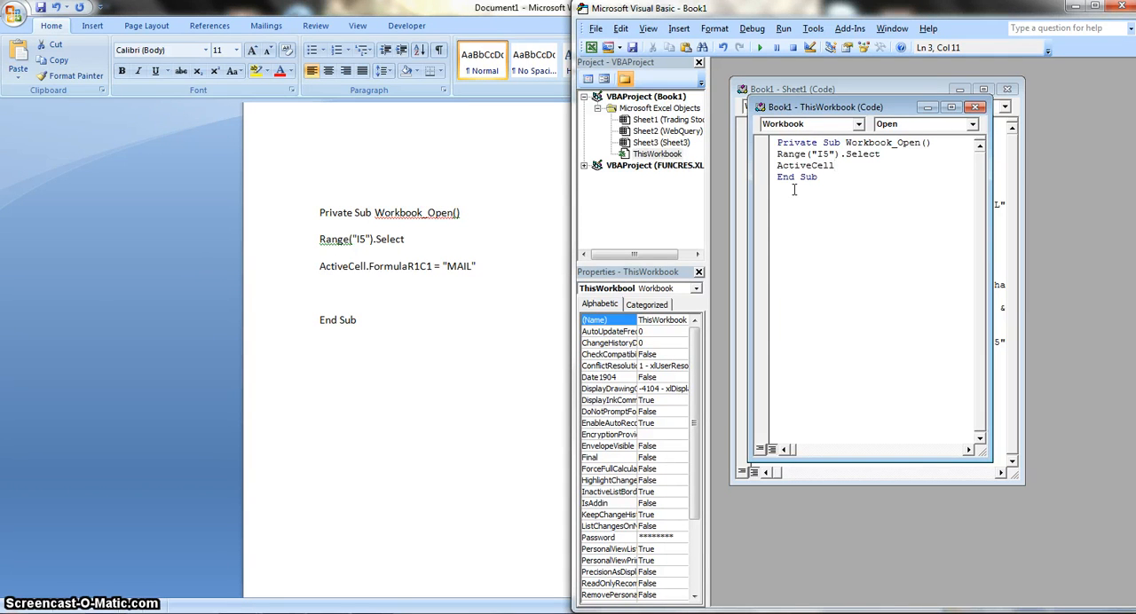
text(.FormulaR1C1=)
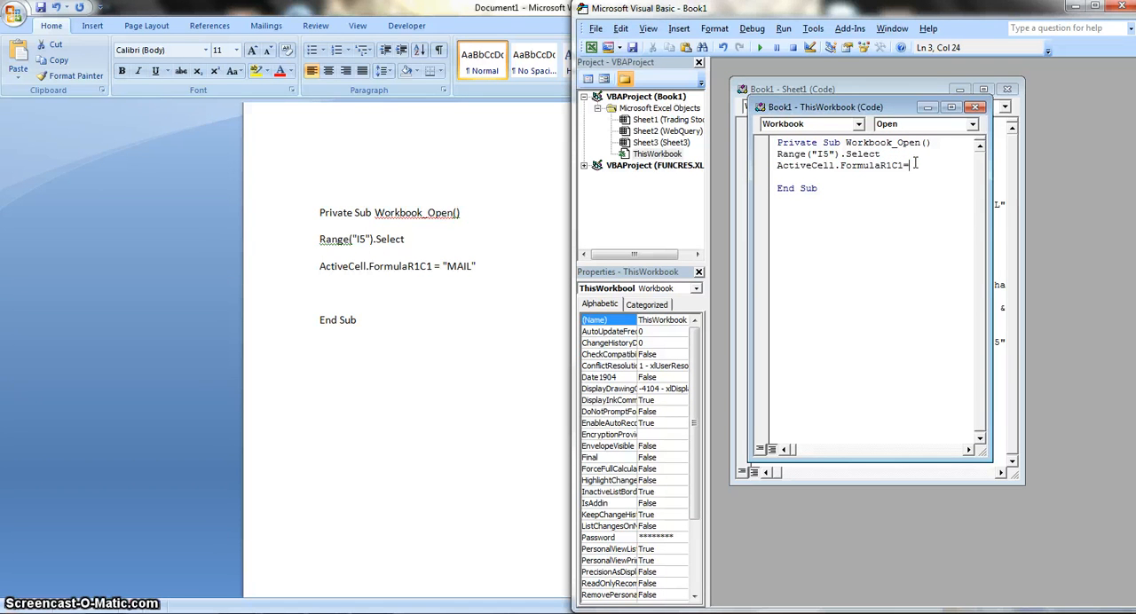
text("=")
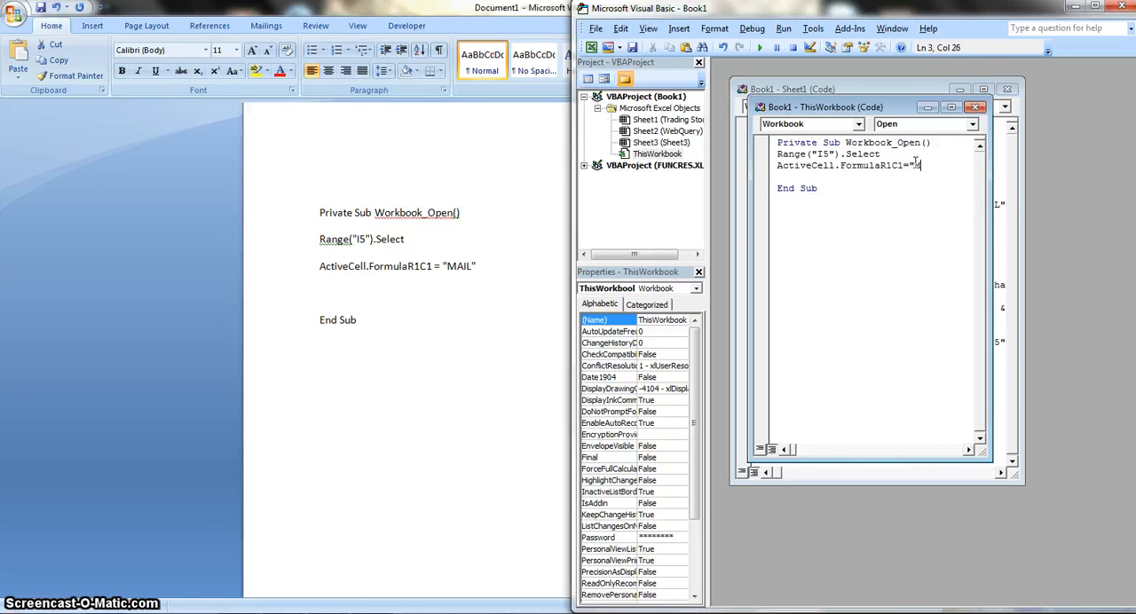
text(AIL")
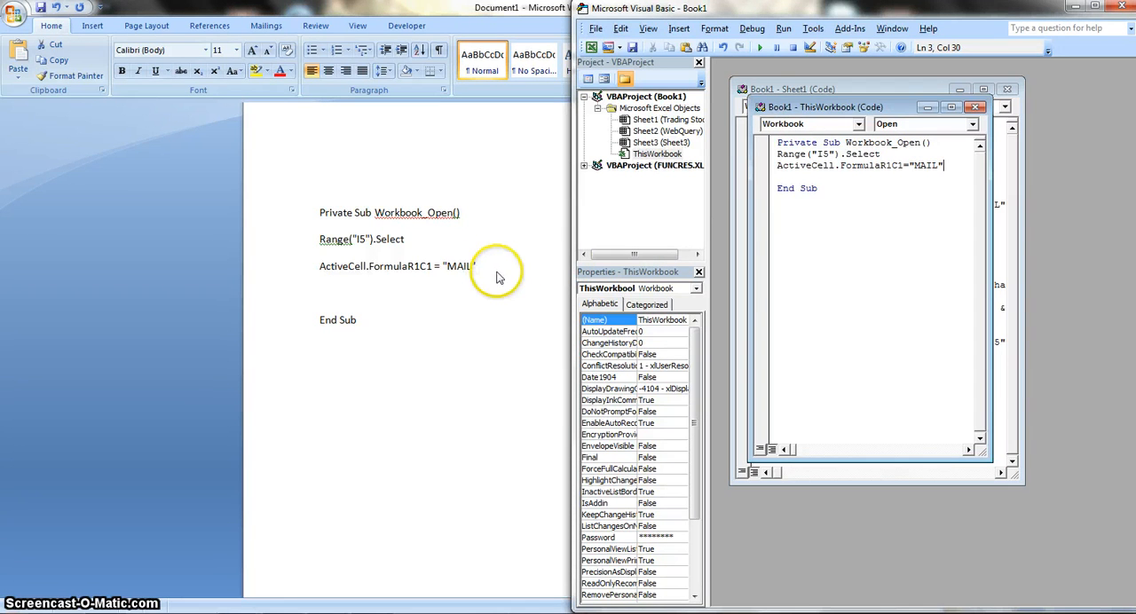
mouse_move(825, 237)
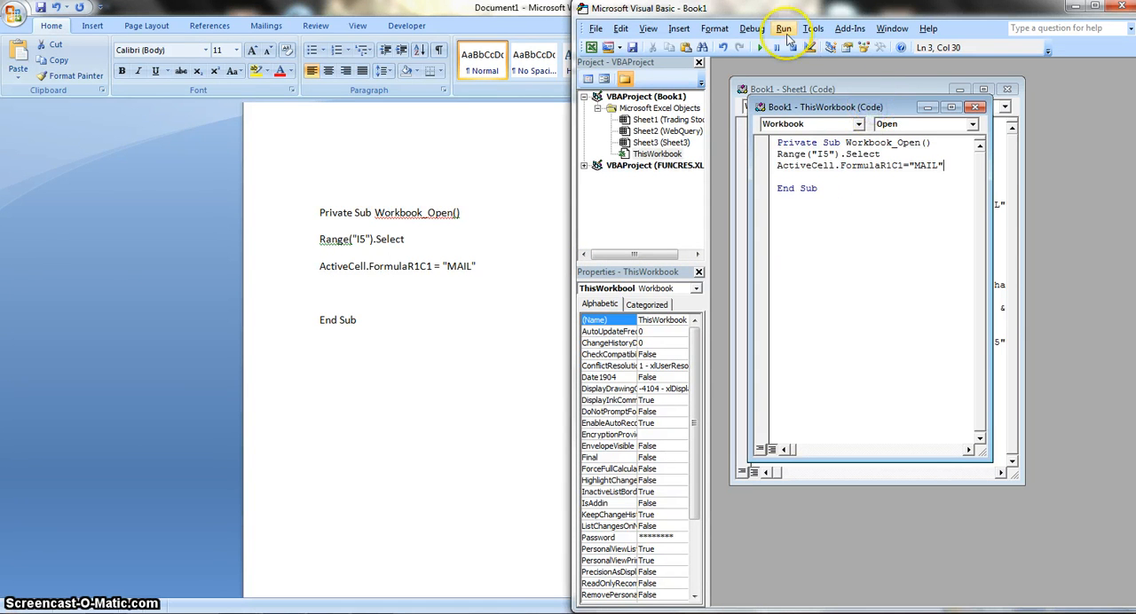
- Run Sheet1's Worksheet_Calculate macro to draft the $67.42 price alert email
click(782, 28)
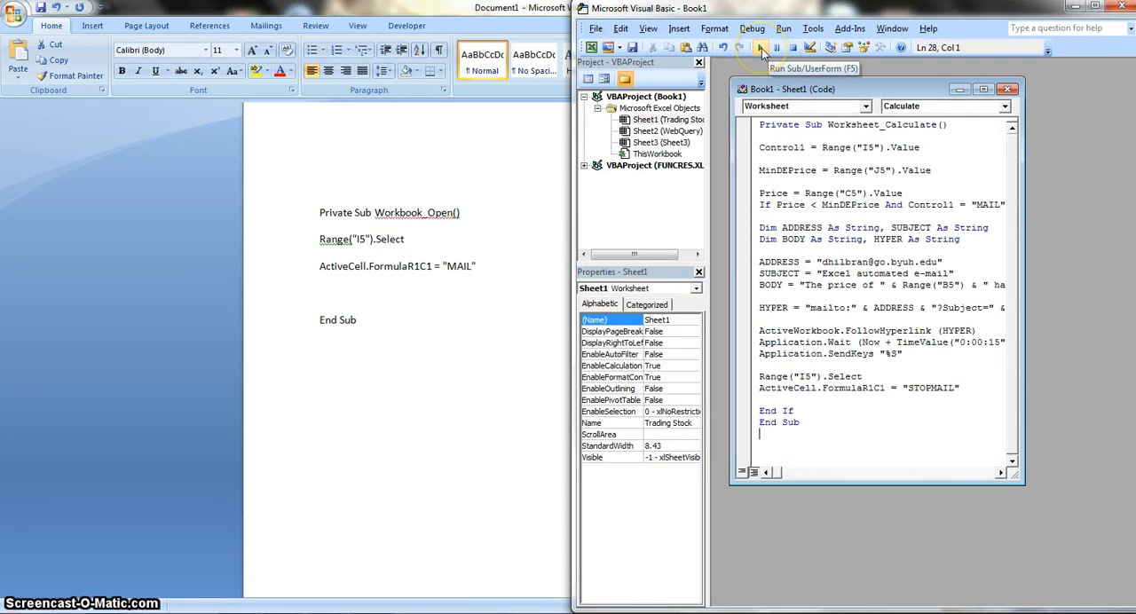
click(761, 47)
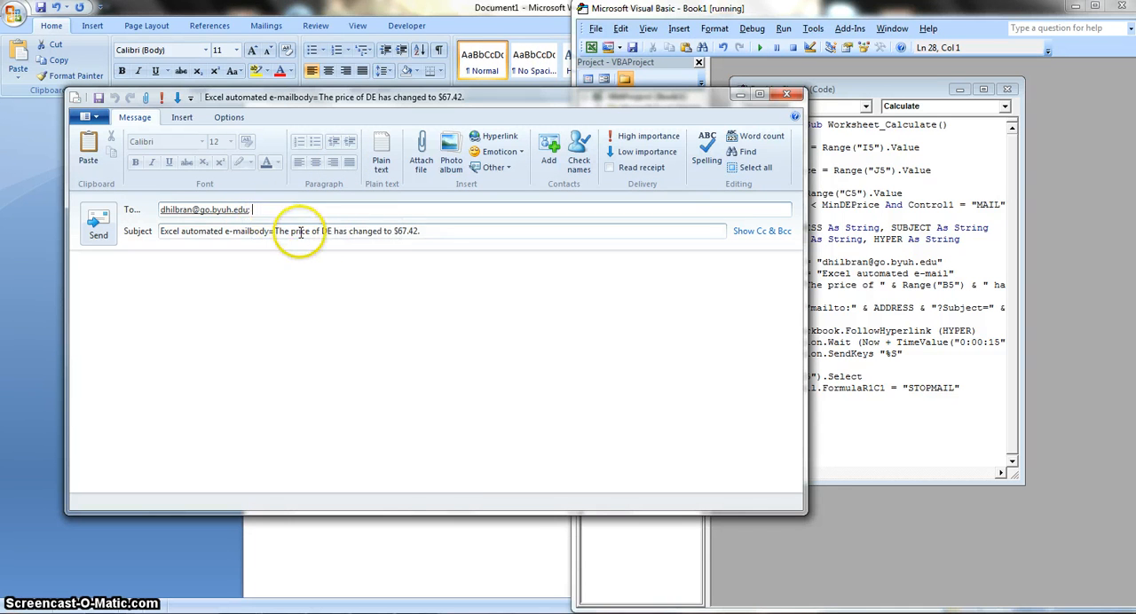
mouse_move(410, 248)
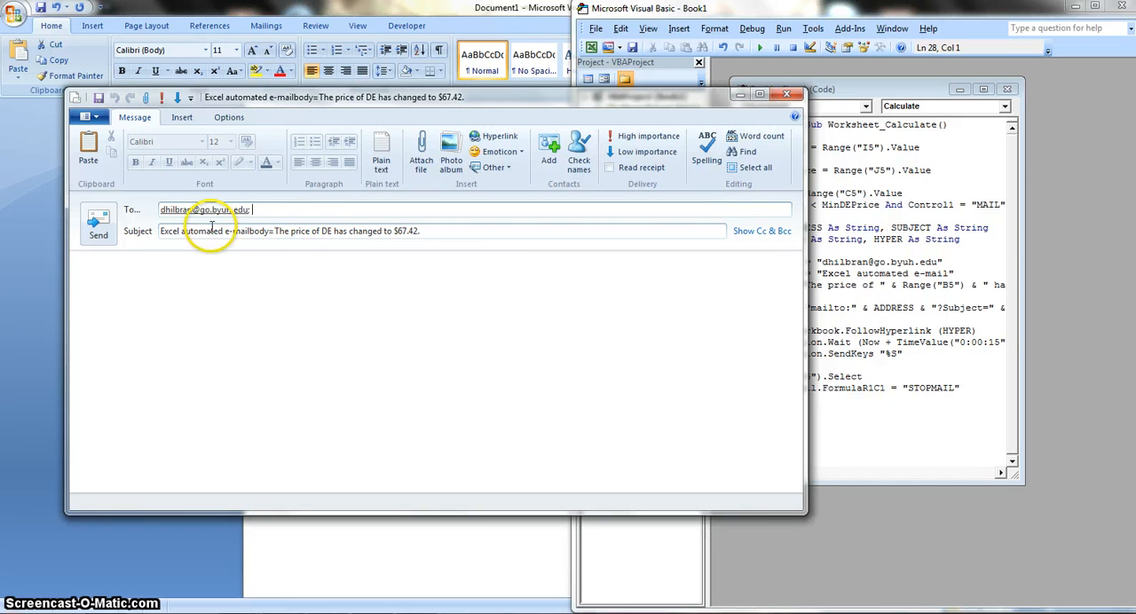
mouse_move(322, 231)
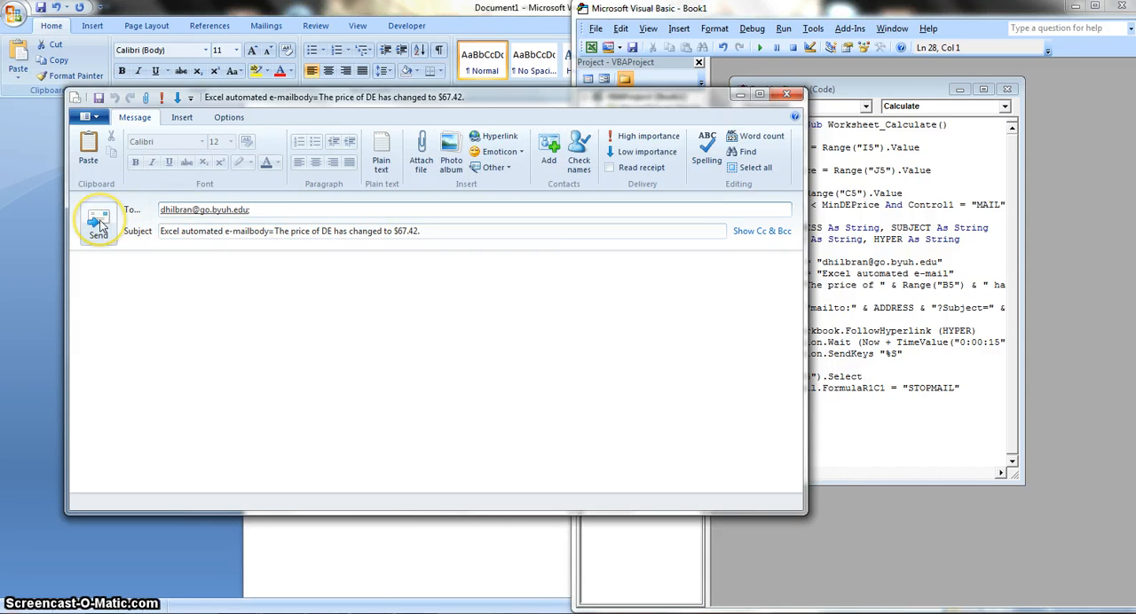
- Send the price alert email, acknowledge the no-account failure, and dismiss run-time error 1004
click(97, 223)
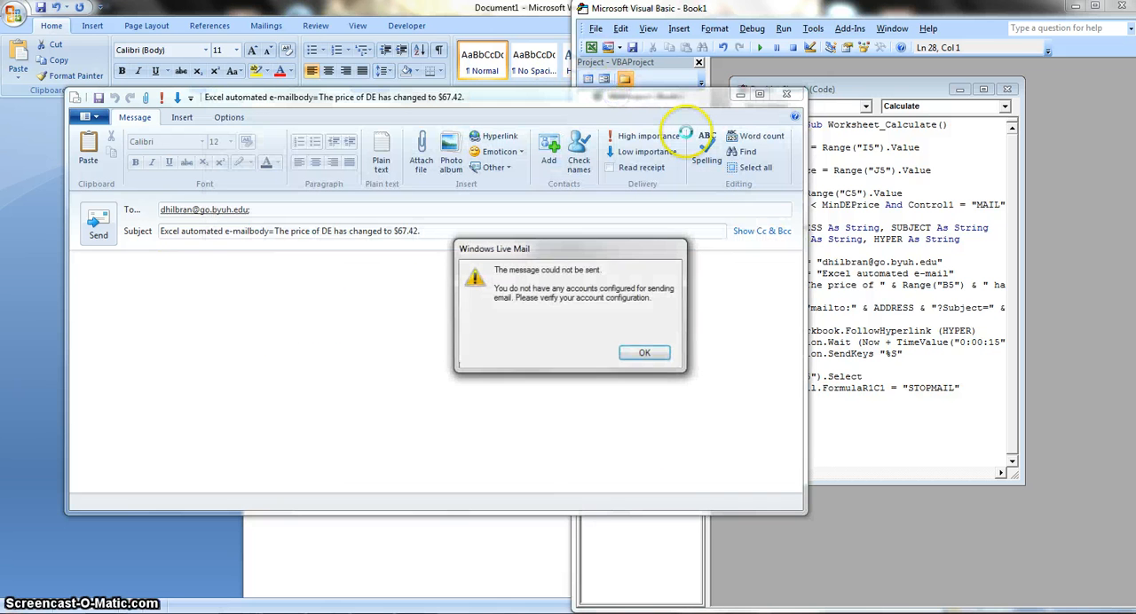
click(644, 352)
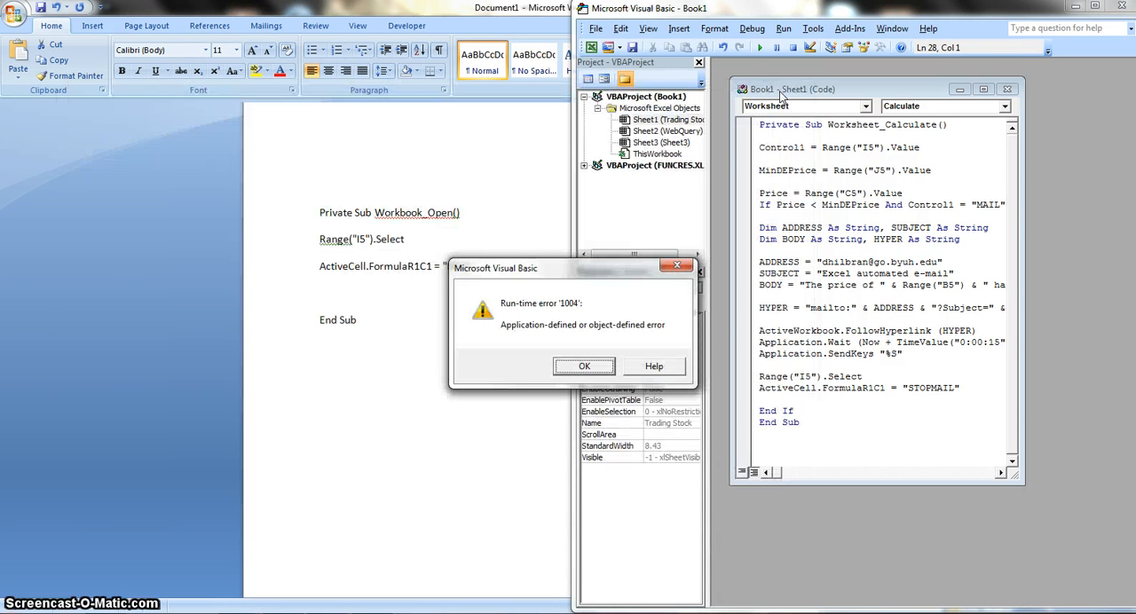
mouse_move(597, 135)
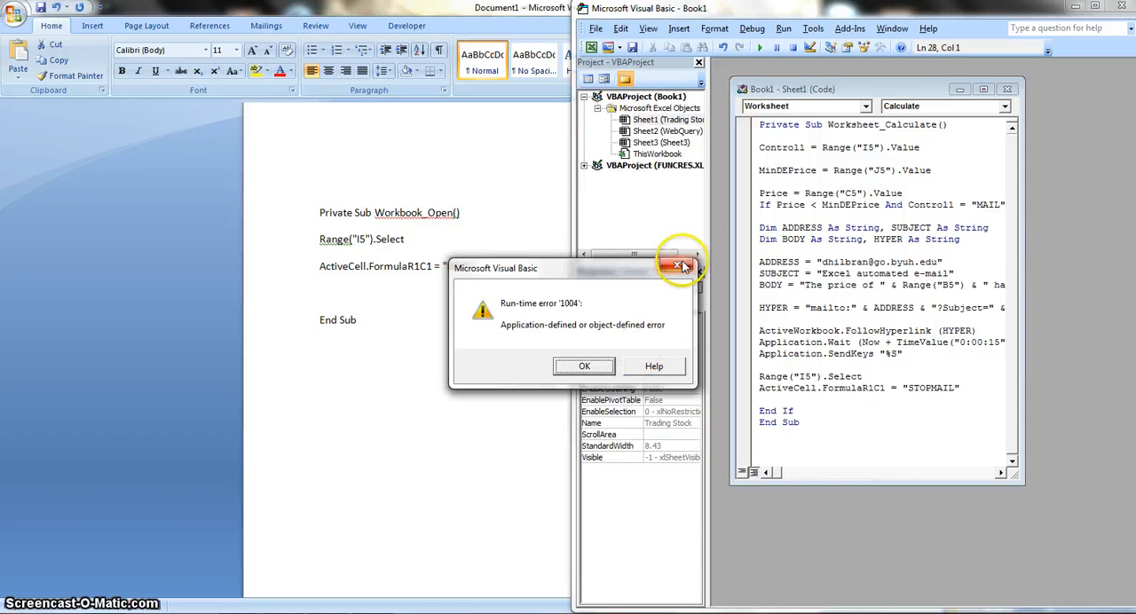
click(584, 365)
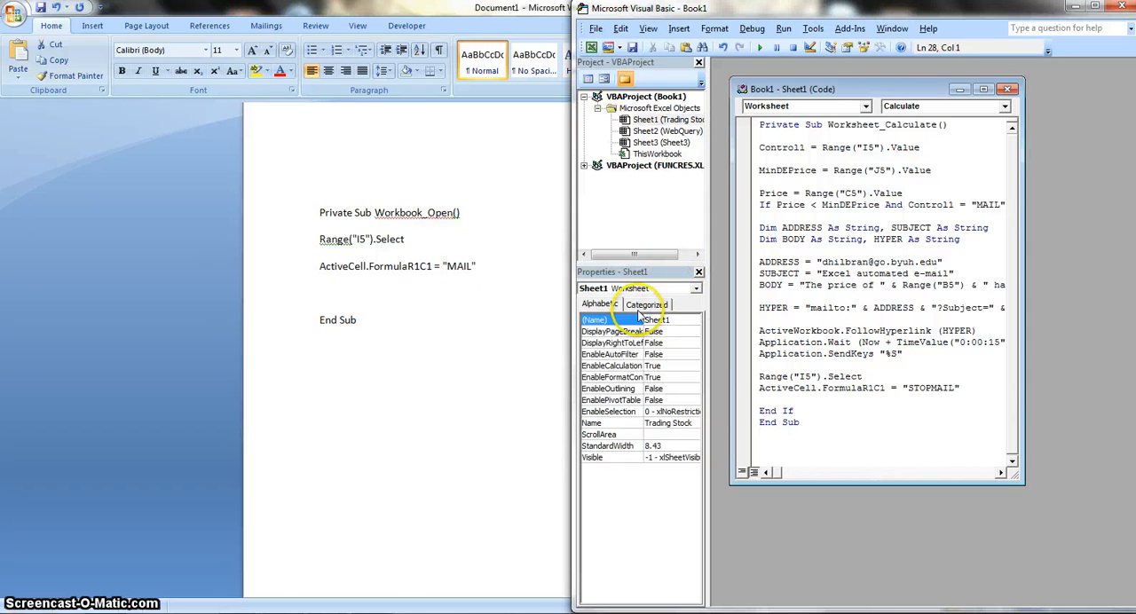